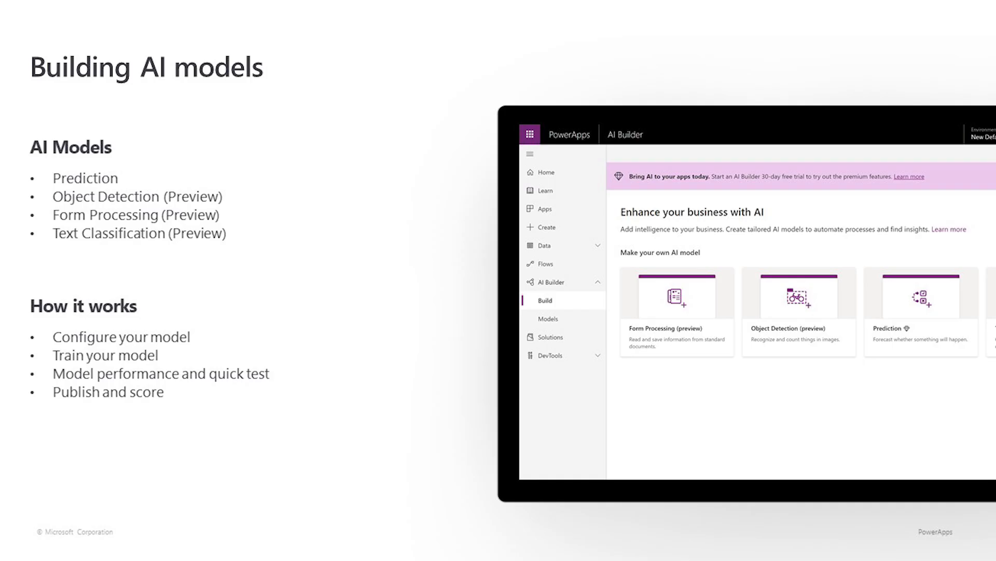
Advance the slideshow past the 'Building AI models' slide through the Prediction section slide.
{"action": "key", "text": "Right"}
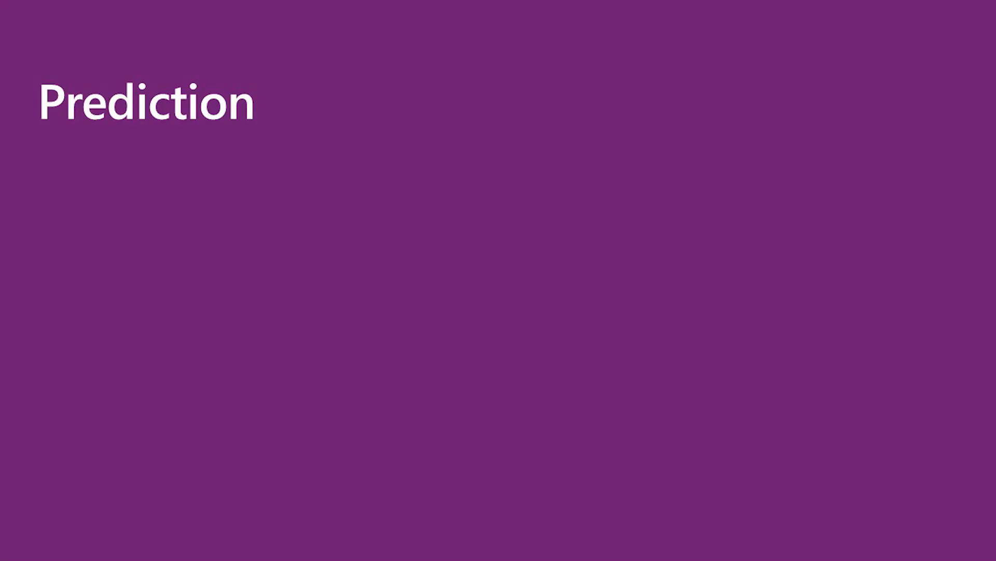
{"action": "key", "text": "Right"}
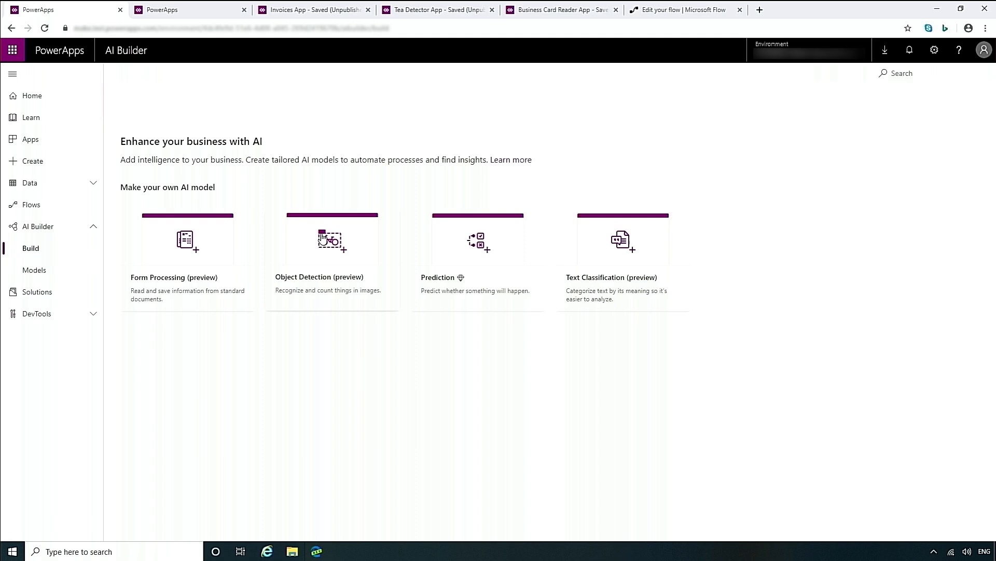
Choose the Prediction card on the Build page to start a new Prediction model.
{"action": "left_click", "coordinate": [30, 248]}
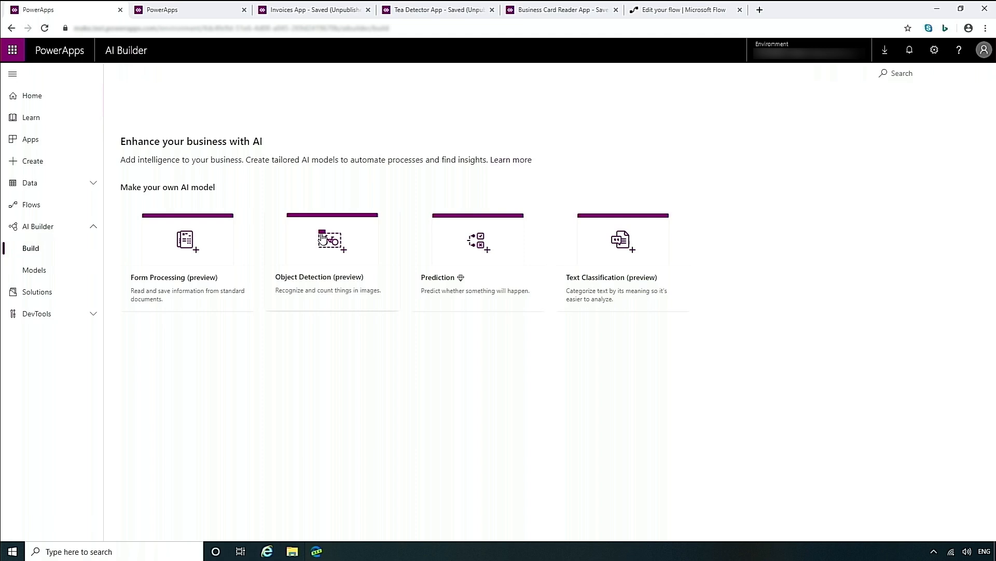
{"action": "left_click", "coordinate": [30, 249]}
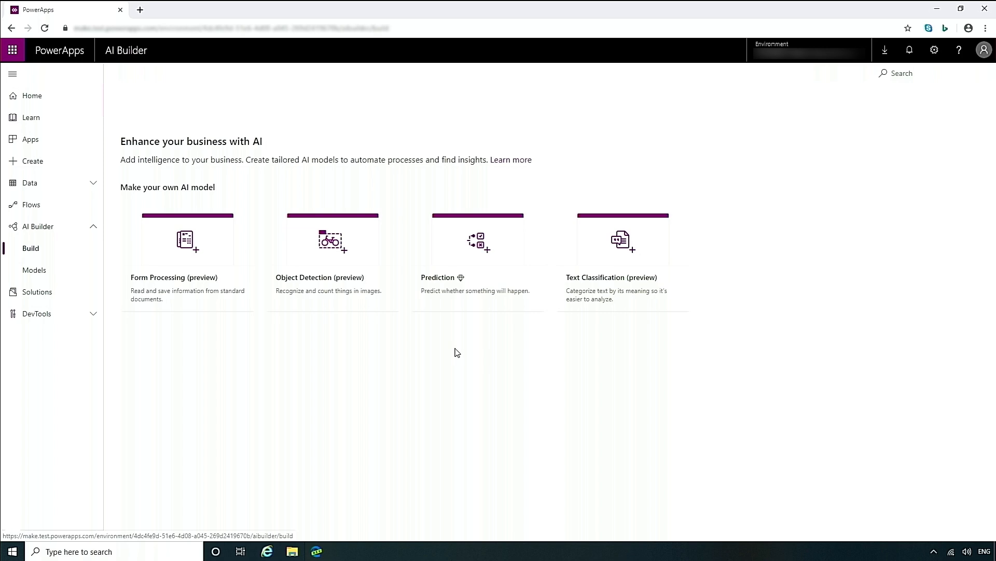
{"action": "mouse_move", "coordinate": [478, 248]}
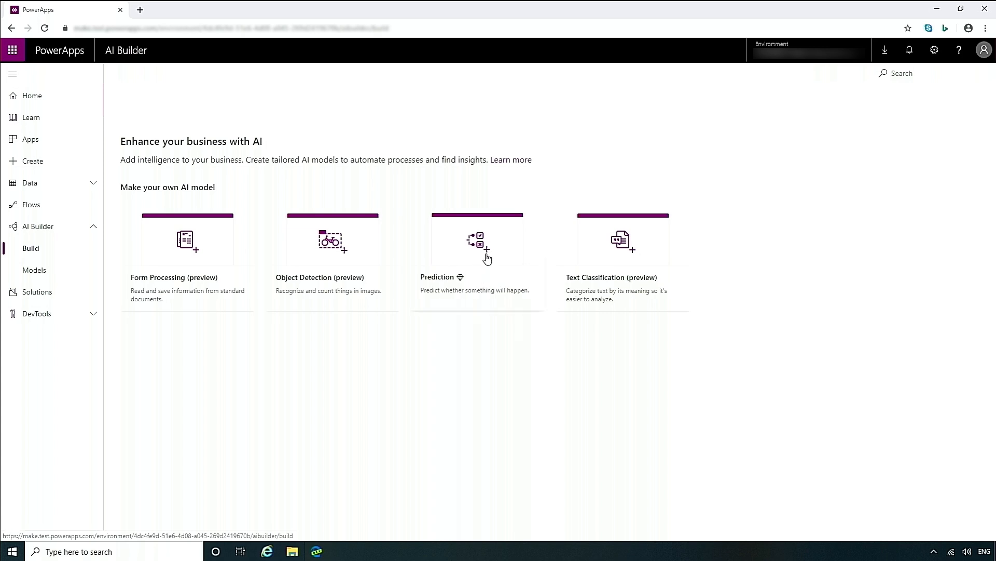
{"action": "left_click", "coordinate": [477, 248]}
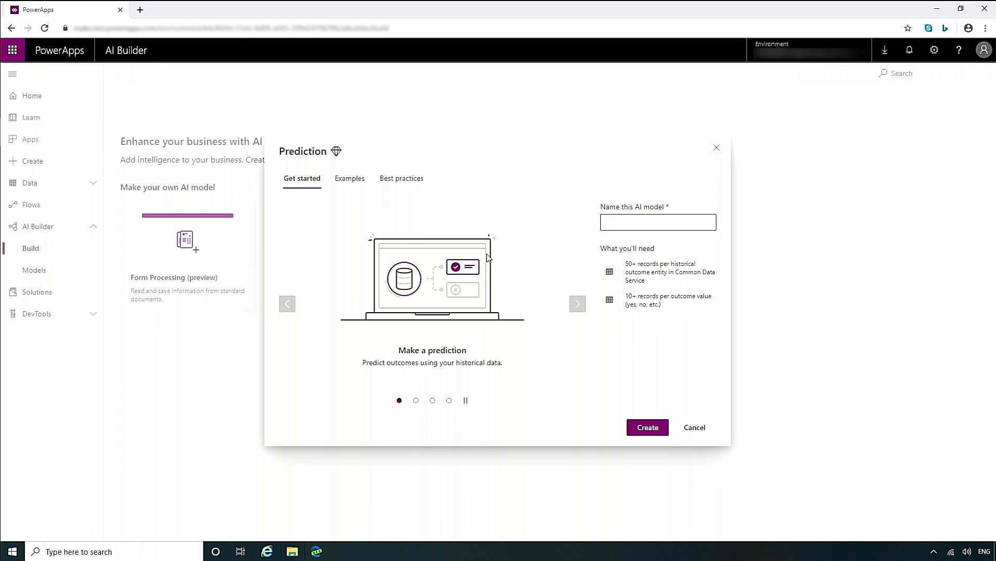
Name the new Prediction model 'Intent to Purchase' and create it.
{"action": "left_click", "coordinate": [658, 222]}
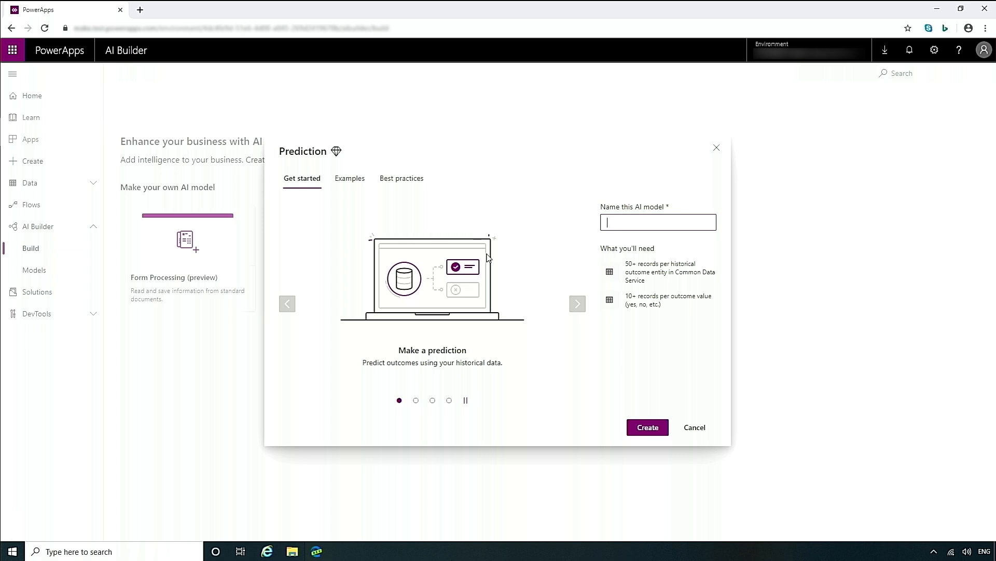
{"action": "type", "text": "Intent"}
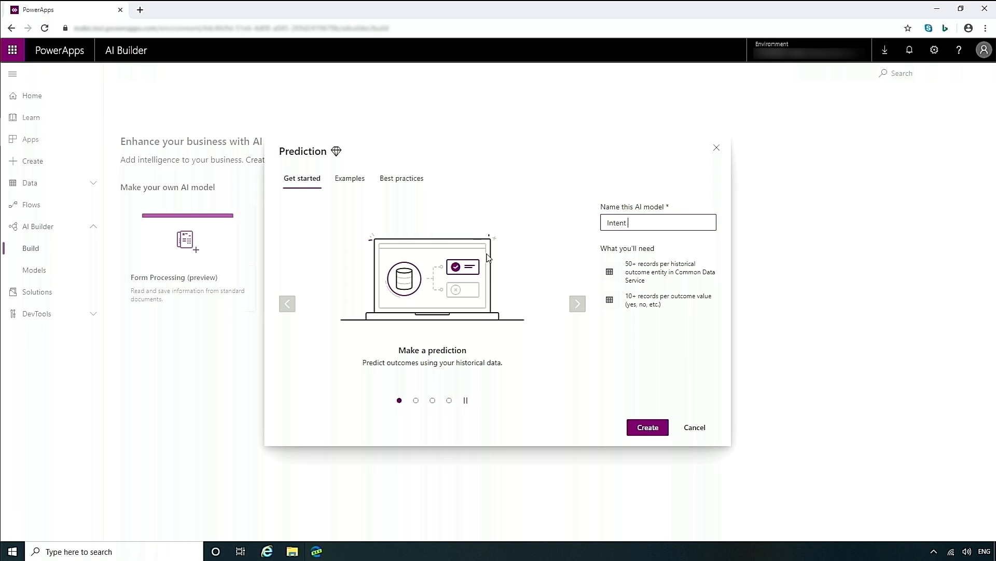
{"action": "type", "text": "to Purchase"}
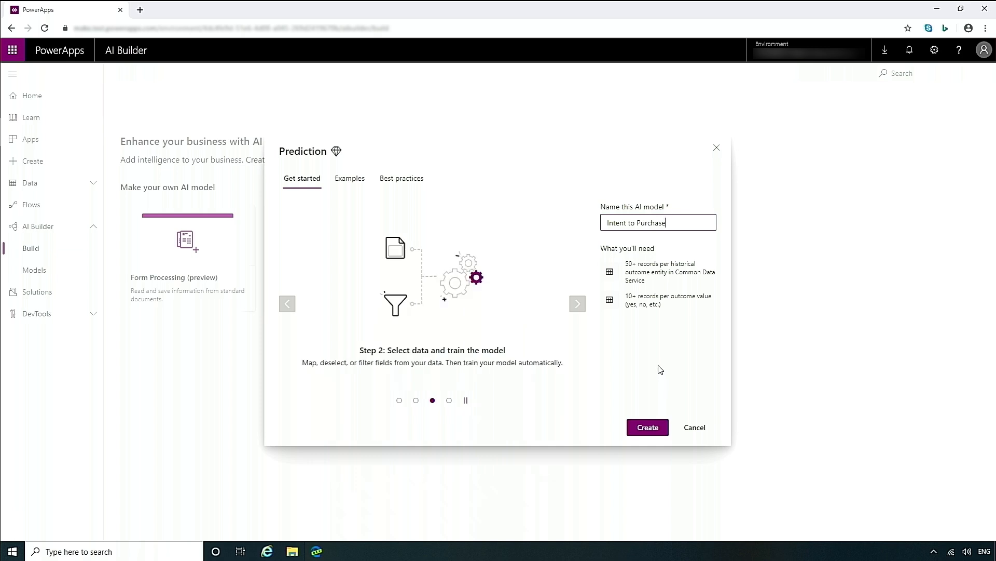
{"action": "left_click", "coordinate": [646, 426]}
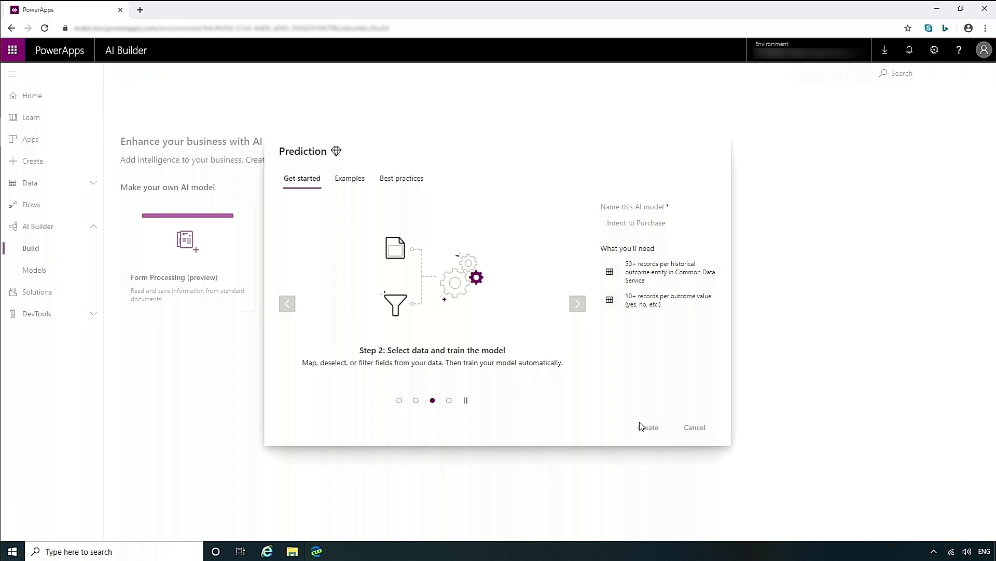
{"action": "left_click", "coordinate": [647, 427]}
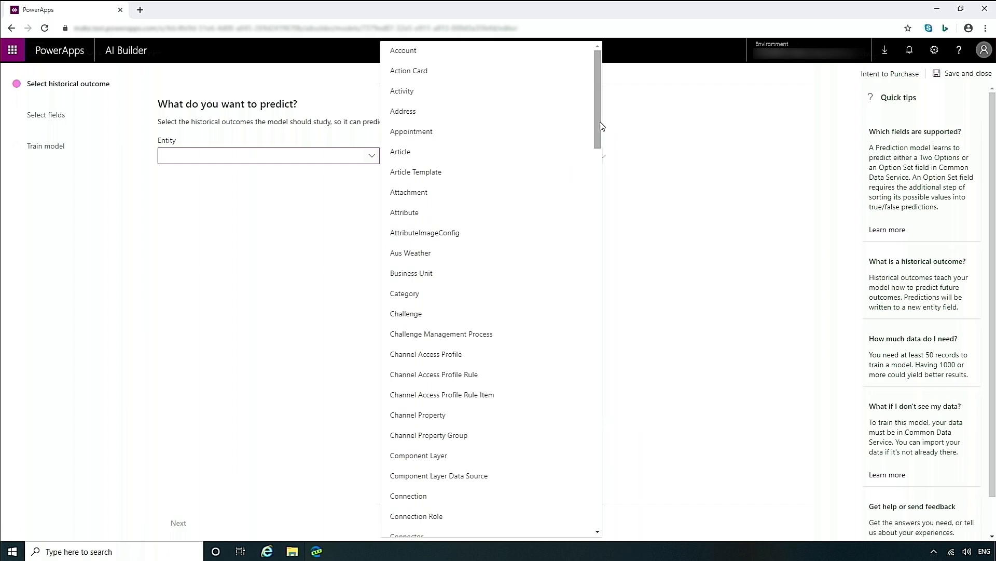
Choose Online Shopper Intention as the entity and Purchase Status (Label) as the field to predict.
{"action": "scroll", "scroll_direction": "down", "scroll_amount": 3}
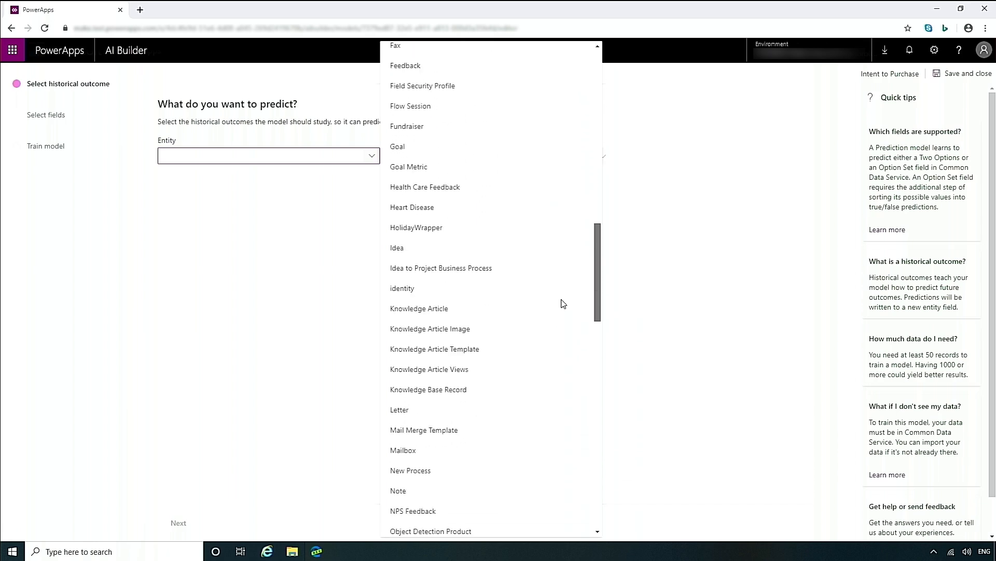
{"action": "scroll", "scroll_direction": "down", "scroll_amount": 3}
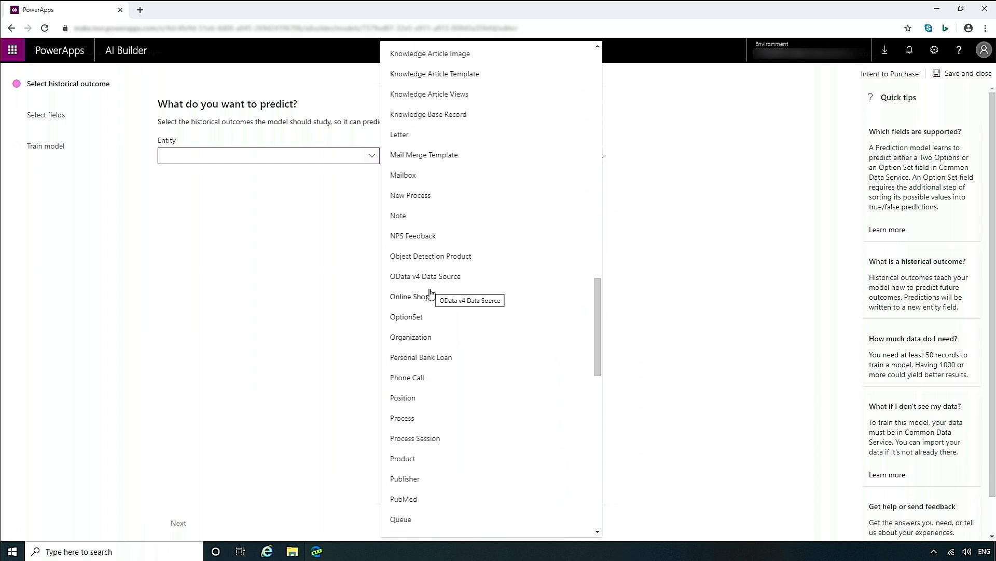
{"action": "left_click", "coordinate": [410, 296]}
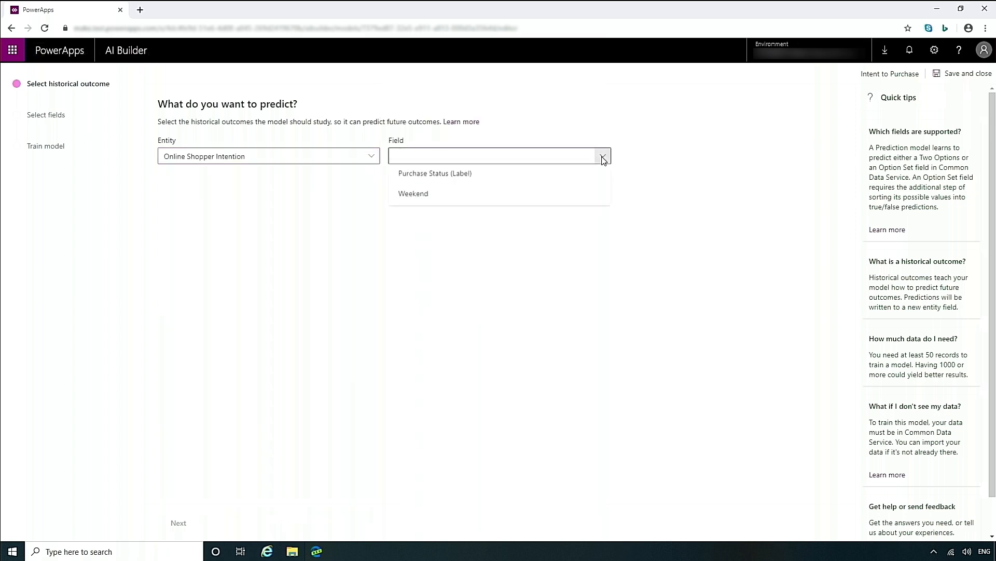
{"action": "mouse_move", "coordinate": [519, 178]}
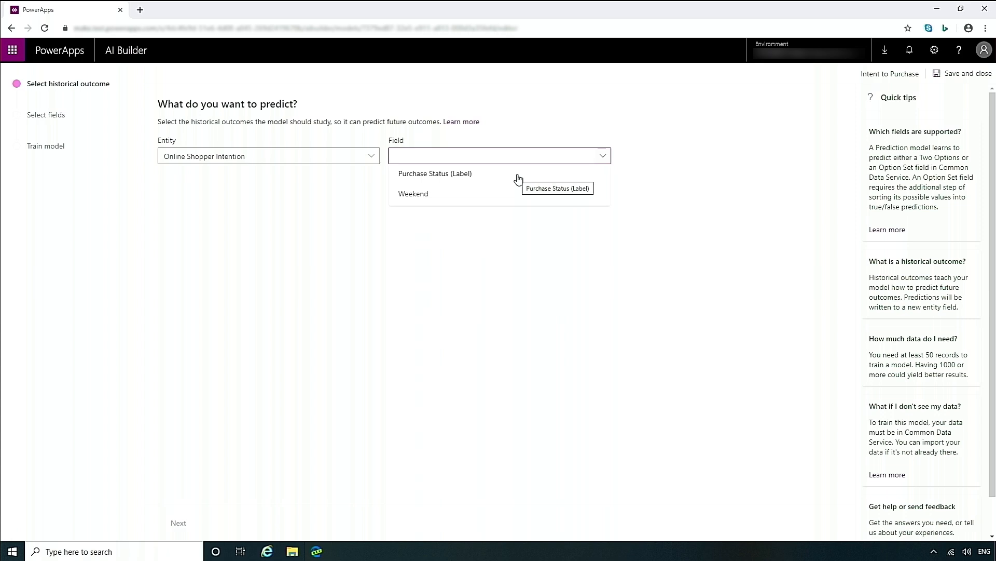
{"action": "left_click", "coordinate": [435, 174]}
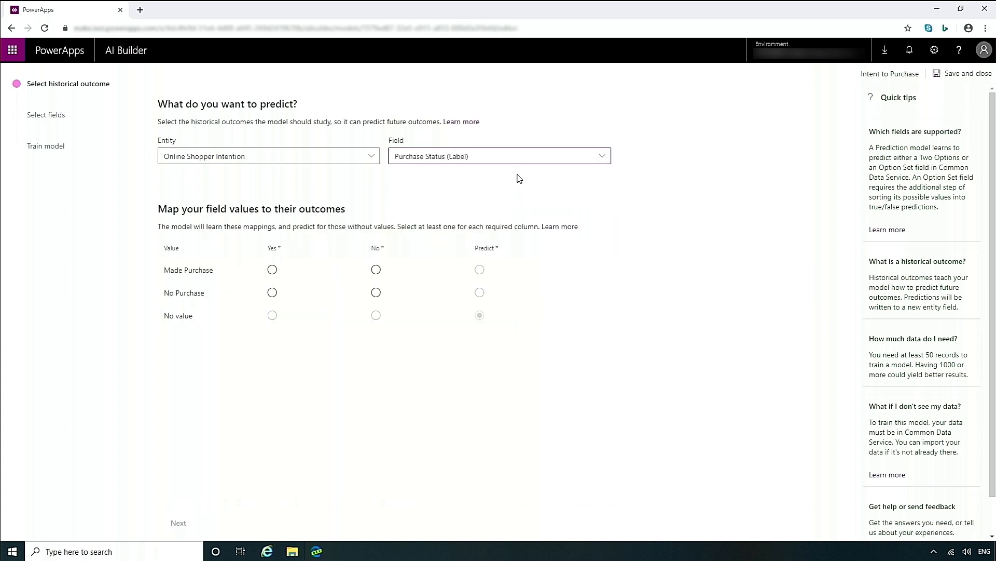
{"action": "mouse_move", "coordinate": [363, 243]}
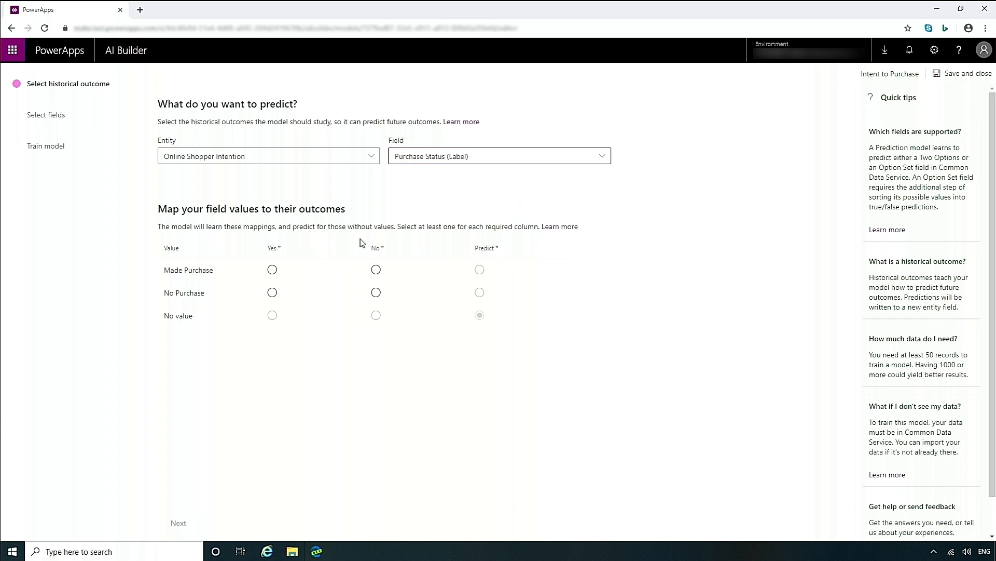
{"action": "mouse_move", "coordinate": [245, 203]}
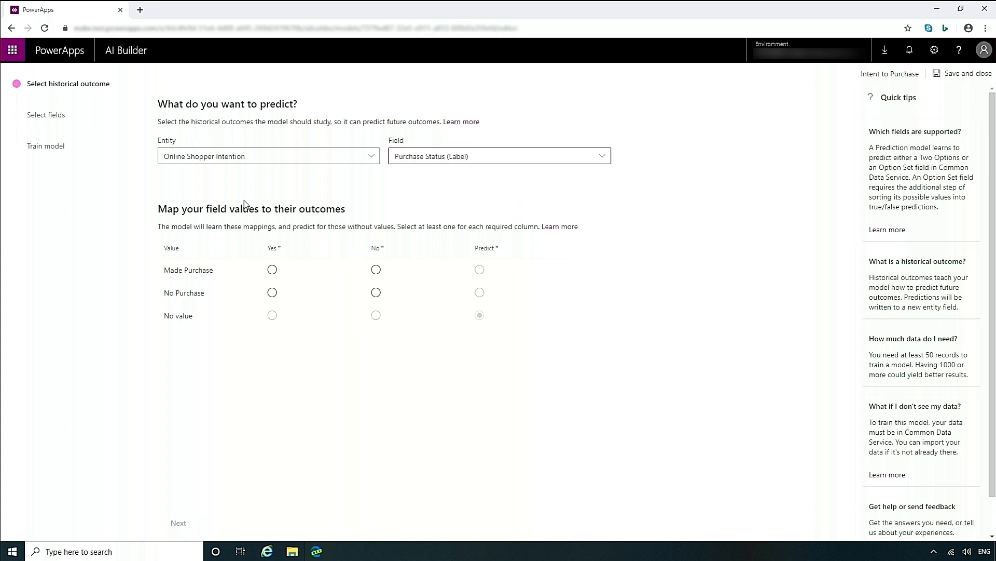
{"action": "mouse_move", "coordinate": [264, 261]}
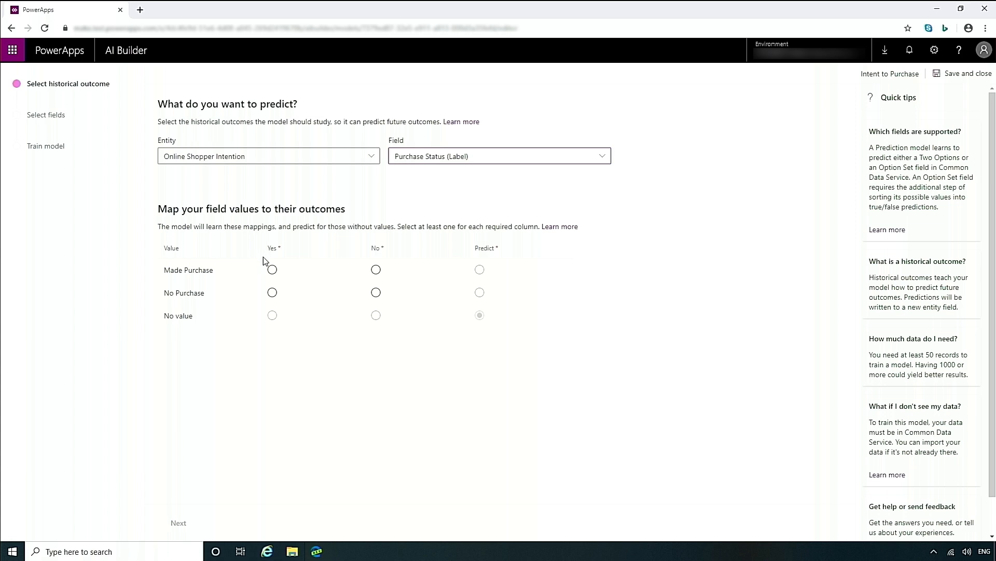
Map Made Purchase to the Yes outcome and No Purchase to No.
{"action": "left_click", "coordinate": [272, 269]}
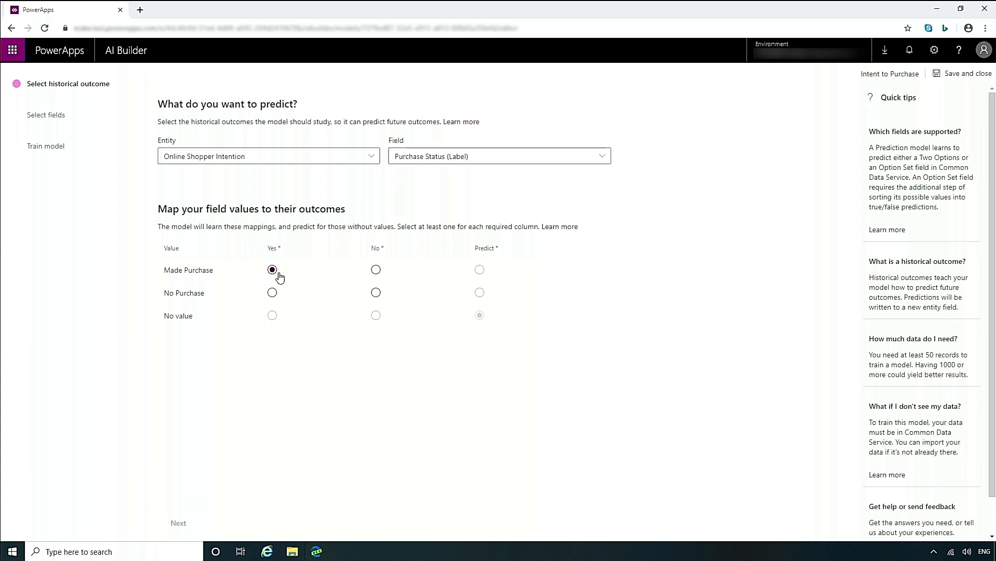
{"action": "left_click", "coordinate": [375, 293]}
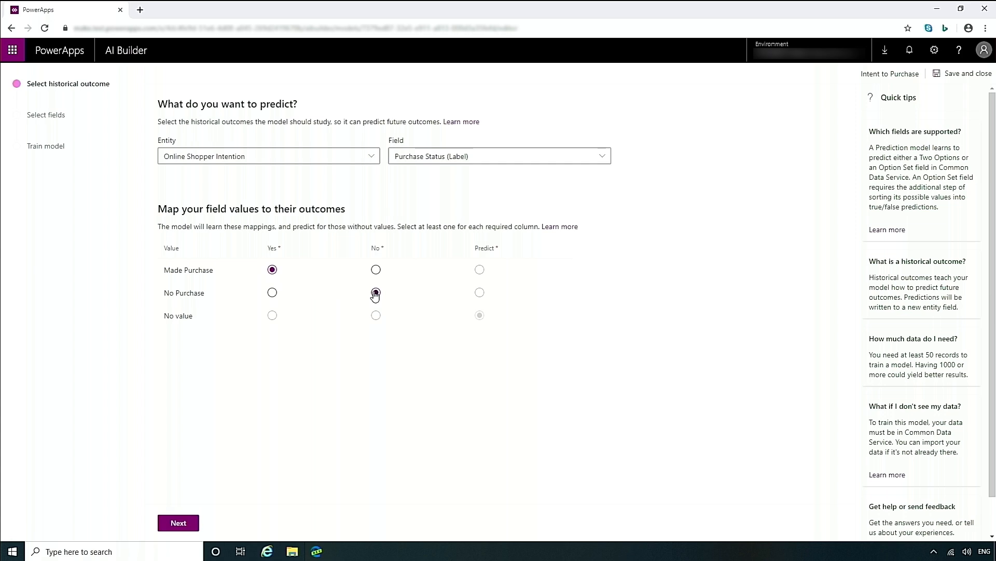
{"action": "left_click", "coordinate": [376, 293]}
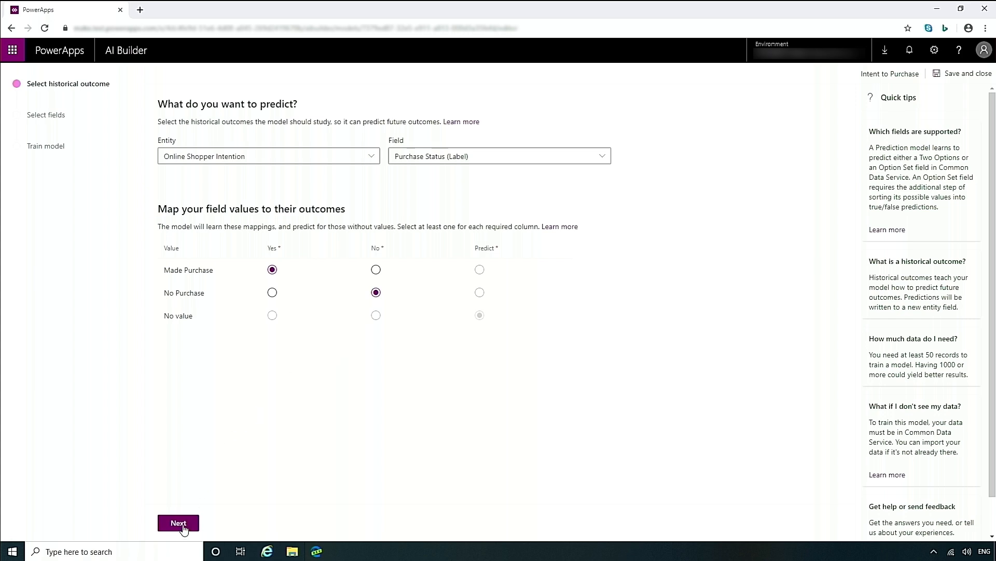
Keep the 19 default influencing fields selected and continue to the Train your model step.
{"action": "left_click", "coordinate": [178, 522]}
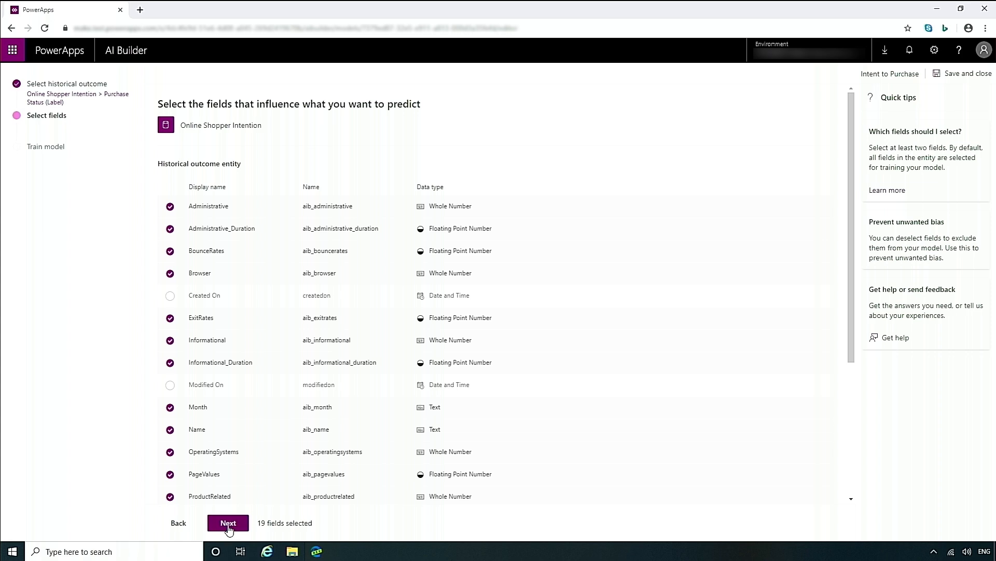
{"action": "left_click", "coordinate": [227, 522]}
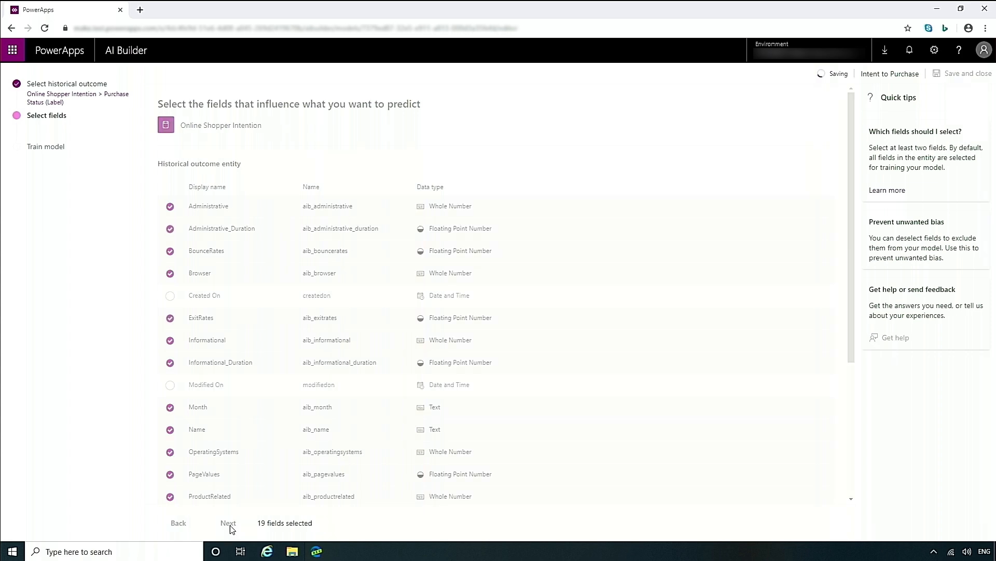
{"action": "left_click", "coordinate": [227, 522]}
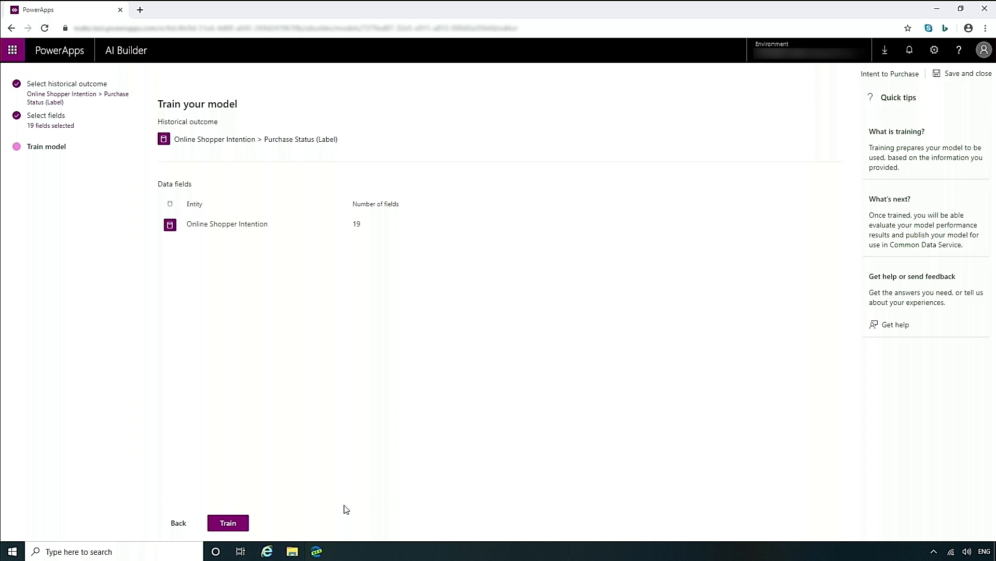
{"action": "mouse_move", "coordinate": [276, 533]}
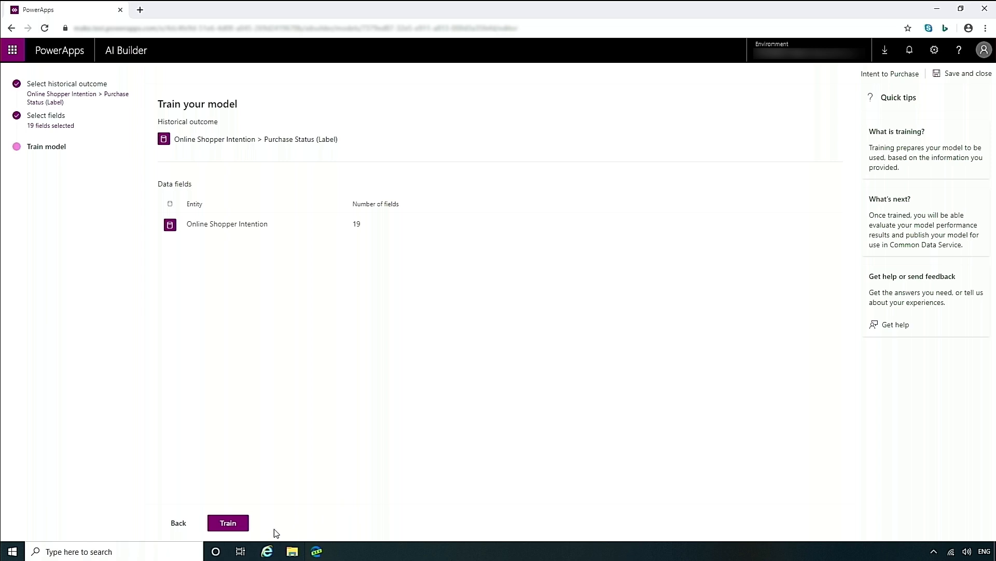
Start training Intent to Purchase and go back to the models list.
{"action": "left_click", "coordinate": [227, 522]}
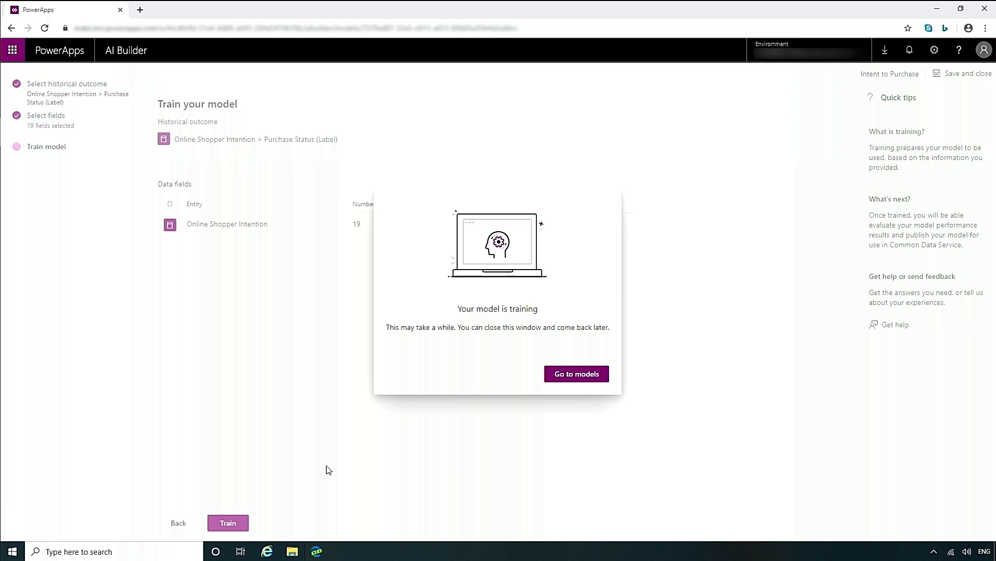
{"action": "mouse_move", "coordinate": [587, 402]}
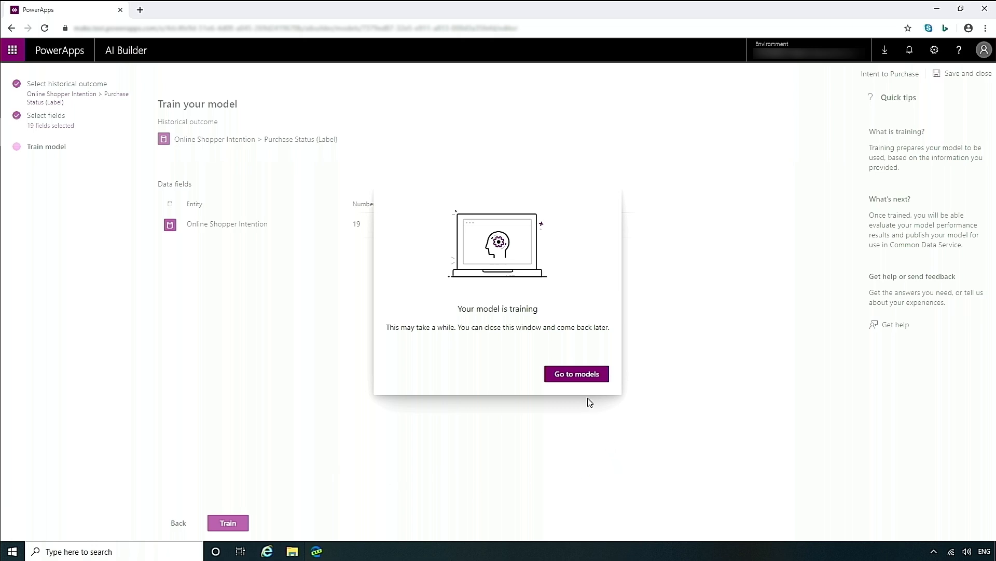
{"action": "left_click", "coordinate": [576, 373]}
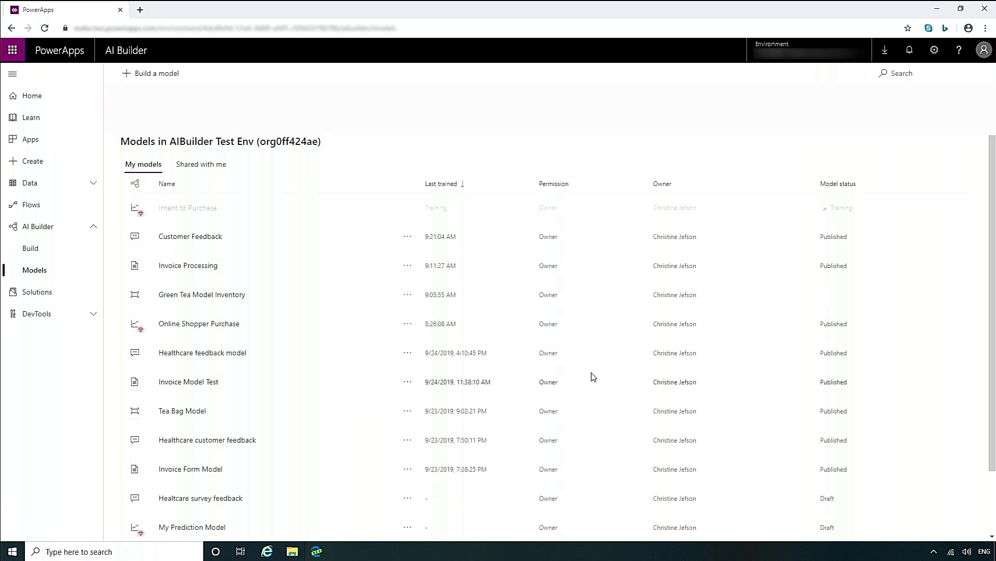
{"action": "mouse_move", "coordinate": [578, 366]}
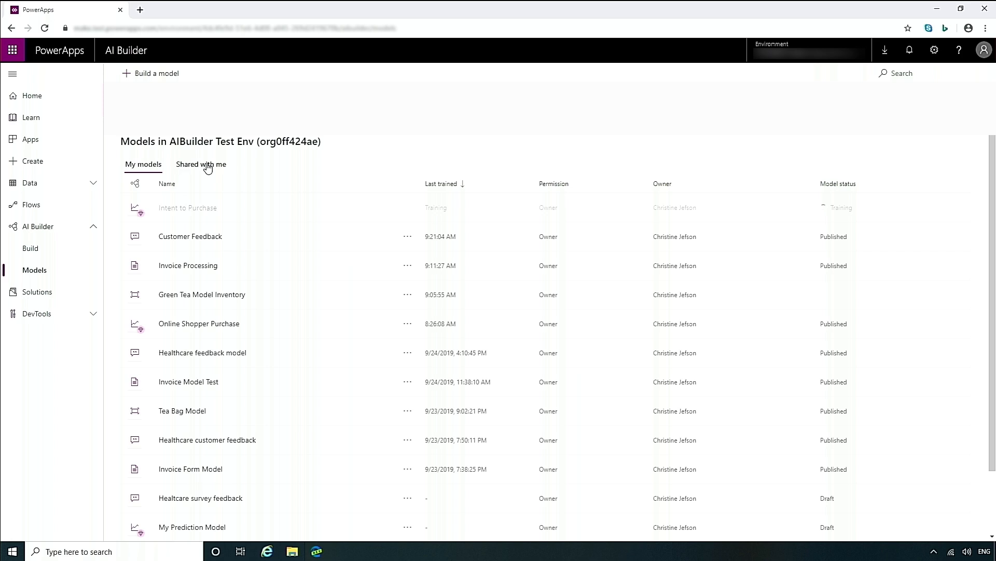
{"action": "mouse_move", "coordinate": [398, 243]}
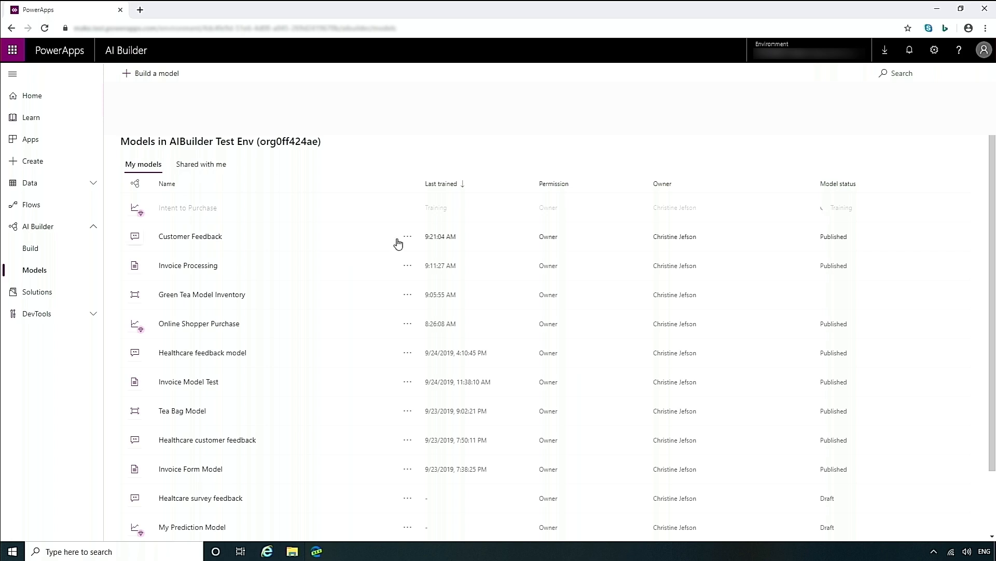
Show the Customer Feedback model's commands menu while Intent to Purchase trains.
{"action": "left_click", "coordinate": [408, 237]}
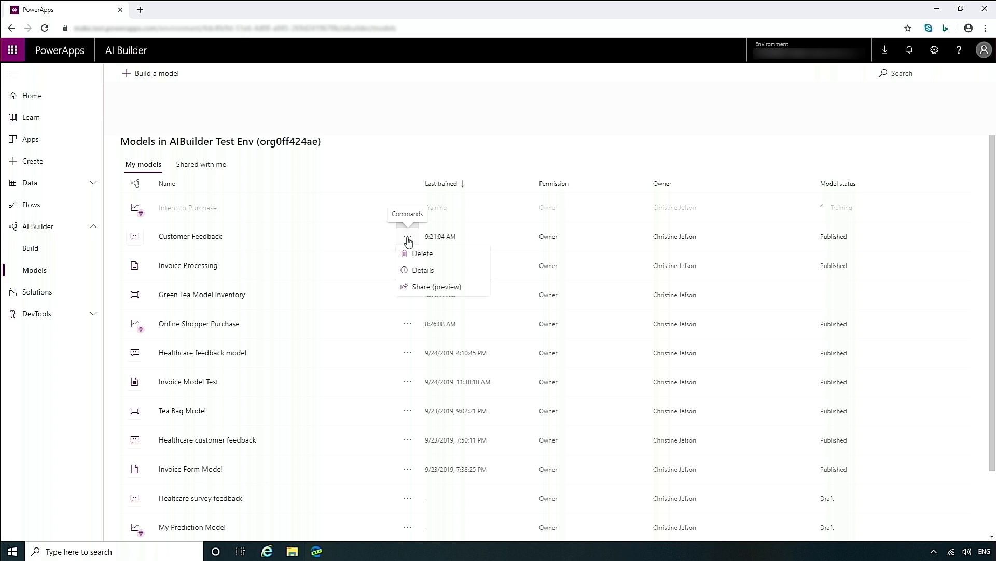
{"action": "mouse_move", "coordinate": [267, 205]}
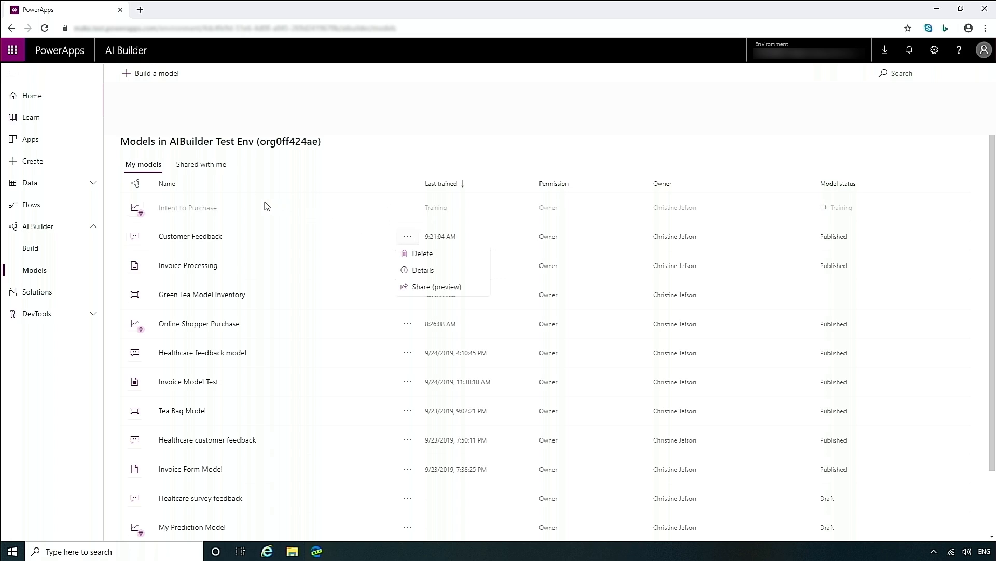
{"action": "mouse_move", "coordinate": [248, 196]}
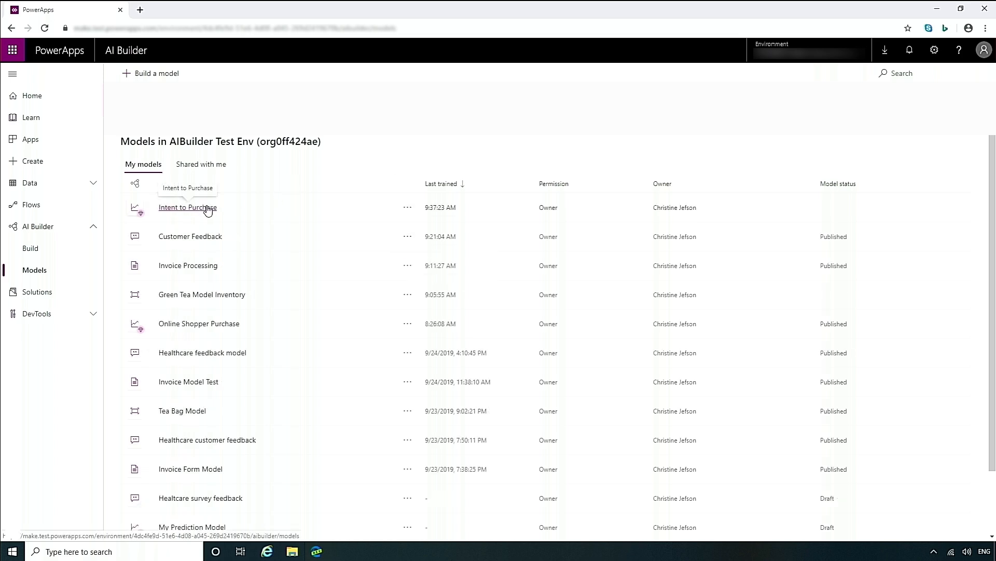
Publish the 63% Intent to Purchase model and view its Details with PageValues as top influencer.
{"action": "left_click", "coordinate": [187, 208]}
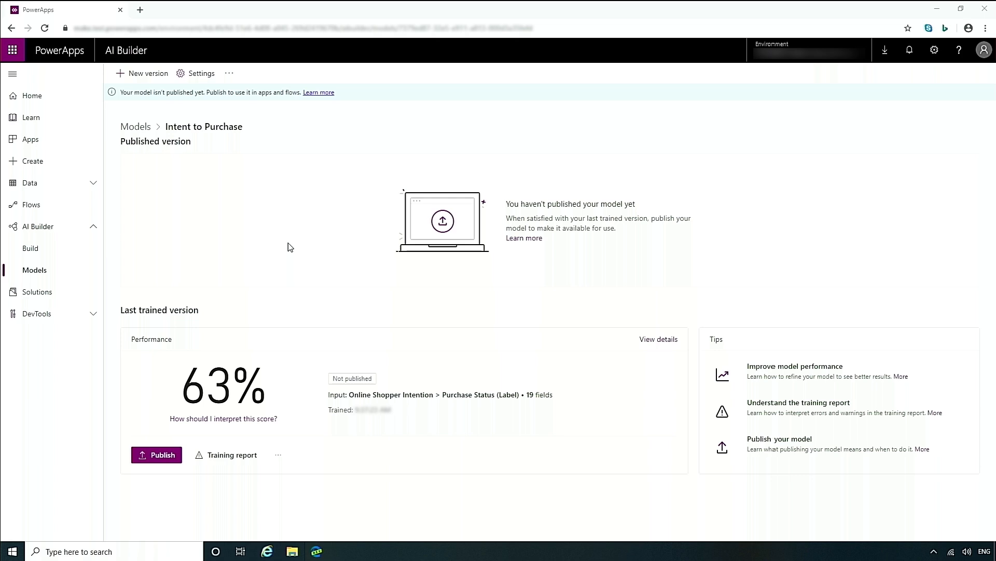
{"action": "mouse_move", "coordinate": [157, 455]}
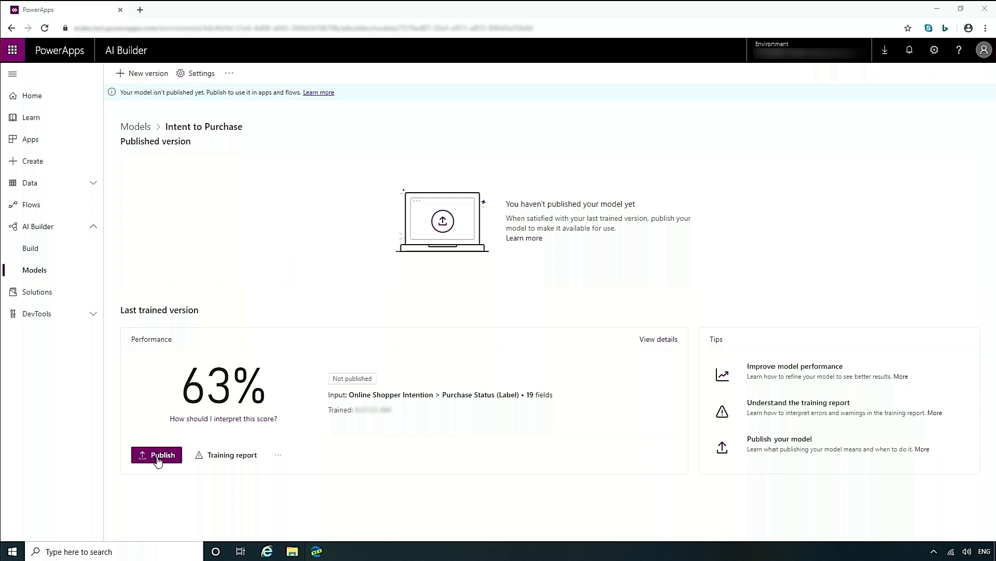
{"action": "left_click", "coordinate": [157, 455]}
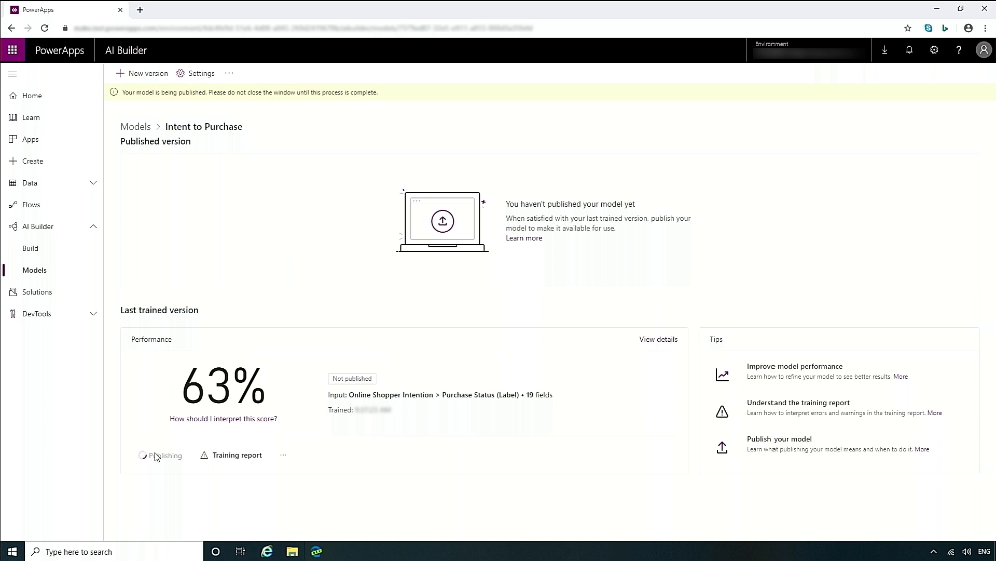
{"action": "mouse_move", "coordinate": [660, 369]}
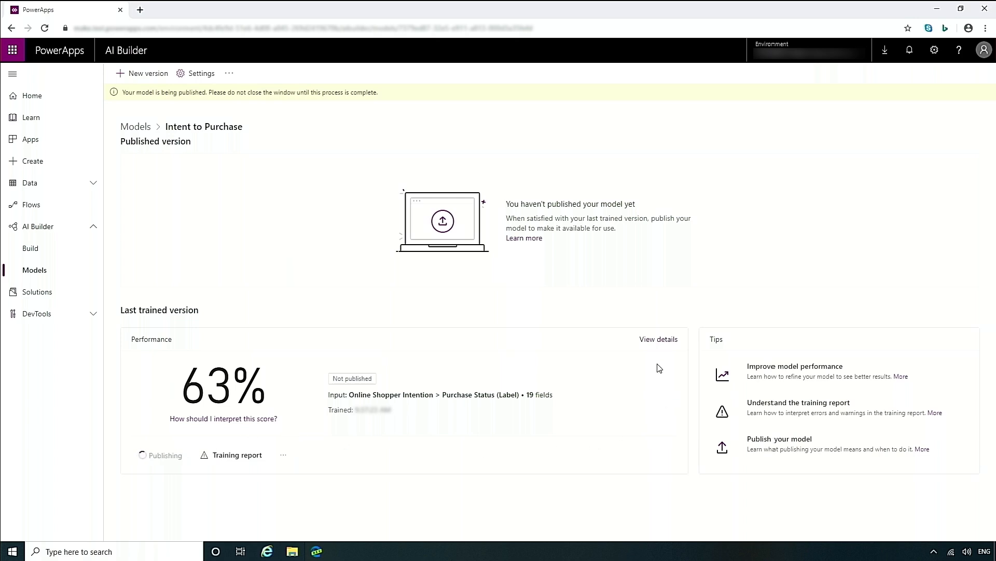
{"action": "left_click", "coordinate": [658, 338]}
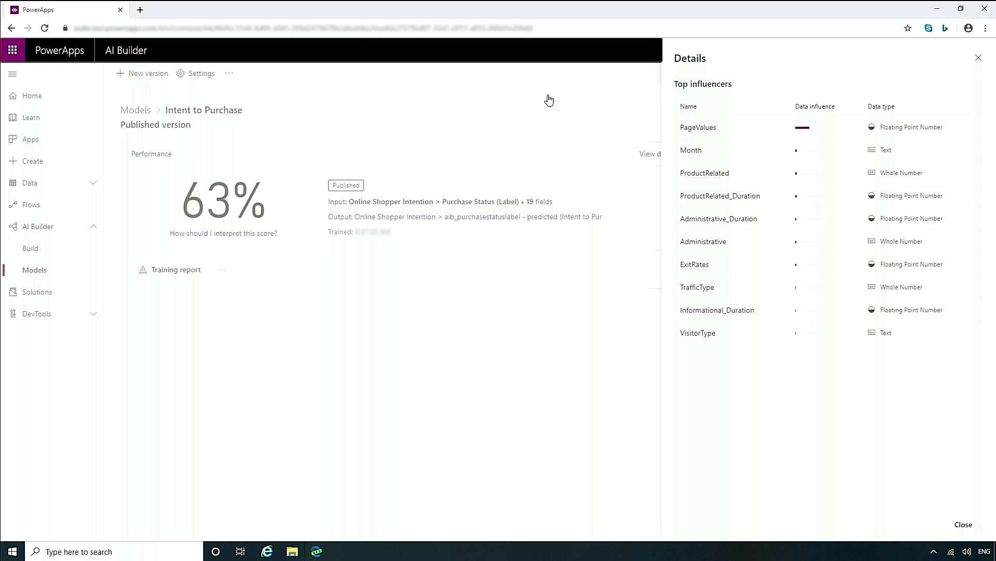
{"action": "mouse_move", "coordinate": [977, 57]}
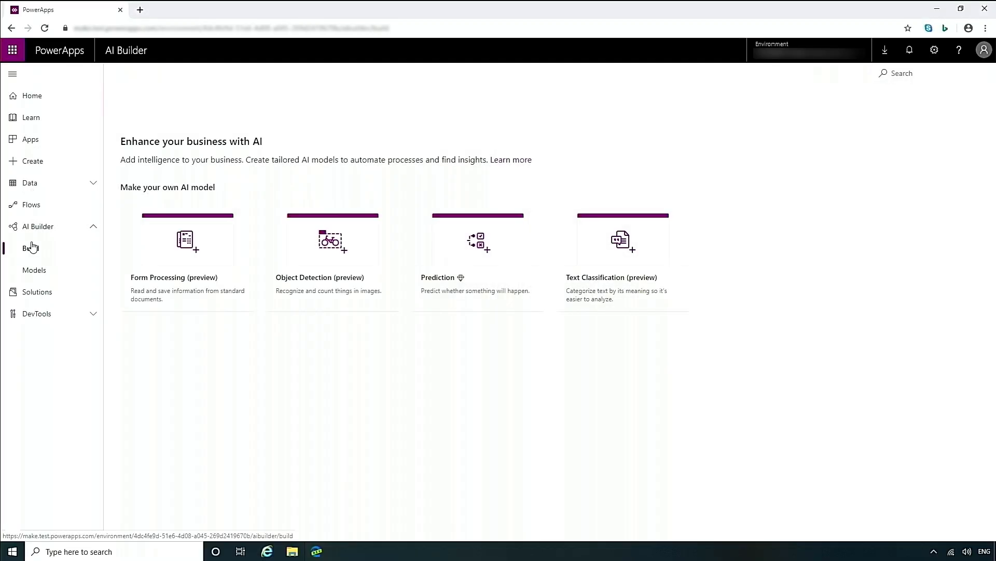
View Customer Feedback's Share (preview) pane, close it without sharing, and go to Solutions.
{"action": "left_click", "coordinate": [34, 270]}
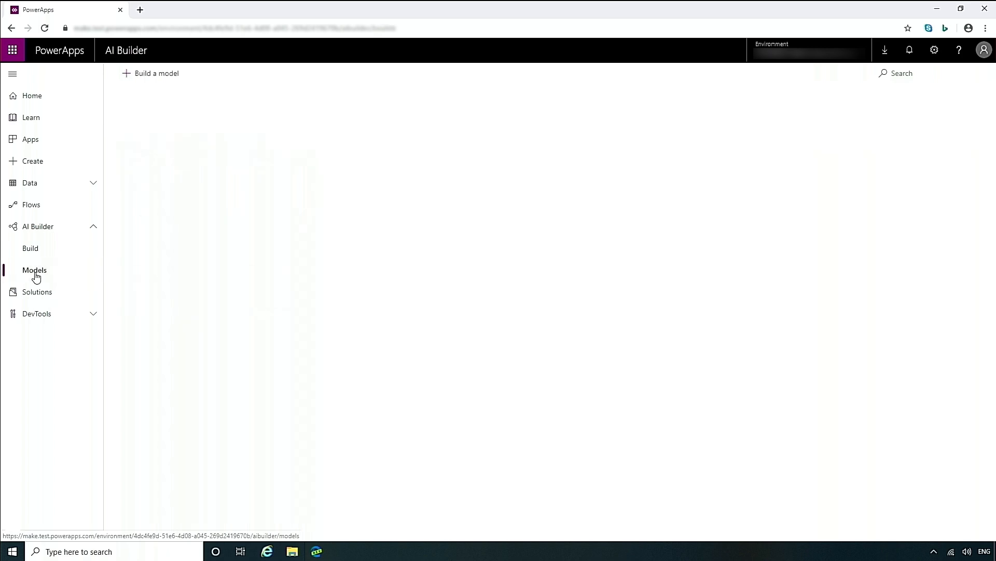
{"action": "left_click", "coordinate": [35, 270]}
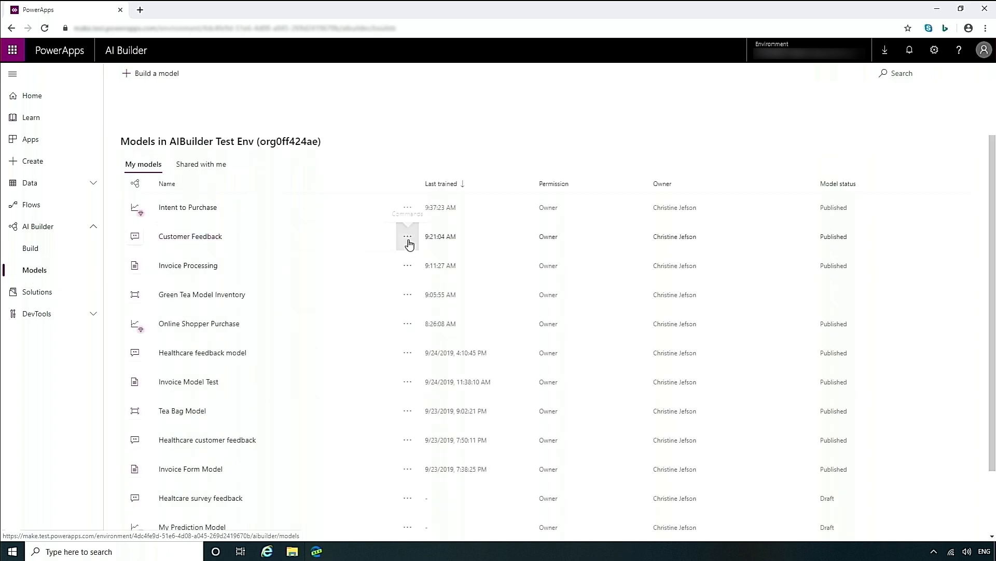
{"action": "left_click", "coordinate": [408, 237]}
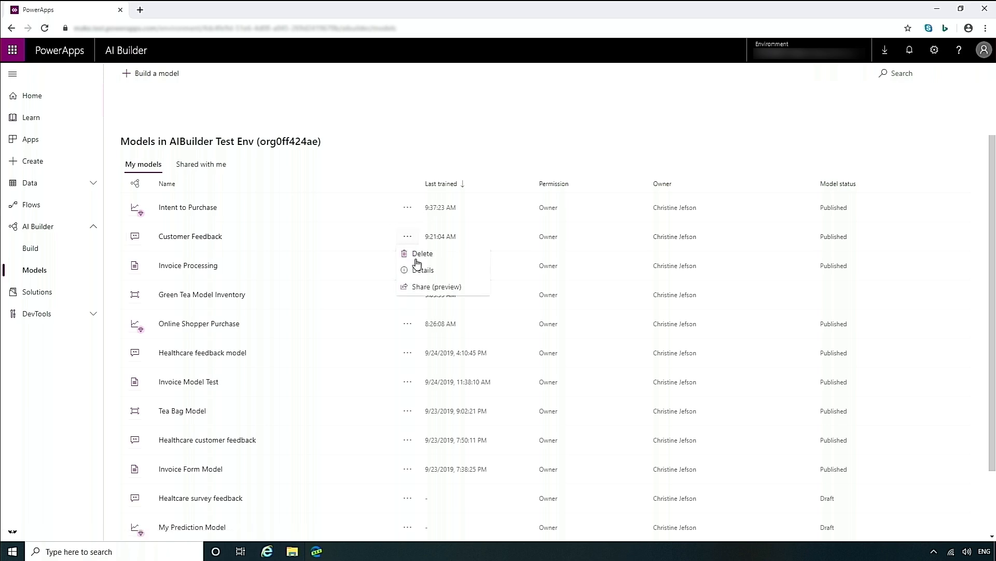
{"action": "left_click", "coordinate": [437, 287]}
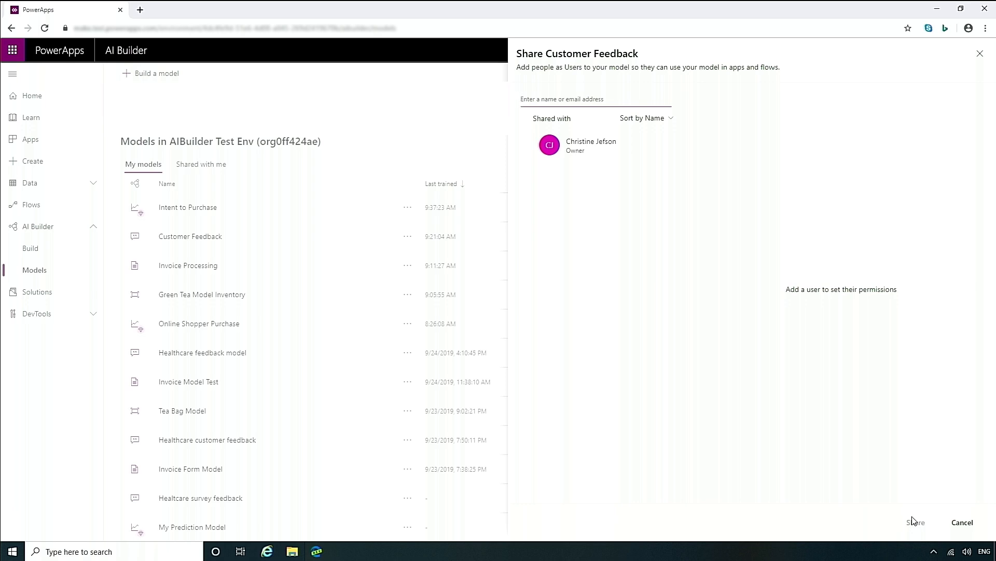
{"action": "left_click", "coordinate": [962, 522]}
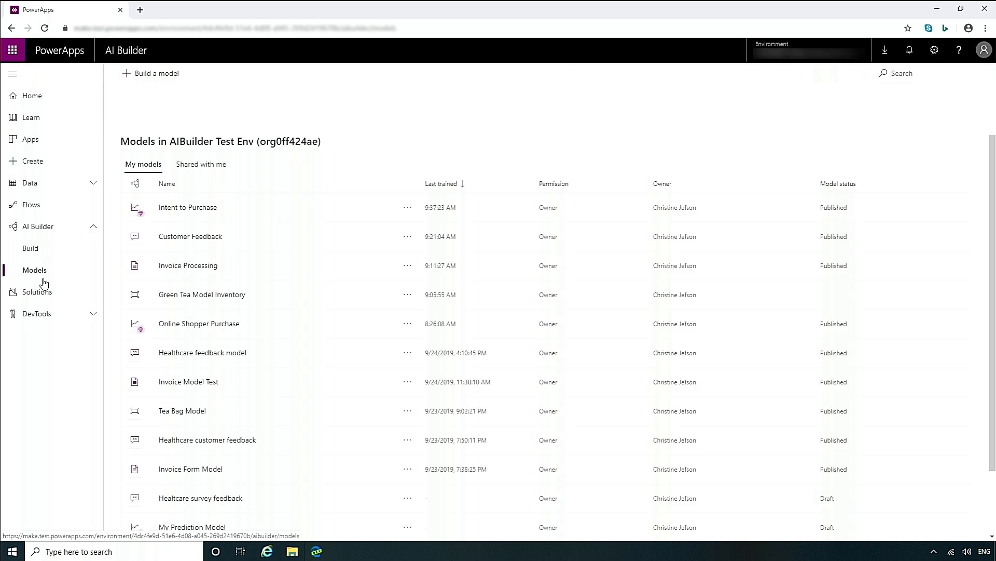
{"action": "left_click", "coordinate": [37, 290]}
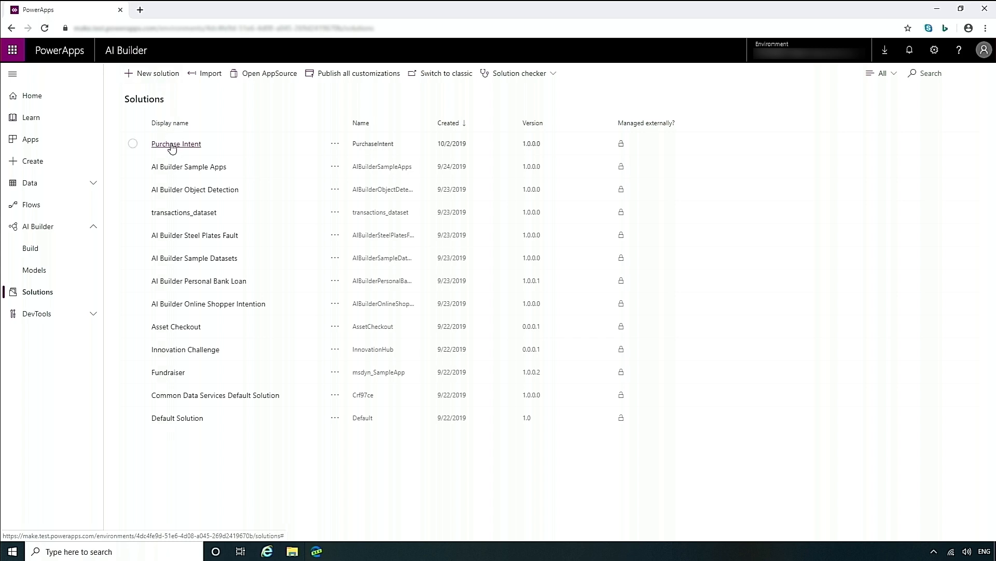
Browse Purchase Intent's Add existing options and its Intent to Purchase model, then return to Solutions.
{"action": "left_click", "coordinate": [176, 144]}
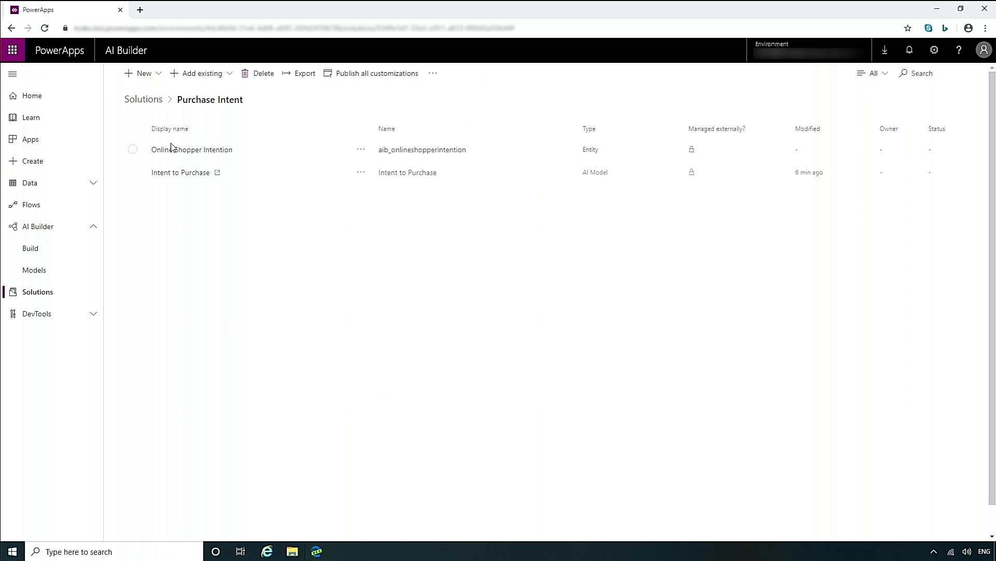
{"action": "left_click", "coordinate": [200, 72]}
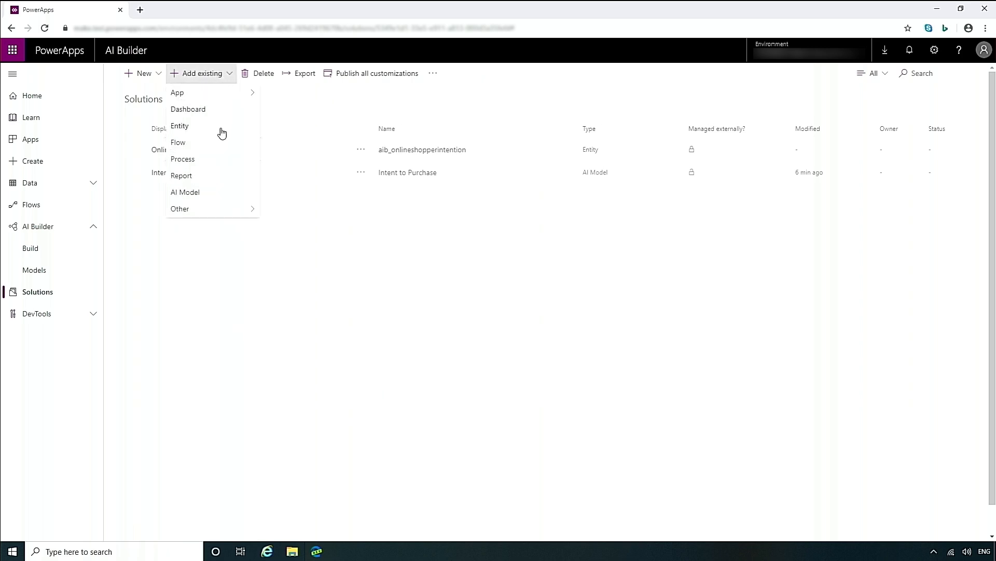
{"action": "mouse_move", "coordinate": [191, 196]}
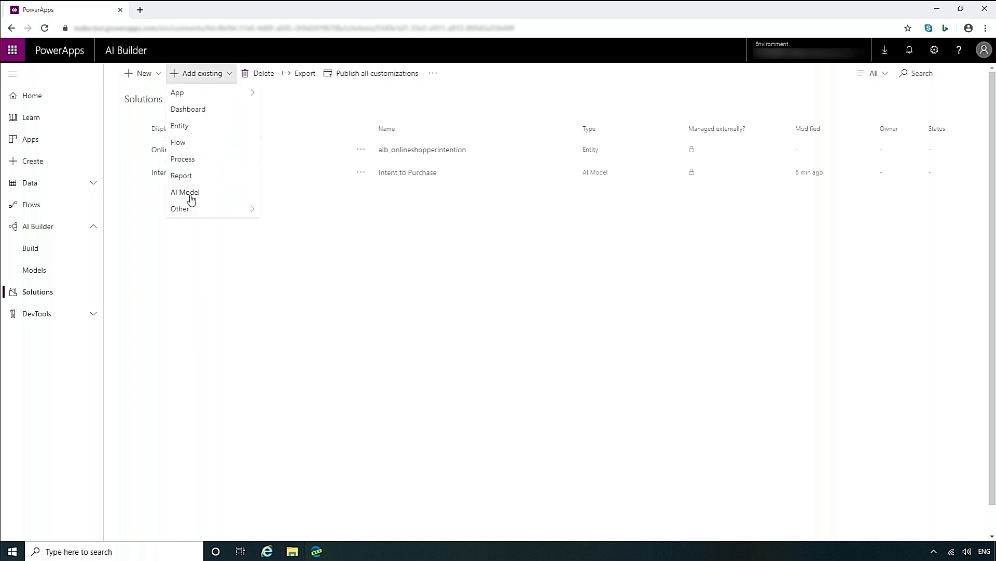
{"action": "mouse_move", "coordinate": [181, 201]}
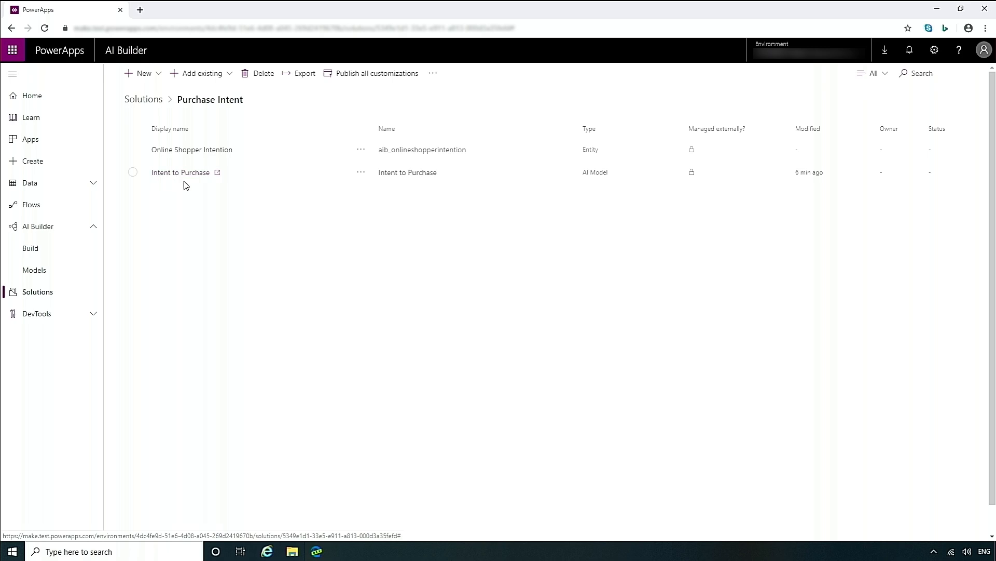
{"action": "left_click", "coordinate": [361, 172]}
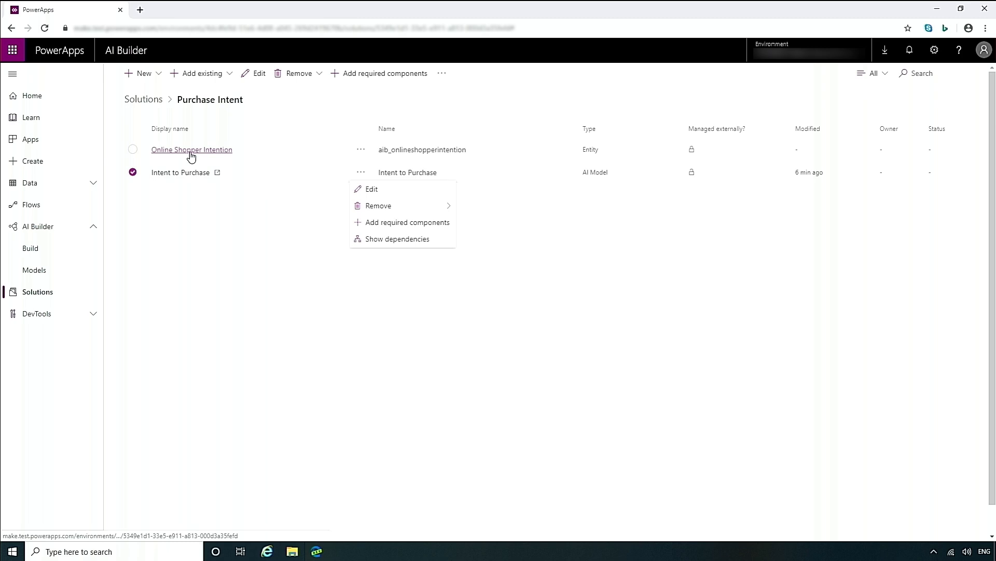
{"action": "left_click", "coordinate": [195, 236]}
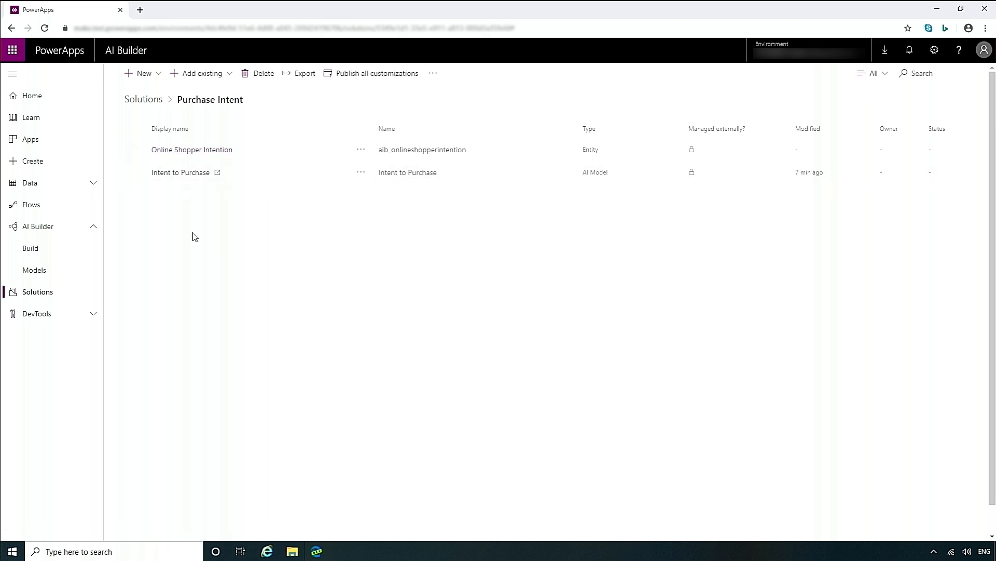
{"action": "mouse_move", "coordinate": [143, 99]}
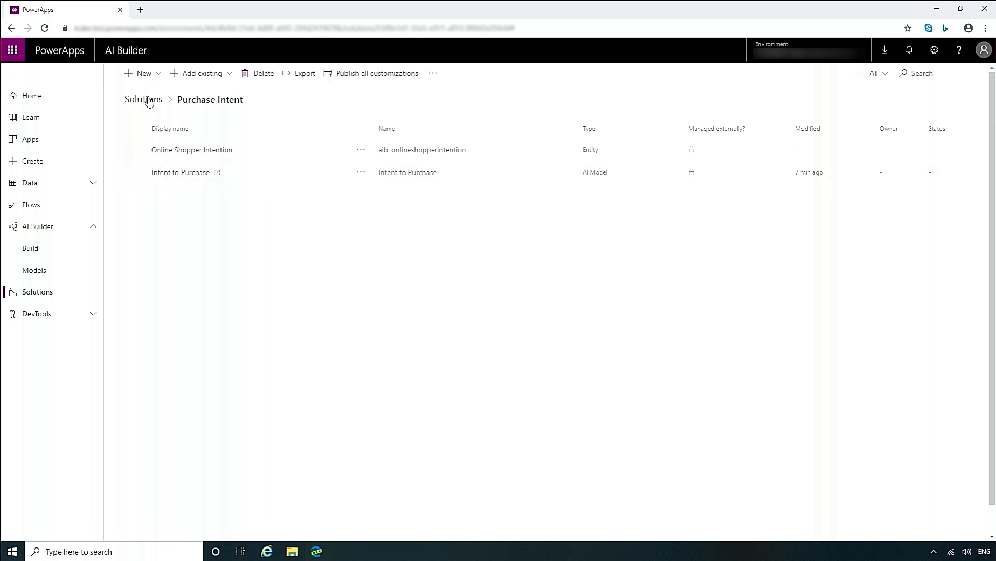
{"action": "left_click", "coordinate": [143, 100]}
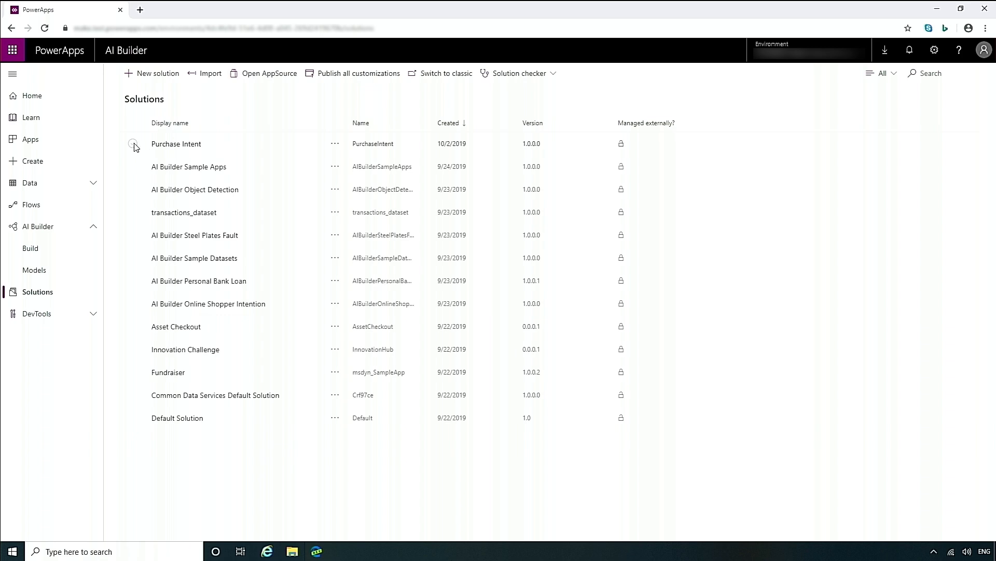
Export the Purchase Intent solution as a managed package at version 1.0.0.1.
{"action": "left_click", "coordinate": [132, 143]}
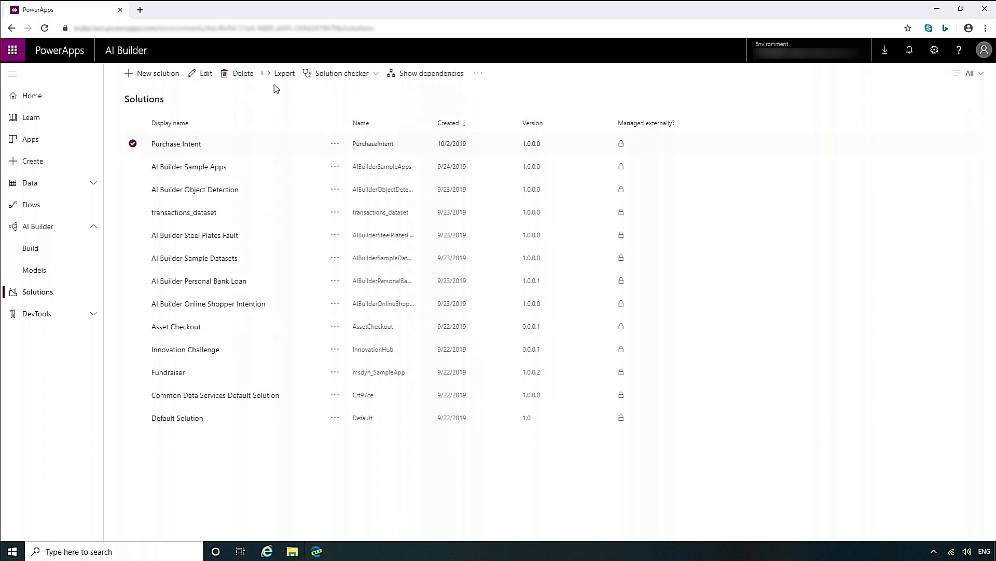
{"action": "left_click", "coordinate": [283, 72]}
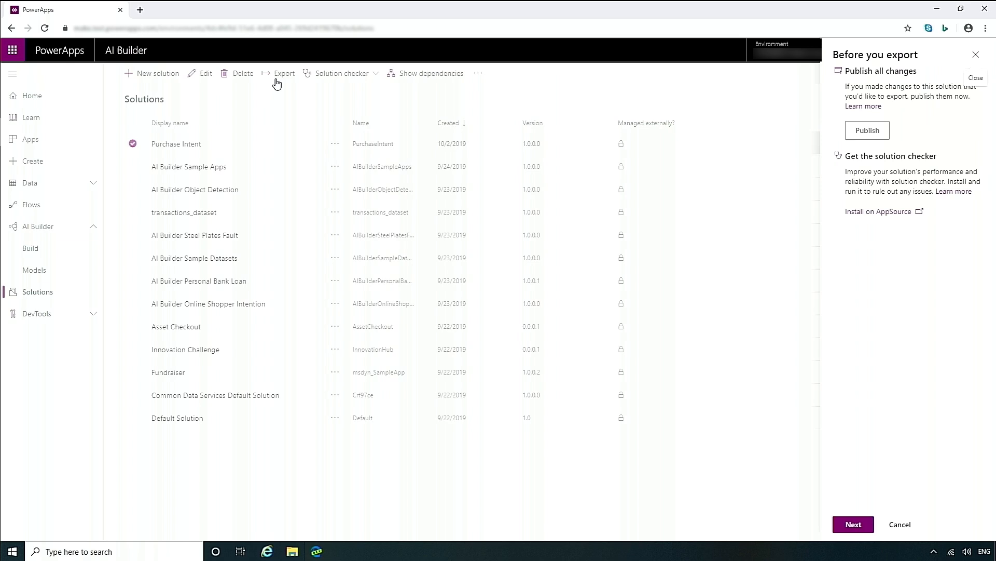
{"action": "left_click", "coordinate": [853, 524]}
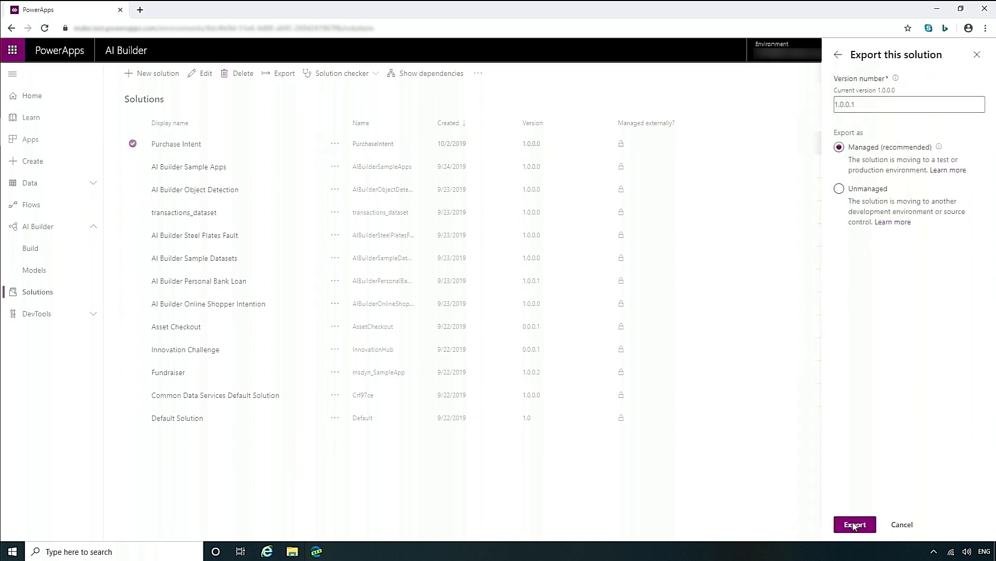
{"action": "left_click", "coordinate": [855, 524]}
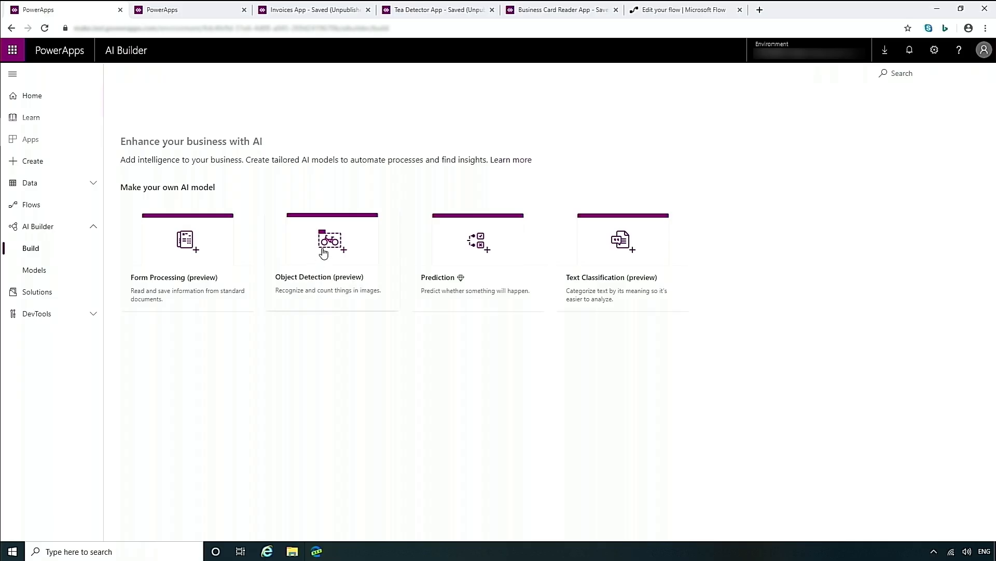
Create the Green Tea Model Inventory object detection model, keep the three tea object names, add 30 images and proceed to tagging.
{"action": "left_click", "coordinate": [332, 240]}
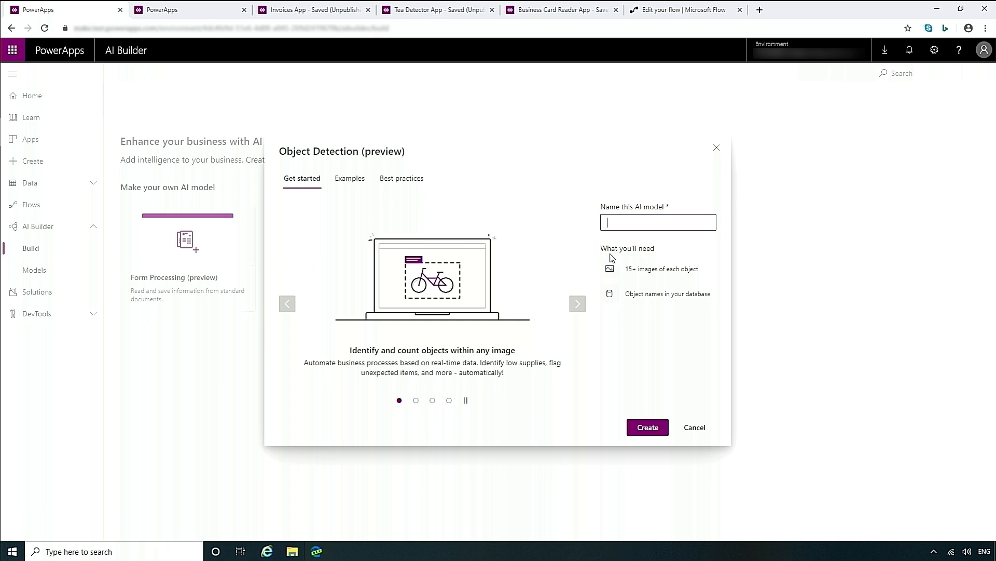
{"action": "type", "text": "Green"}
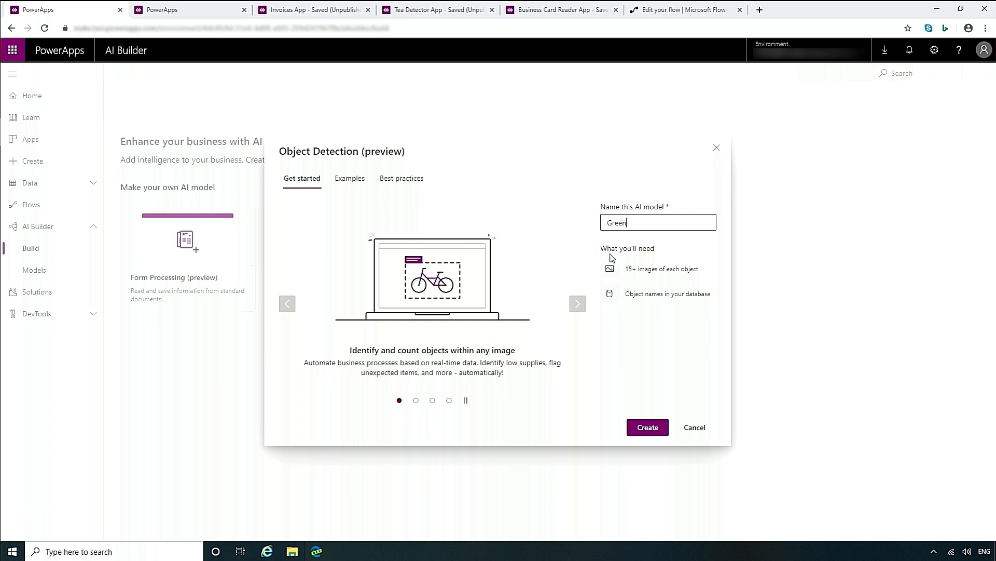
{"action": "type", "text": "Tea Model Inventory"}
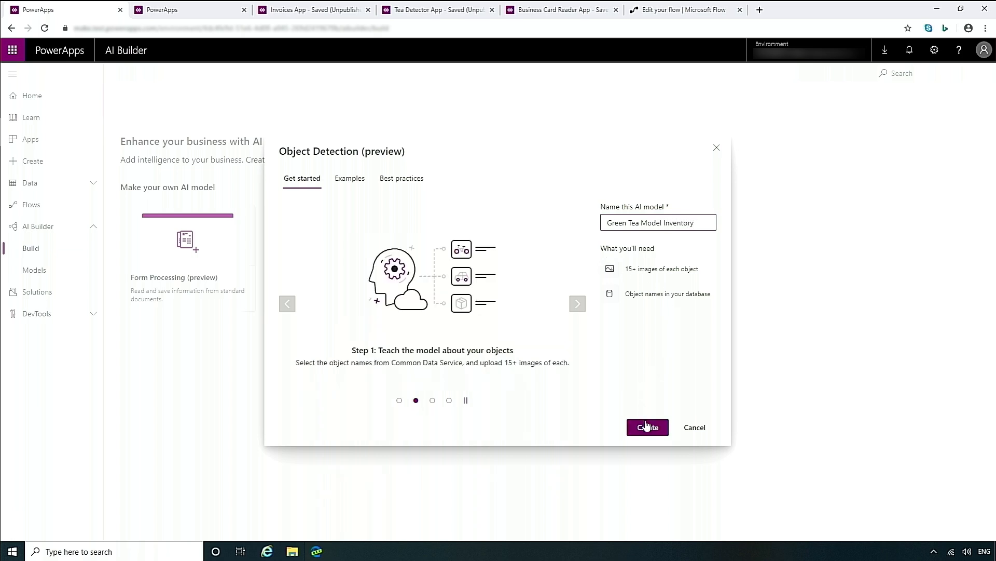
{"action": "left_click", "coordinate": [648, 427]}
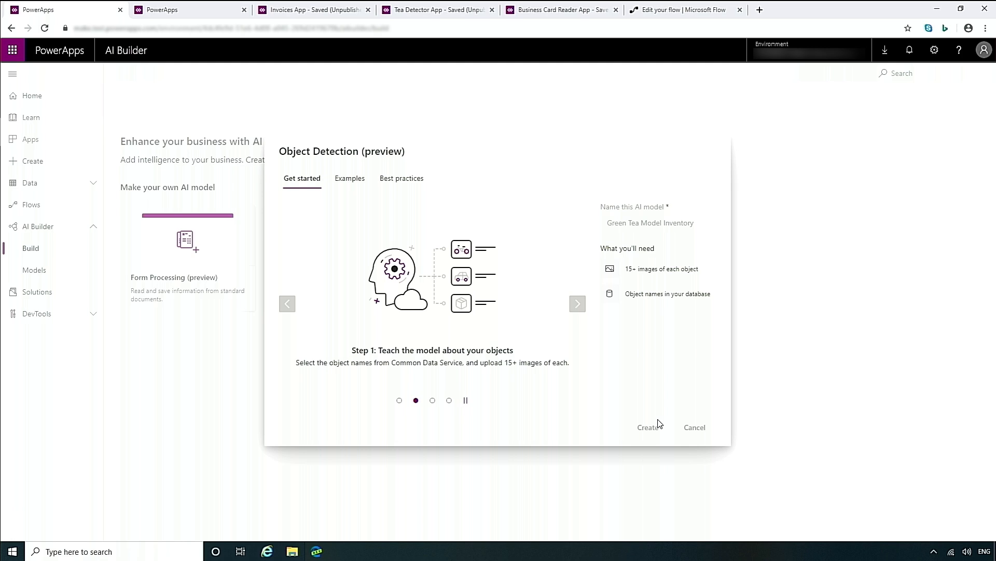
{"action": "left_click", "coordinate": [648, 426]}
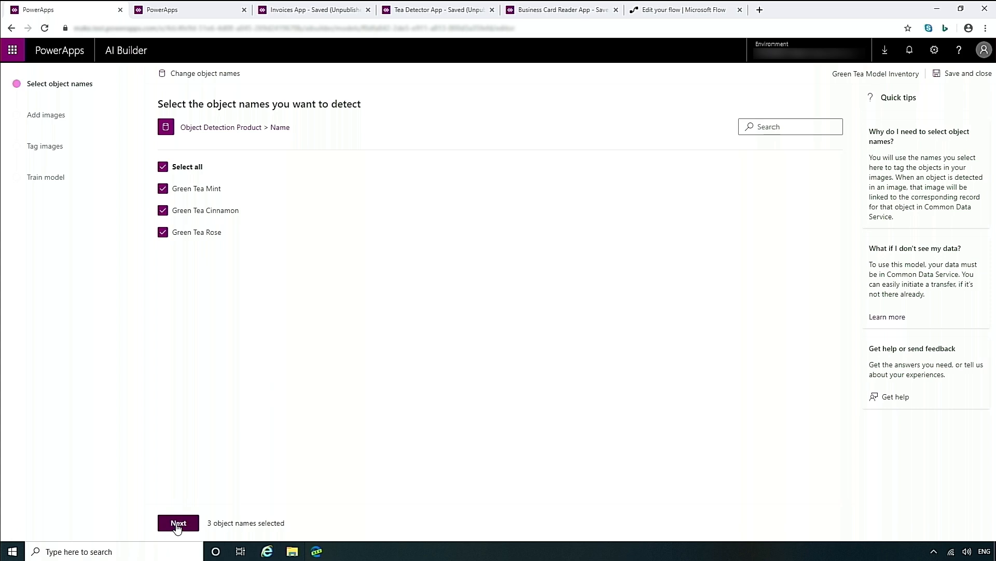
{"action": "left_click", "coordinate": [177, 522]}
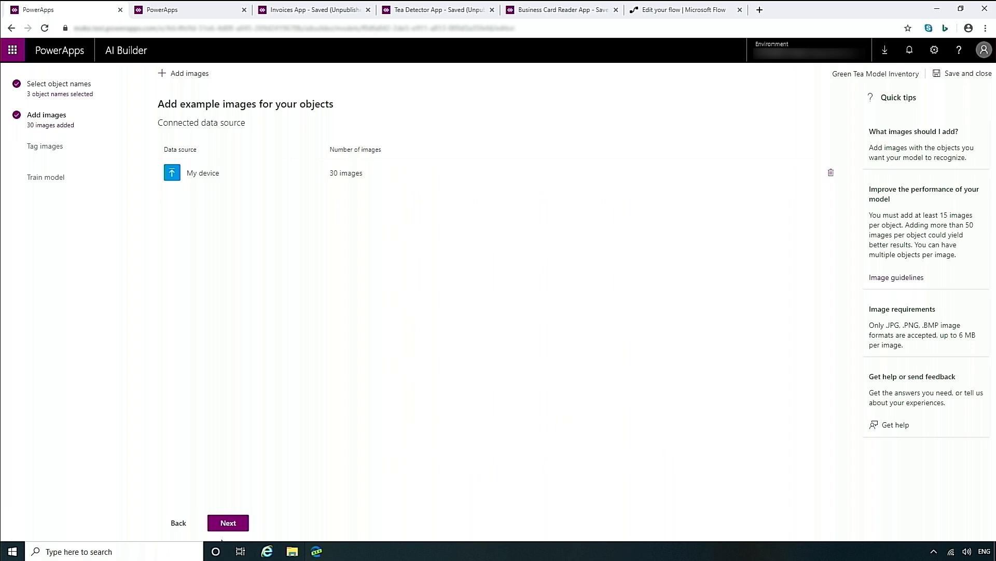
{"action": "left_click", "coordinate": [227, 522]}
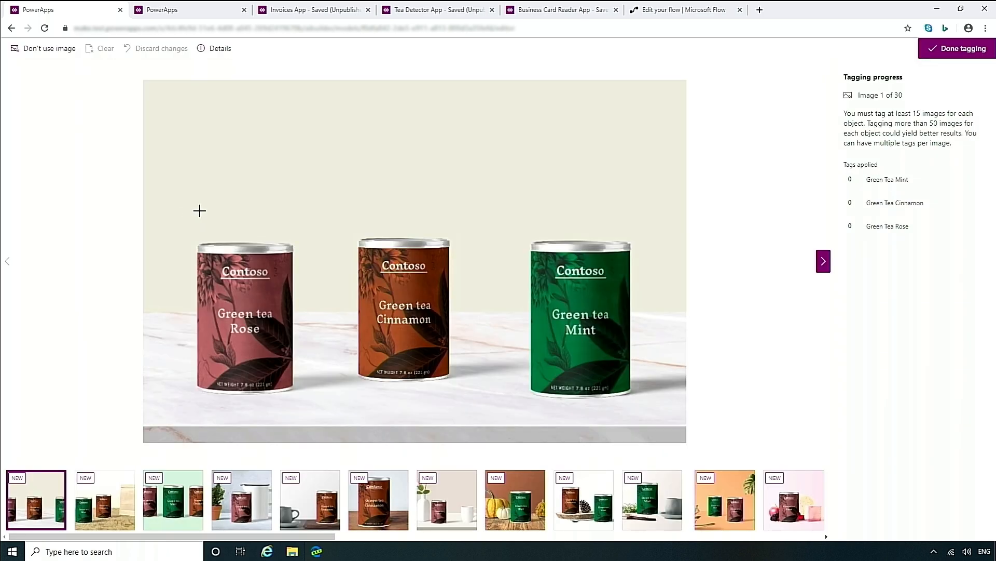
Outline and label the Rose, Cinnamon and Mint tea tins in each image, then finish tagging all 30 images.
{"action": "left_click_drag", "start_coordinate": [199, 210], "coordinate": [289, 393]}
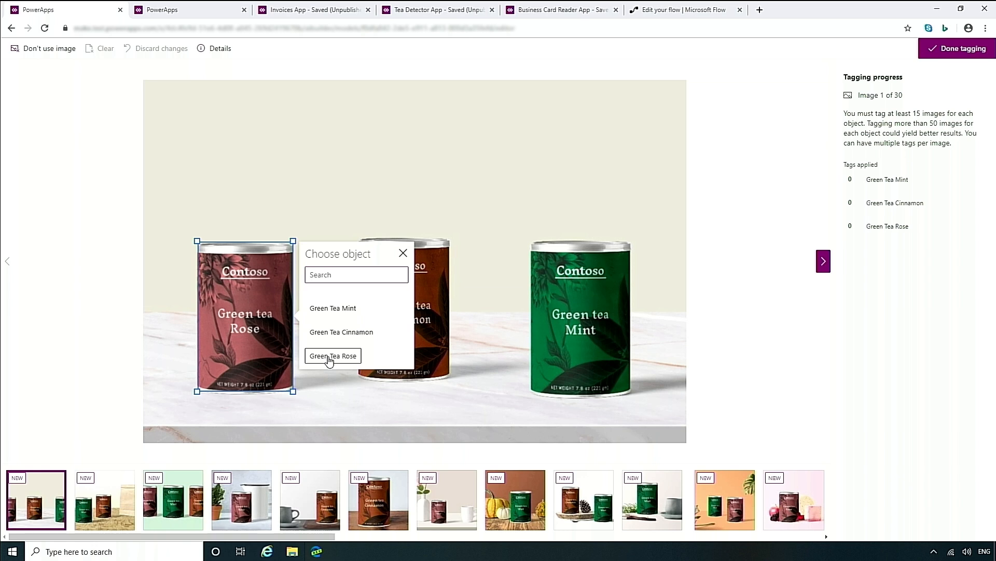
{"action": "left_click", "coordinate": [332, 355]}
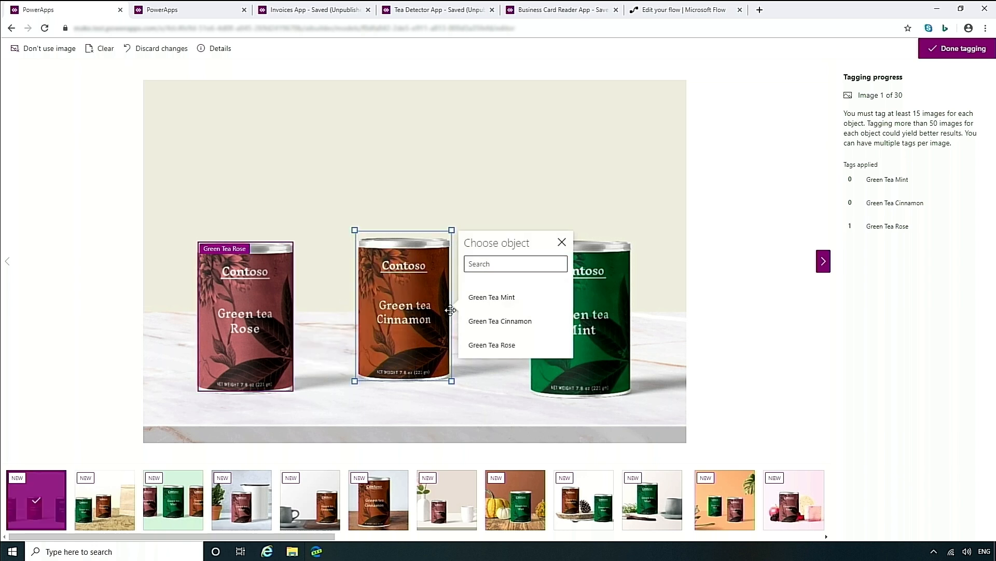
{"action": "left_click", "coordinate": [499, 321]}
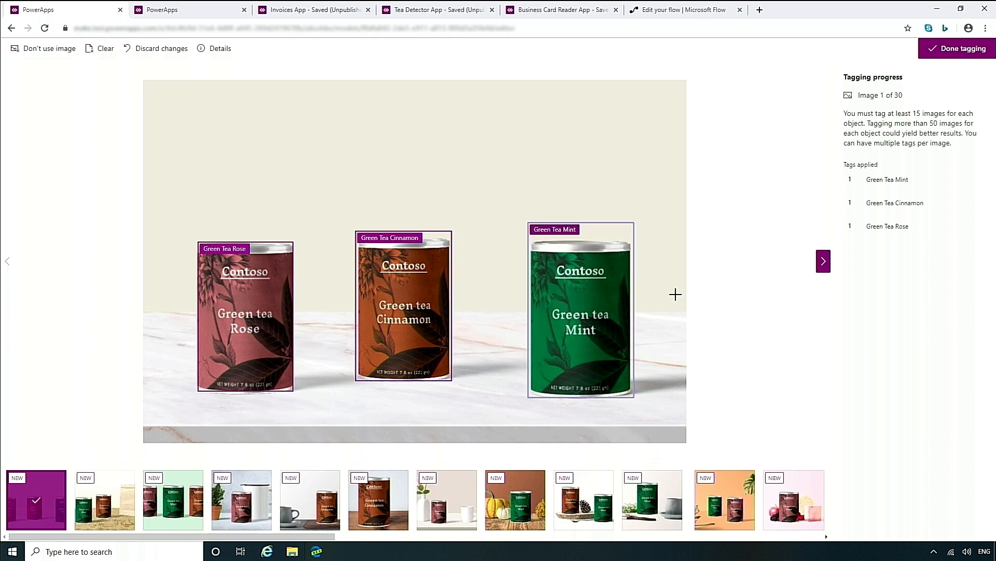
{"action": "left_click", "coordinate": [823, 260]}
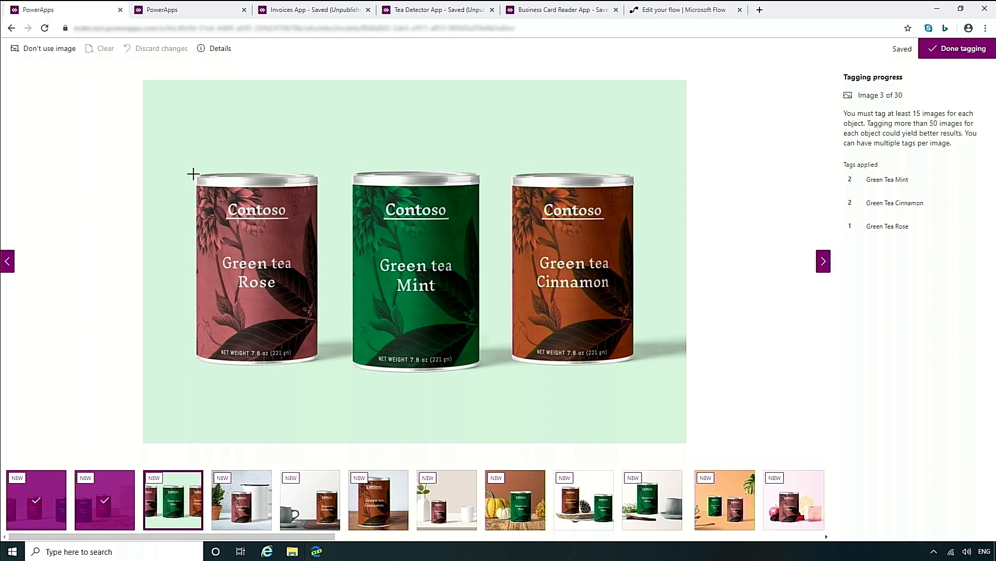
{"action": "left_click_drag", "start_coordinate": [193, 173], "coordinate": [318, 359]}
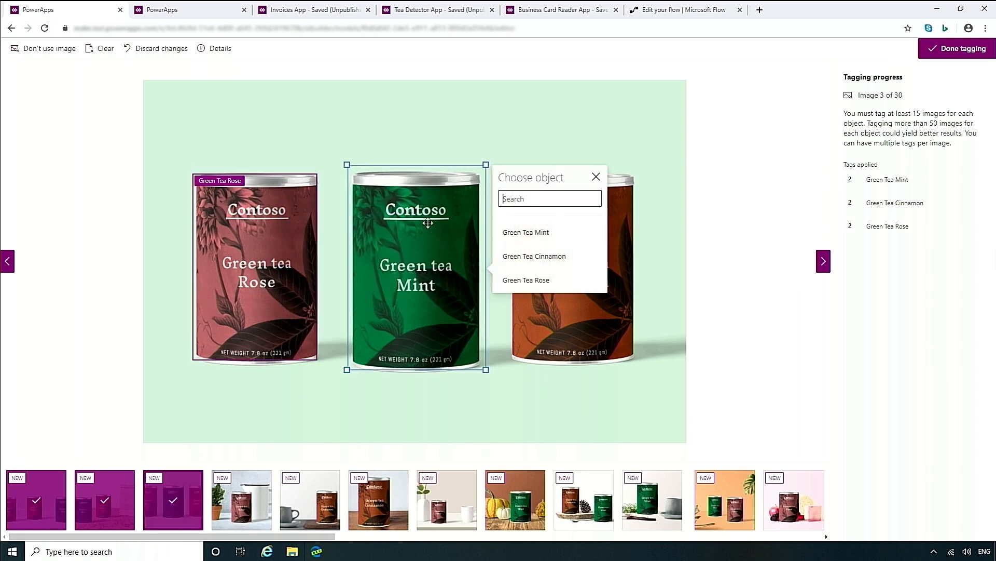
{"action": "left_click", "coordinate": [526, 232]}
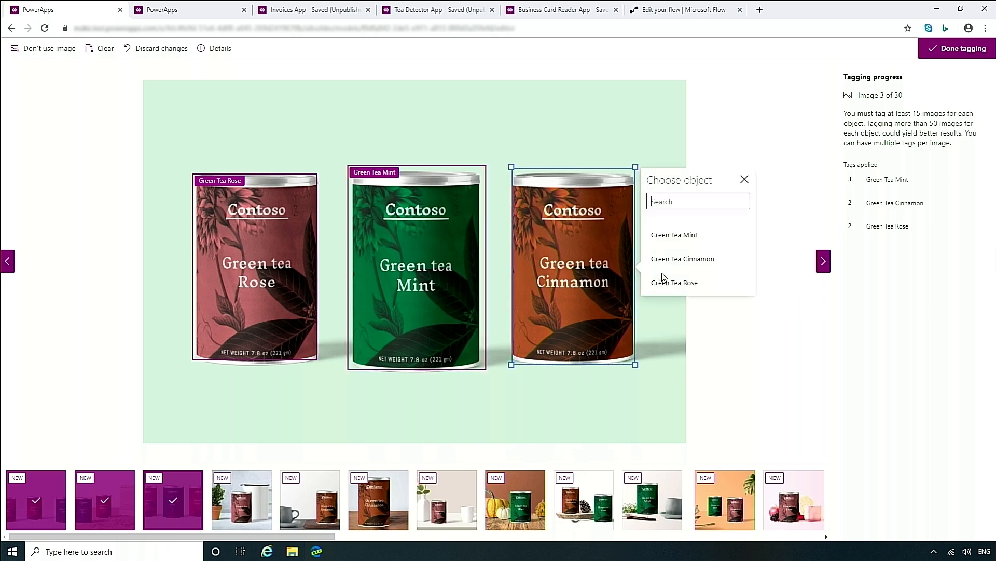
{"action": "left_click", "coordinate": [683, 259]}
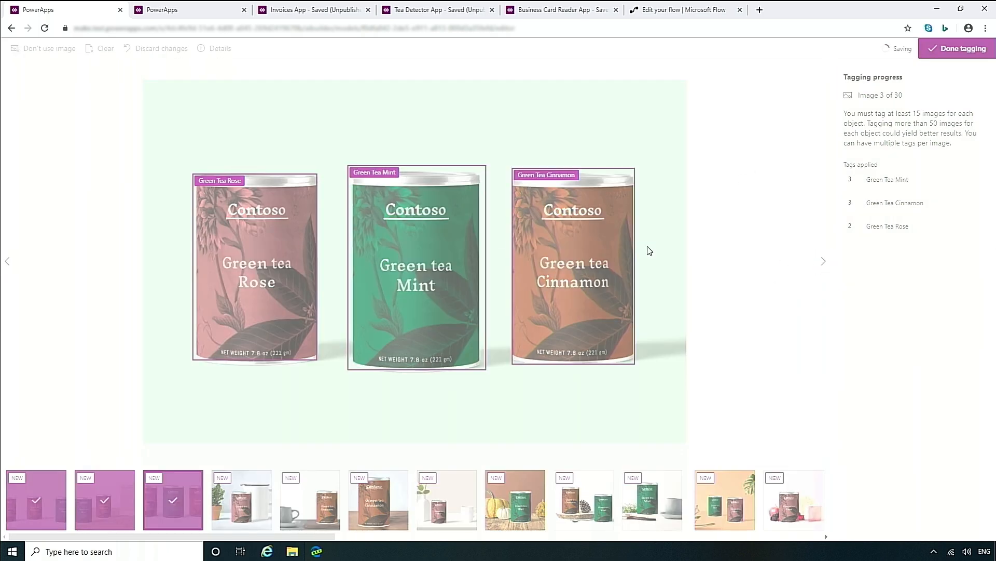
{"action": "left_click", "coordinate": [823, 260]}
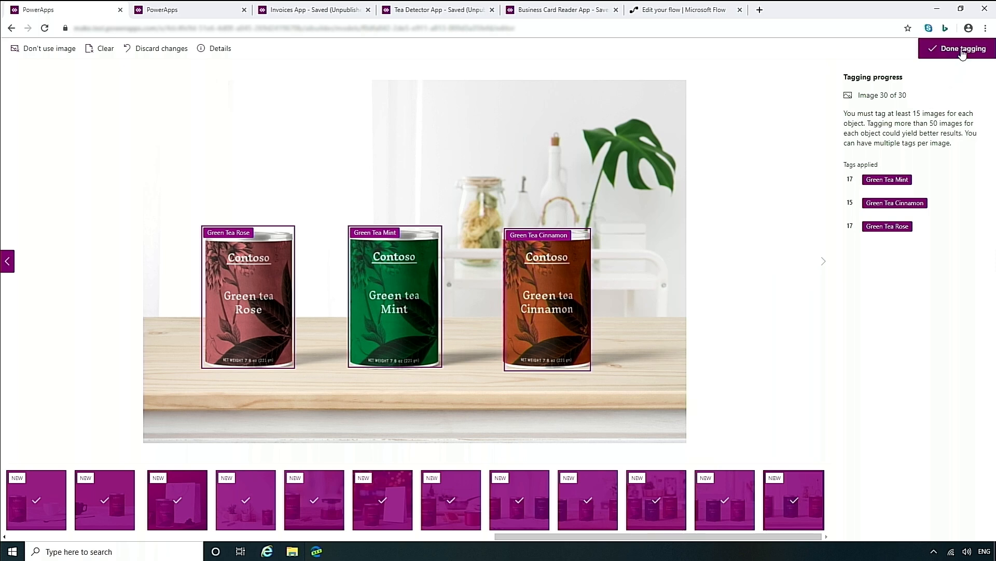
{"action": "left_click", "coordinate": [956, 49]}
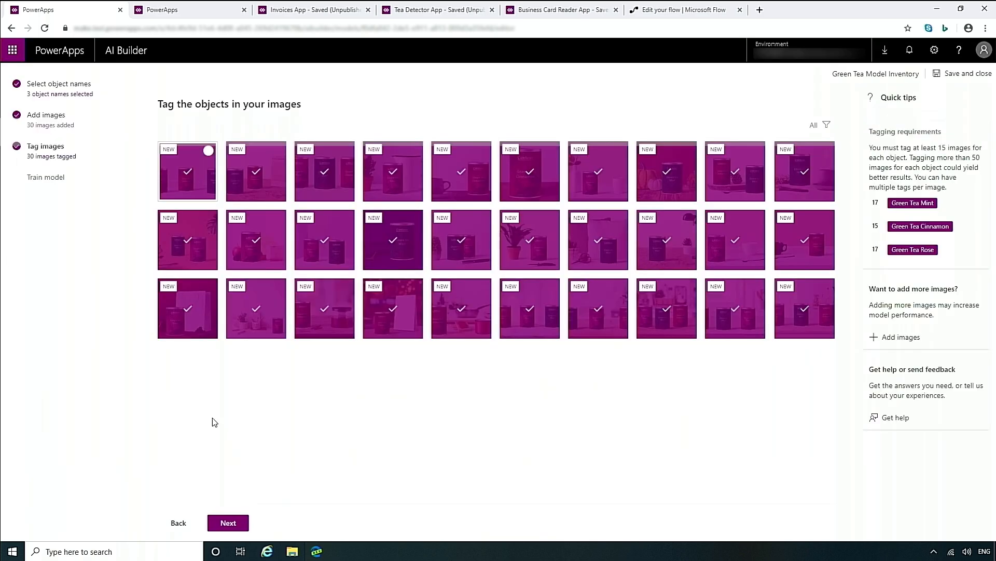
Send Green Tea Model Inventory to training and go back to the models list.
{"action": "left_click", "coordinate": [228, 522]}
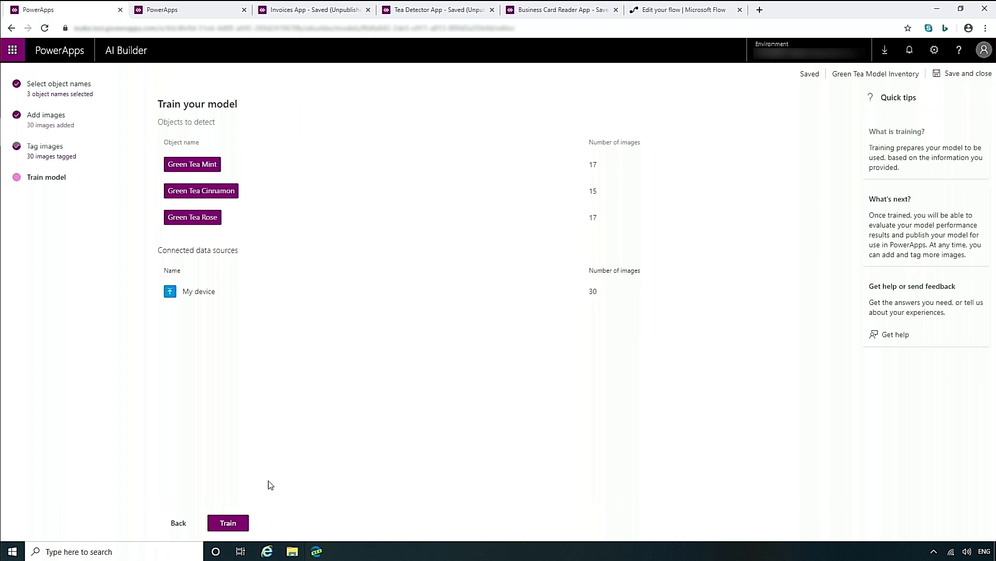
{"action": "left_click", "coordinate": [227, 523]}
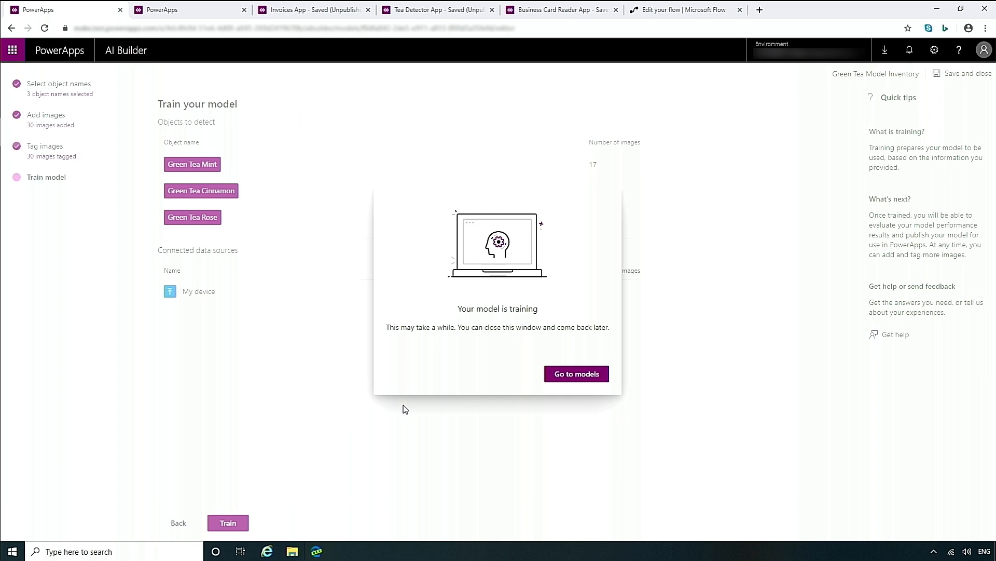
{"action": "left_click", "coordinate": [575, 373]}
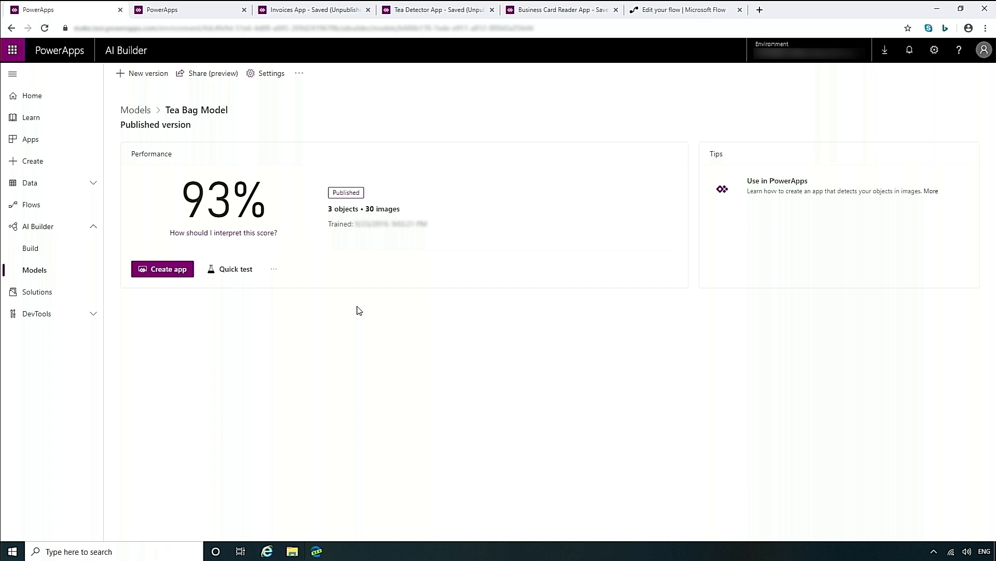
{"action": "mouse_move", "coordinate": [235, 269]}
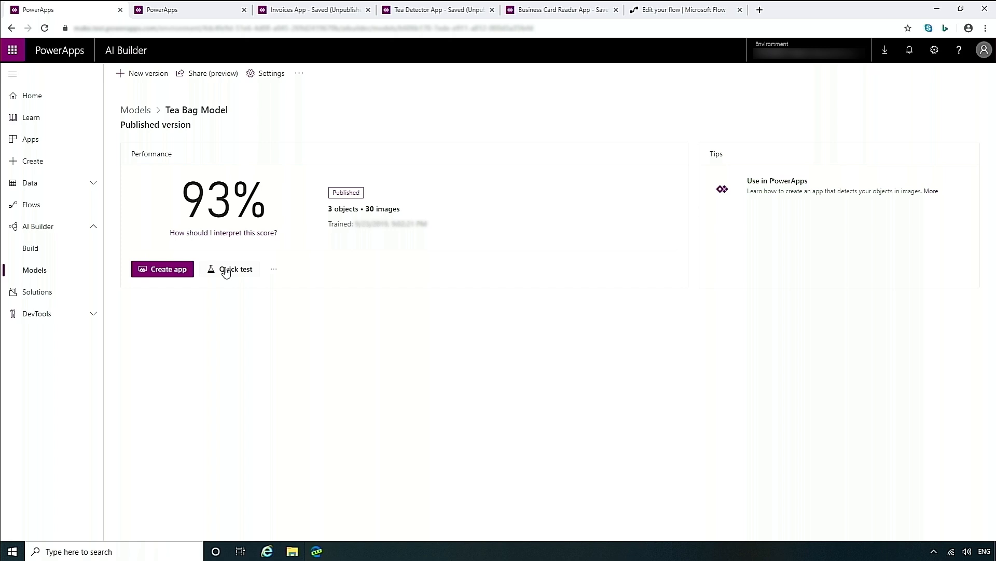
Quick-test the Tea Bag Model by uploading the tea test image from the Test folder.
{"action": "left_click", "coordinate": [234, 268]}
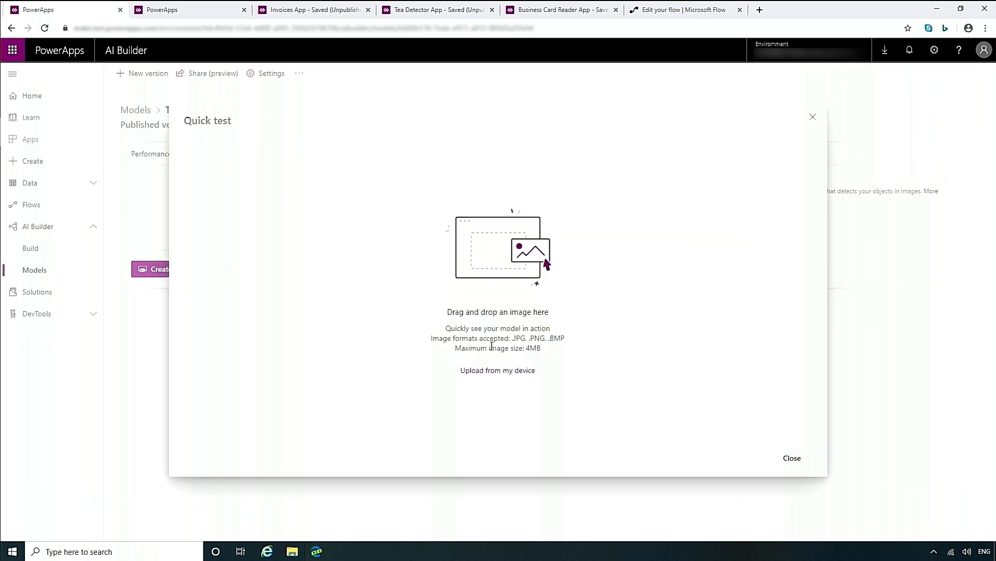
{"action": "left_click", "coordinate": [498, 369]}
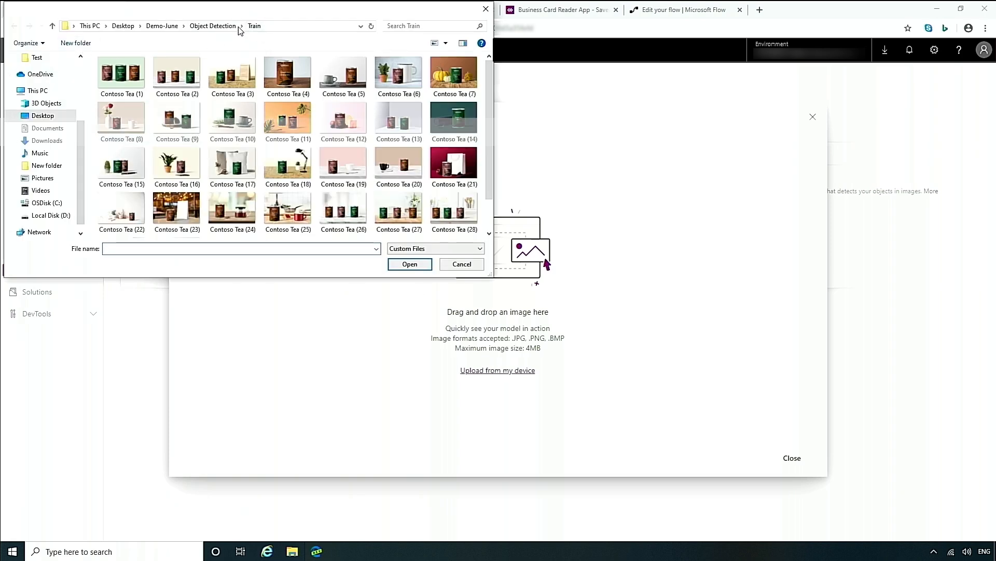
{"action": "left_click", "coordinate": [253, 25]}
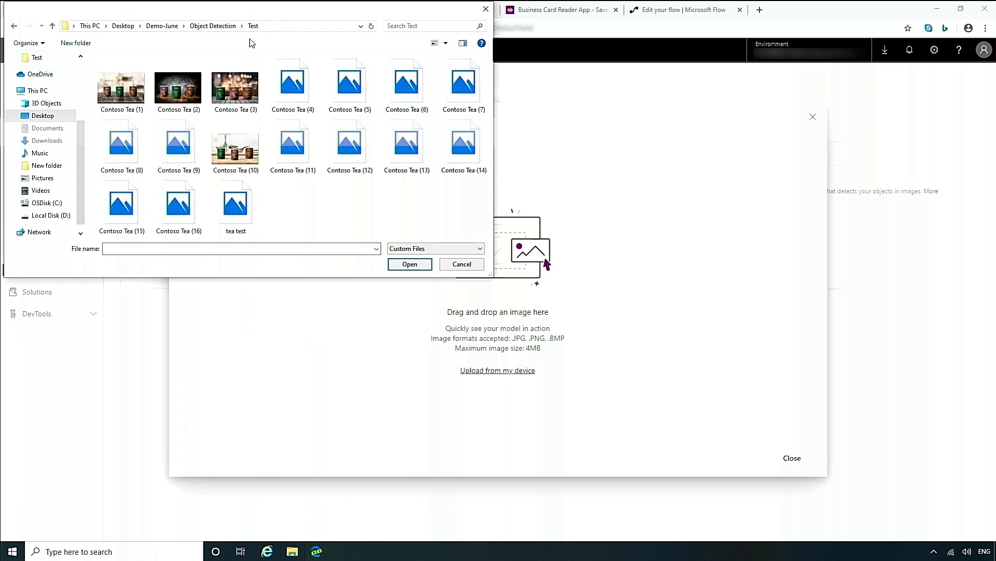
{"action": "left_click", "coordinate": [236, 204]}
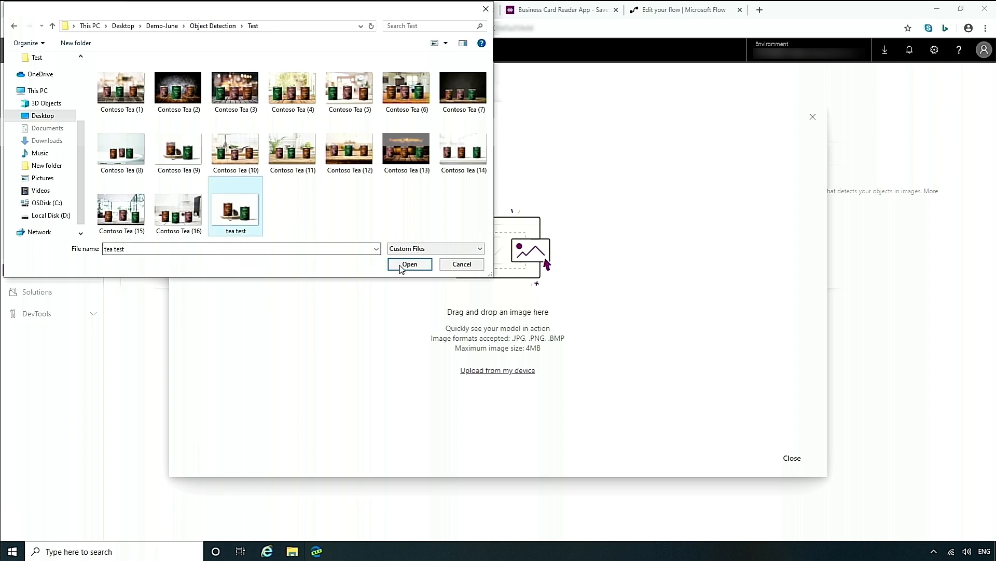
{"action": "left_click", "coordinate": [409, 263]}
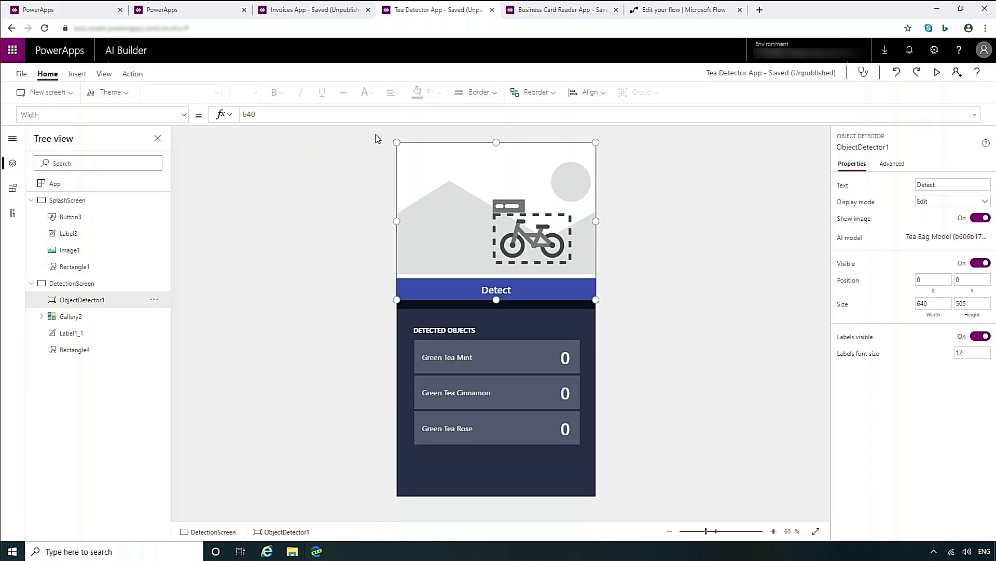
Check via Insert > AI Builder that the object detector uses Tea Bag Model, then run the app in preview.
{"action": "left_click", "coordinate": [76, 74]}
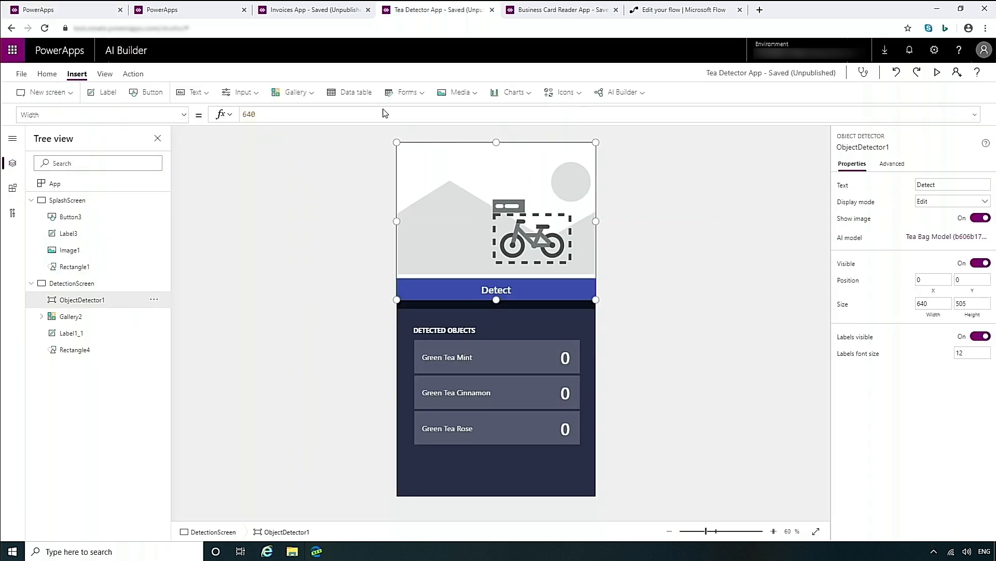
{"action": "left_click", "coordinate": [620, 92]}
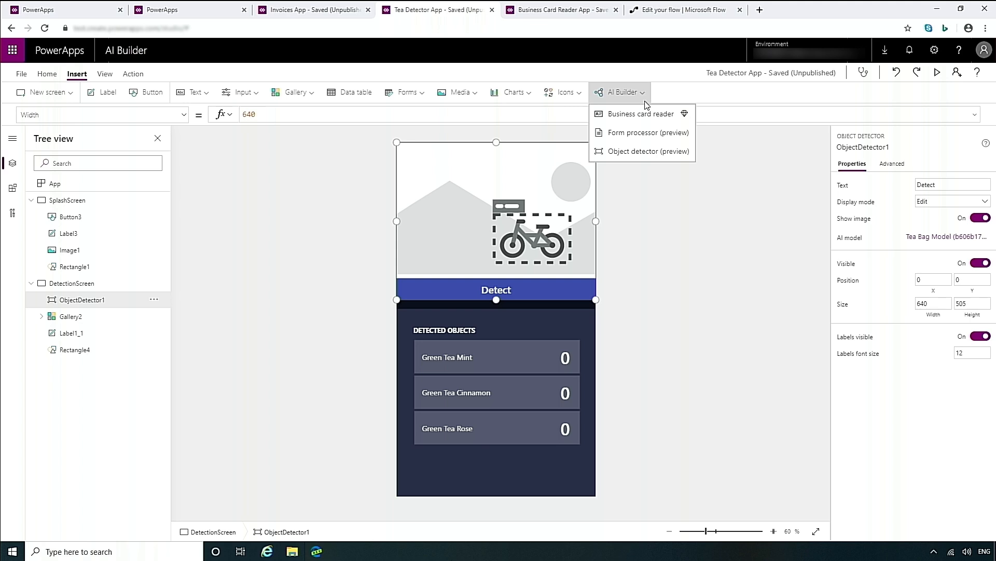
{"action": "mouse_move", "coordinate": [648, 151]}
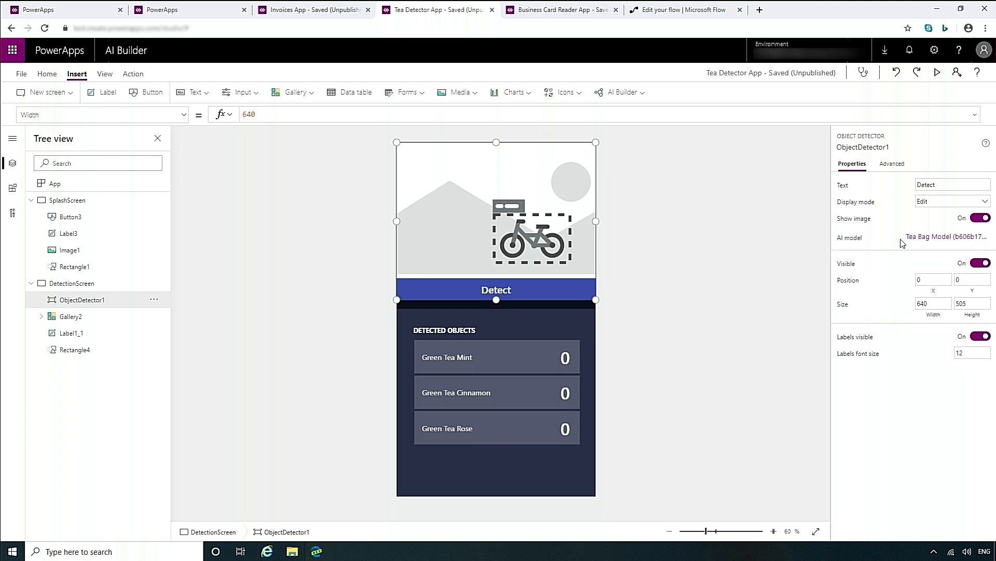
{"action": "left_click", "coordinate": [947, 237]}
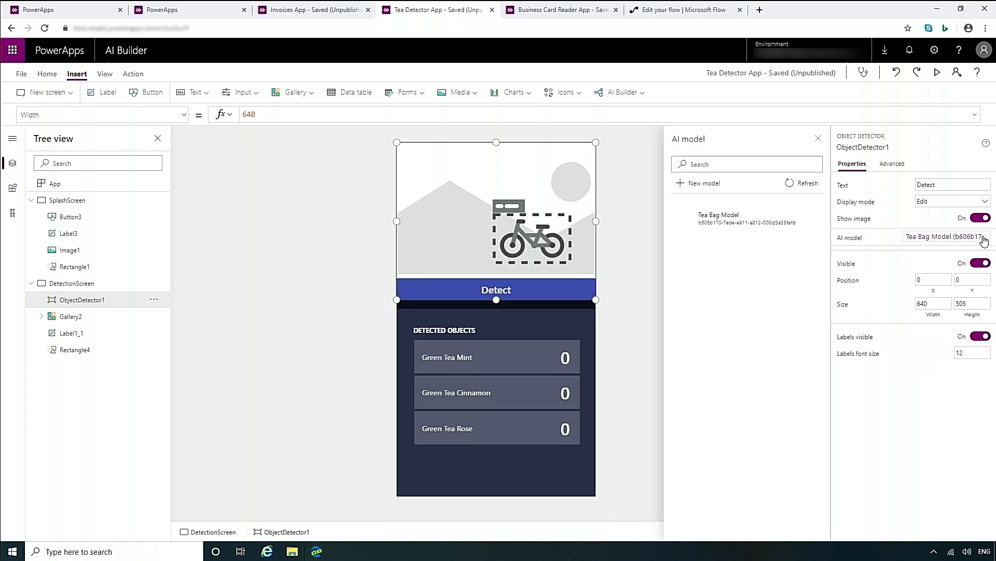
{"action": "left_click", "coordinate": [818, 138]}
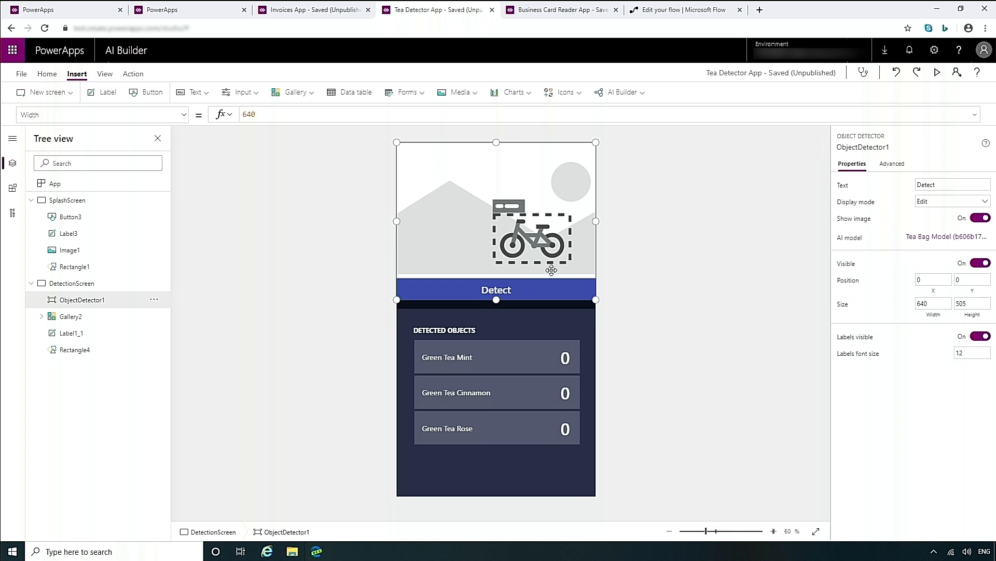
{"action": "left_click", "coordinate": [936, 72]}
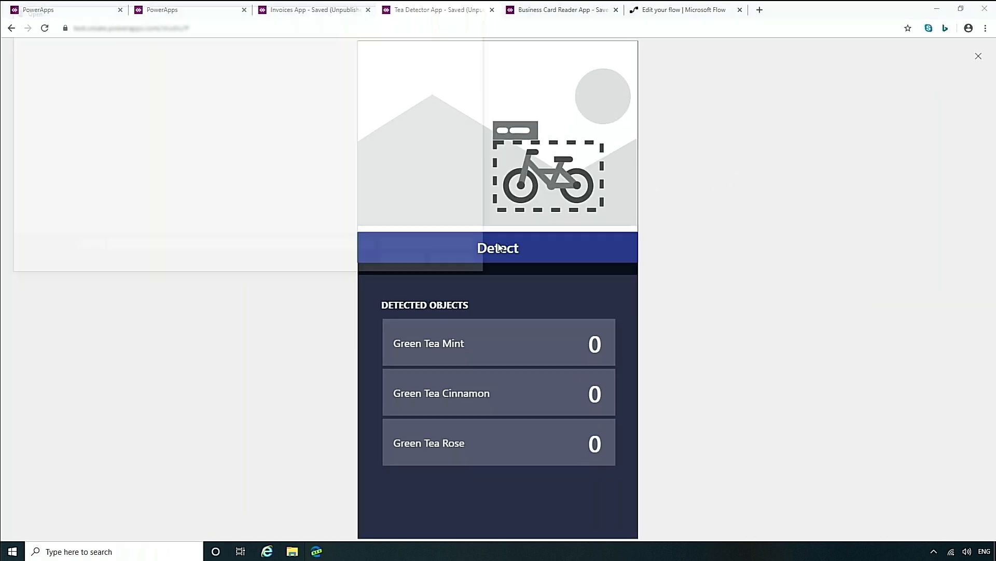
Load the two tea tins photo into the running app and detect the tins.
{"action": "left_click", "coordinate": [497, 248]}
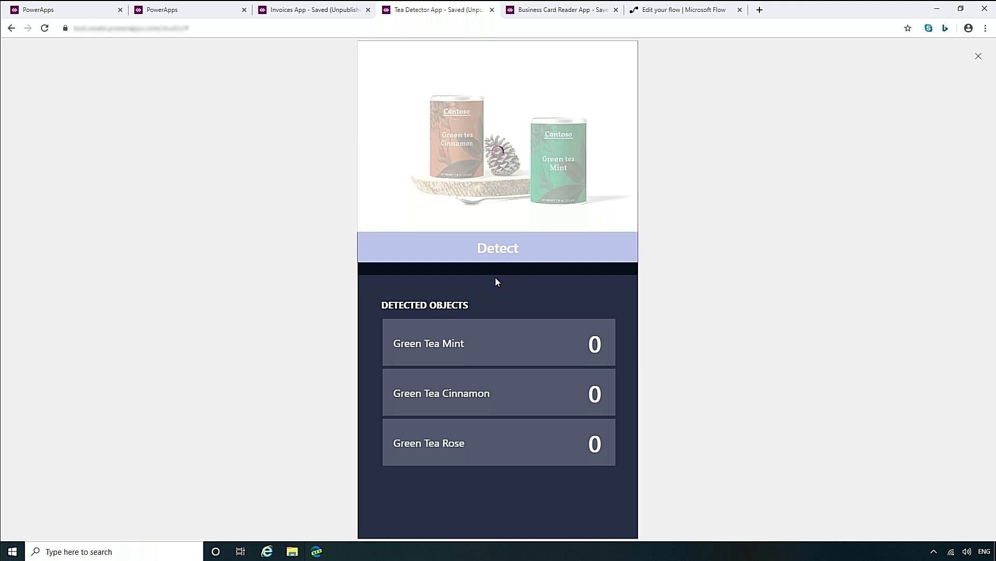
{"action": "left_click", "coordinate": [497, 247]}
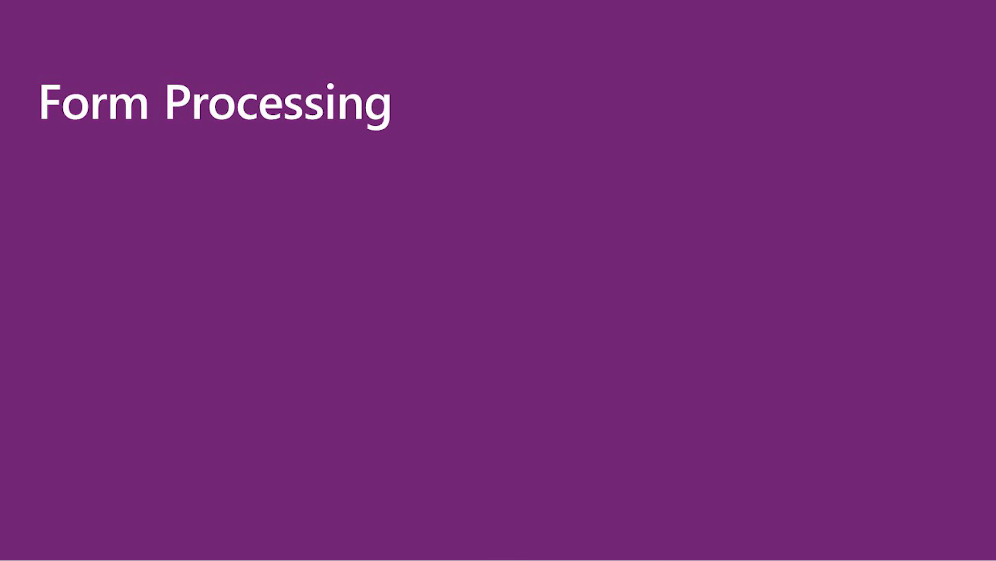
Advance past the Form Processing slide to the Invoice Processing model's field-selection step.
{"action": "key", "text": "Right"}
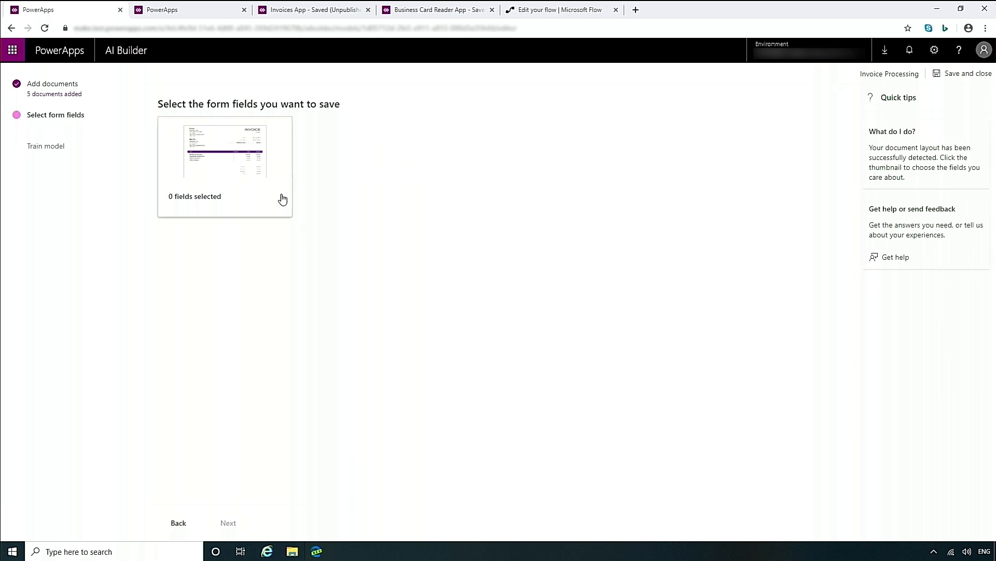
On the sample invoice, select From, Bill To, the item table, Total, Tax (2%) and Subtotal as fields to extract.
{"action": "left_click", "coordinate": [224, 151]}
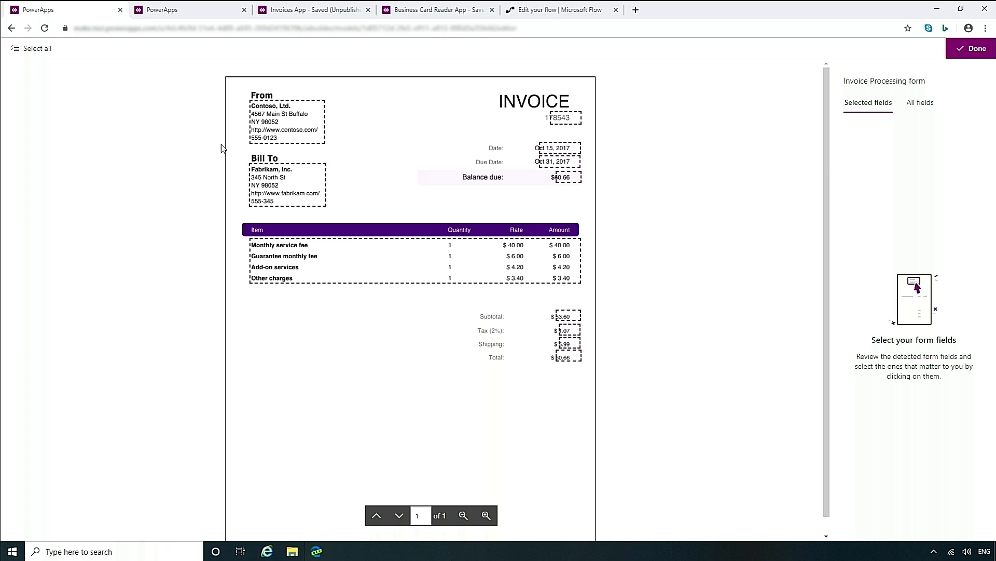
{"action": "mouse_move", "coordinate": [201, 128]}
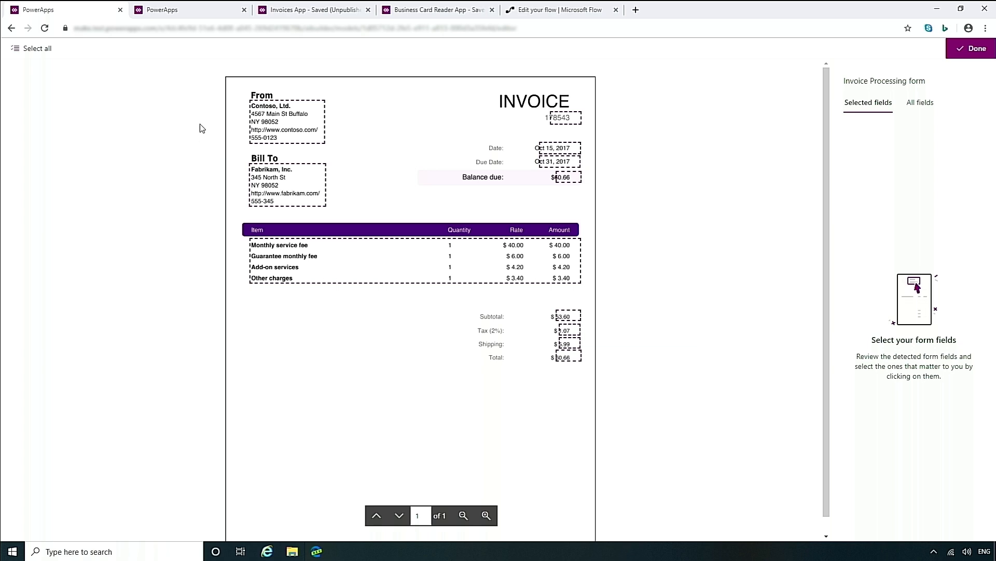
{"action": "mouse_move", "coordinate": [532, 237]}
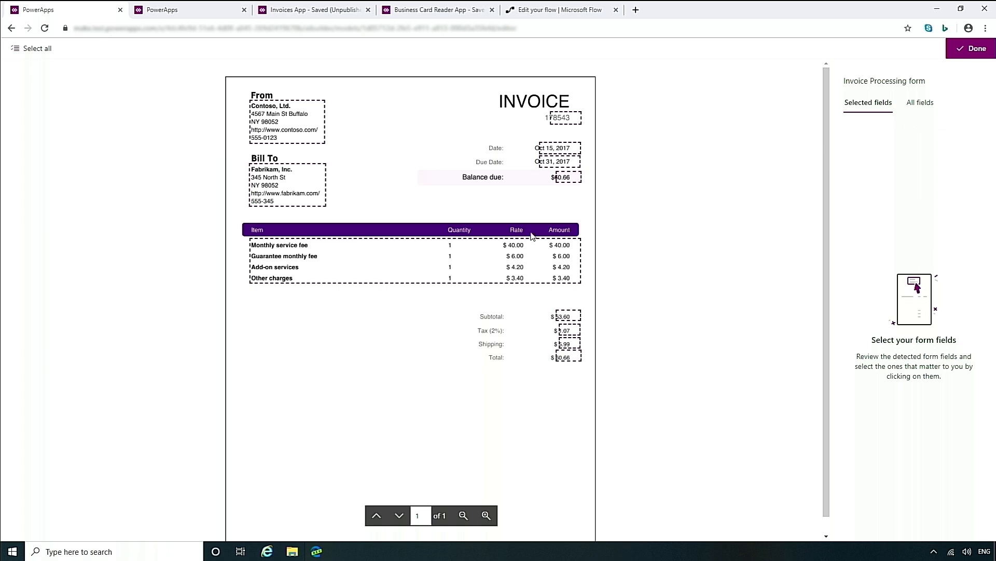
{"action": "left_click", "coordinate": [286, 120]}
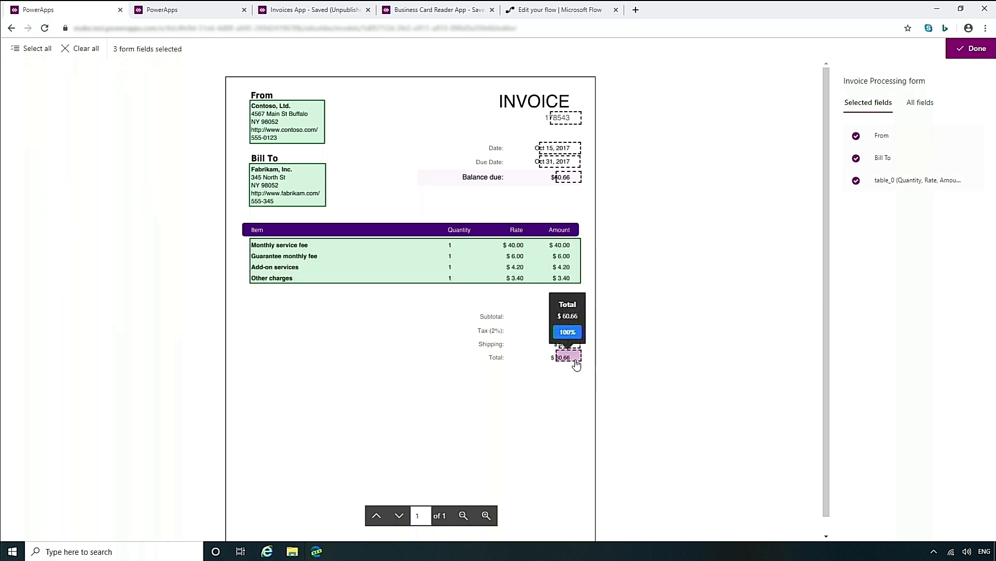
{"action": "left_click", "coordinate": [565, 356]}
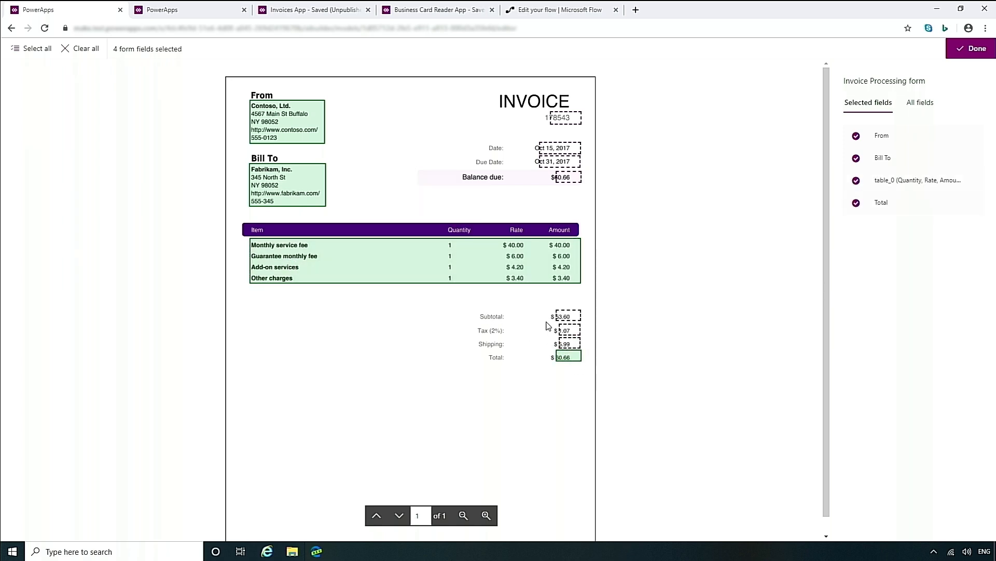
{"action": "left_click", "coordinate": [564, 330]}
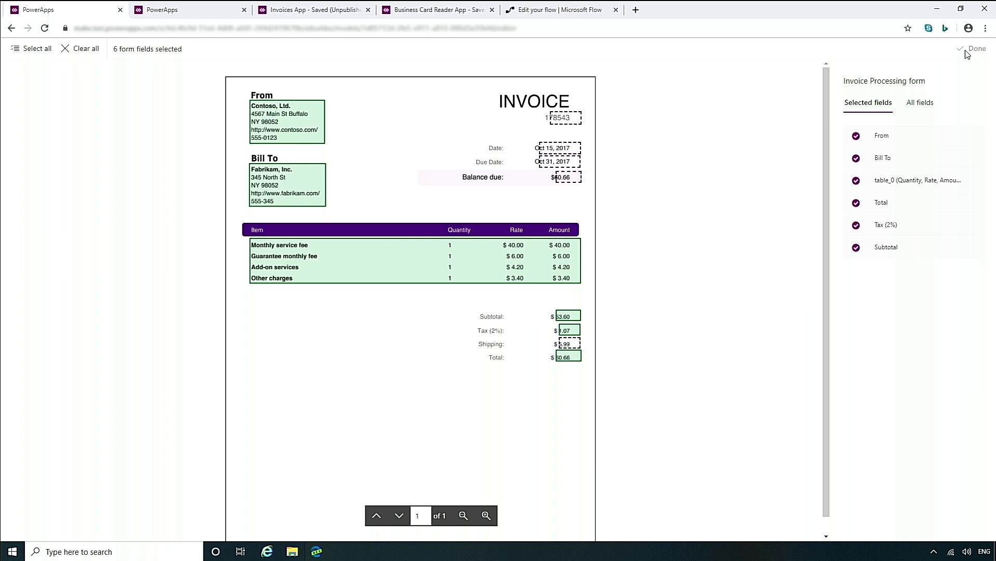
{"action": "left_click", "coordinate": [976, 49]}
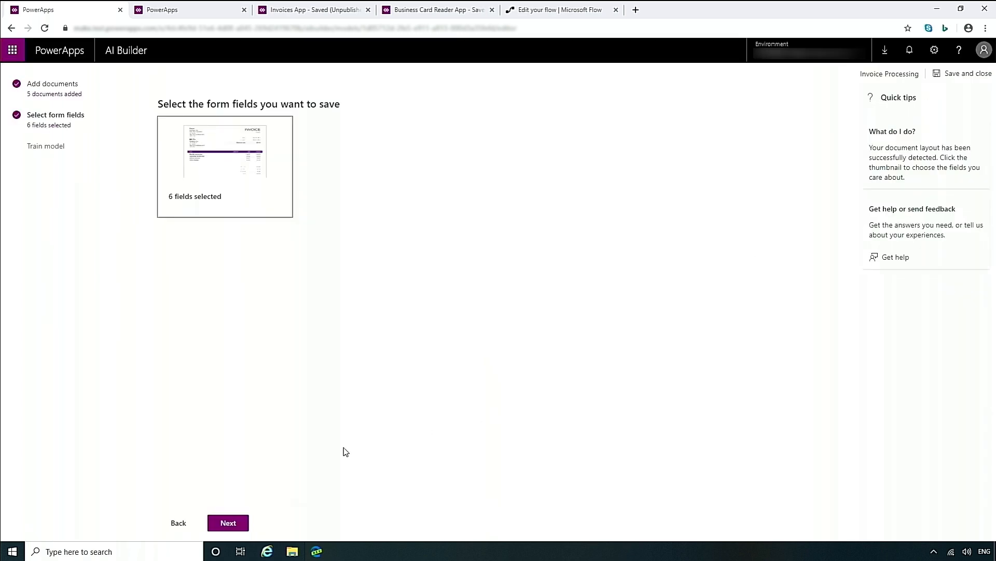
Train the Invoice Processing model and open its details page with 6 form fields and 5 documents.
{"action": "left_click", "coordinate": [227, 523]}
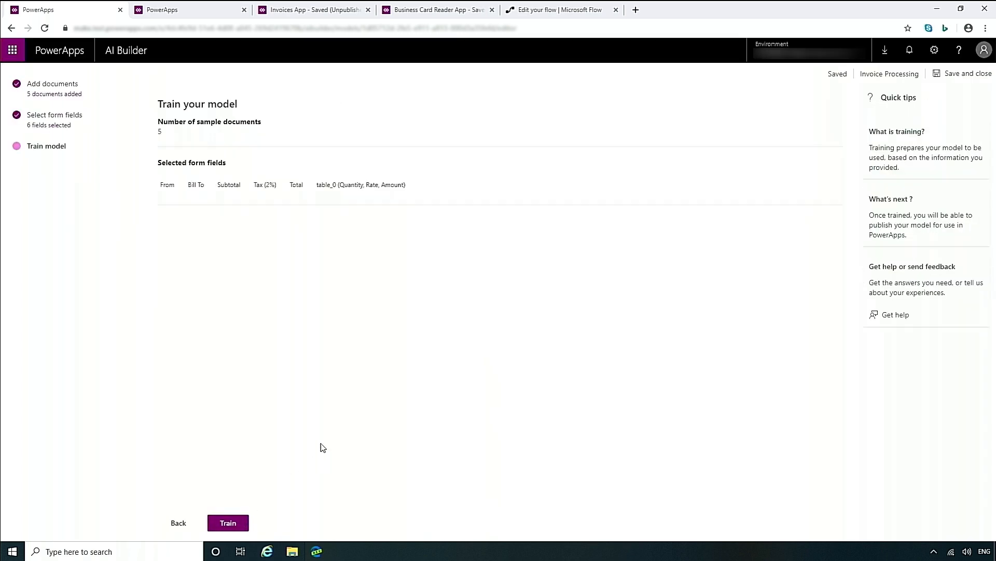
{"action": "left_click", "coordinate": [227, 522]}
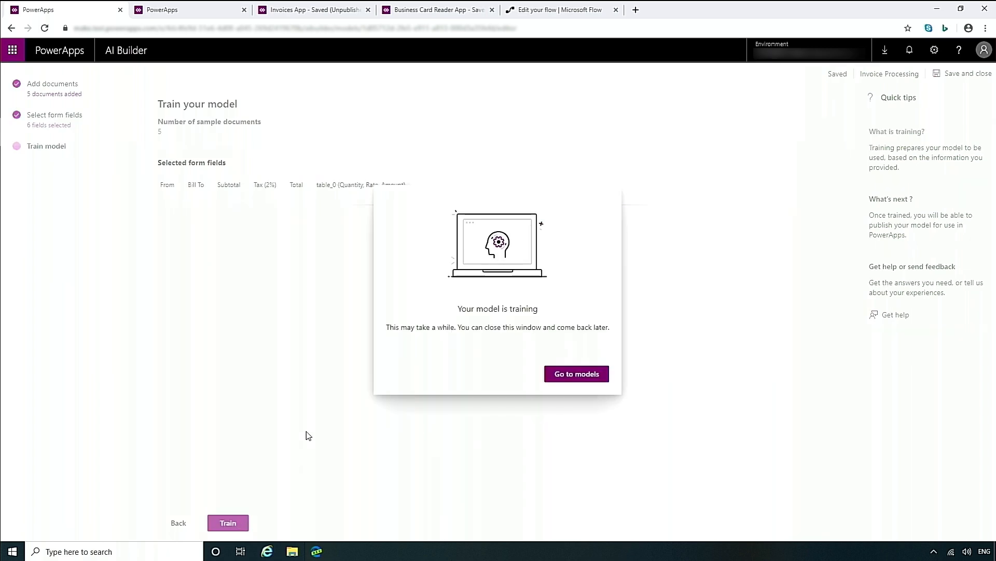
{"action": "mouse_move", "coordinate": [543, 412]}
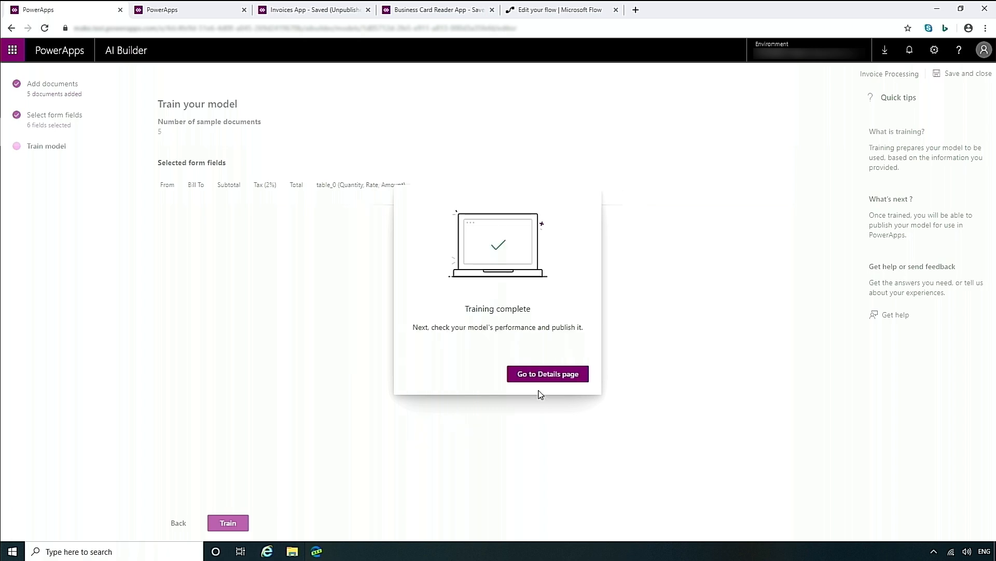
{"action": "left_click", "coordinate": [547, 374]}
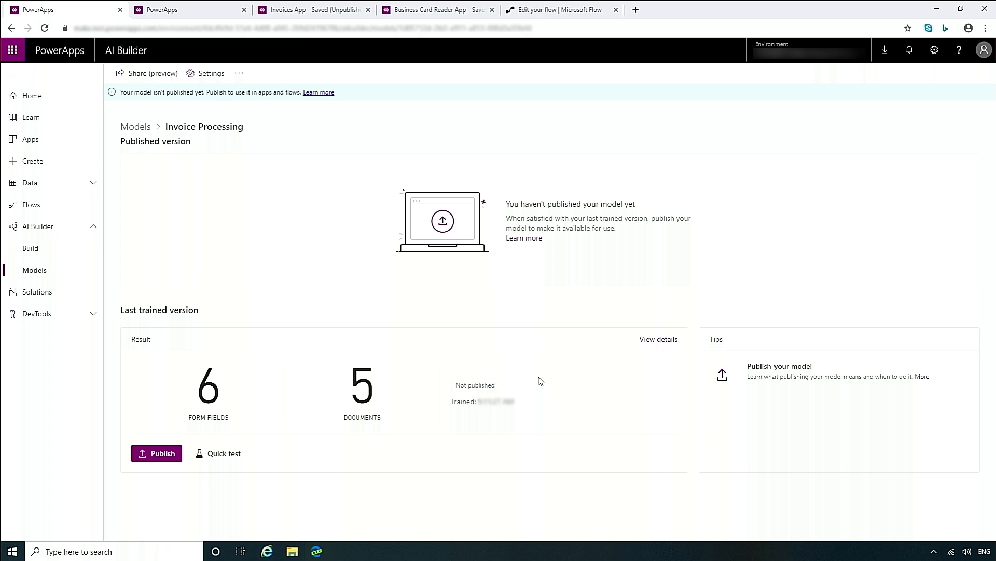
{"action": "mouse_move", "coordinate": [223, 457]}
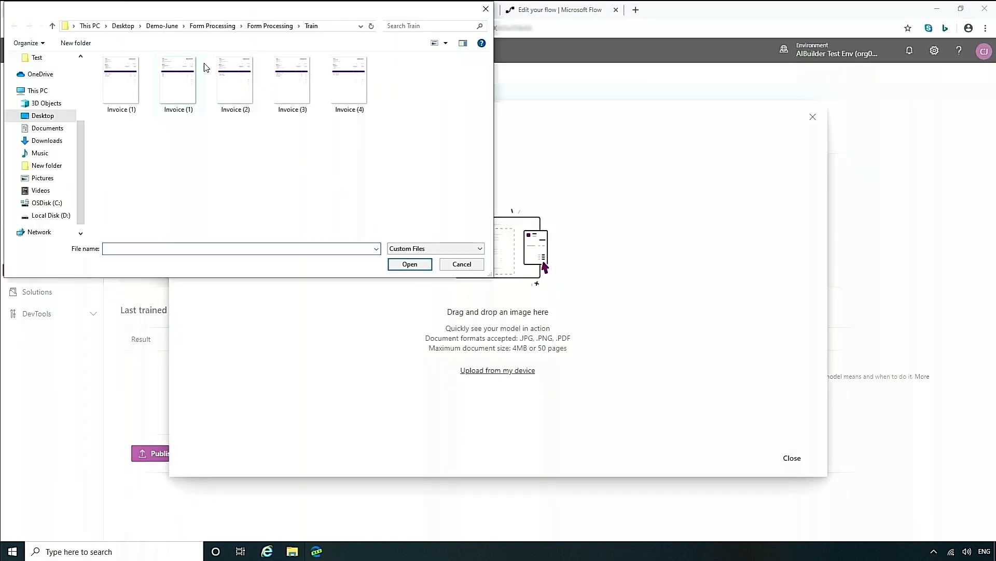
Quick-test the Invoice Processing model on an invoice uploaded from the Test folder.
{"action": "left_click", "coordinate": [298, 26]}
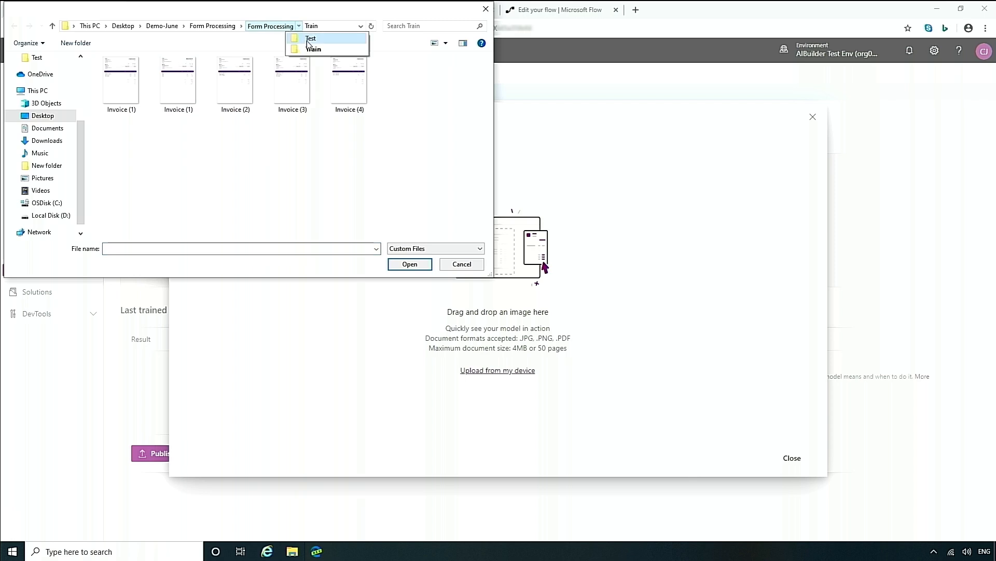
{"action": "left_click", "coordinate": [311, 39]}
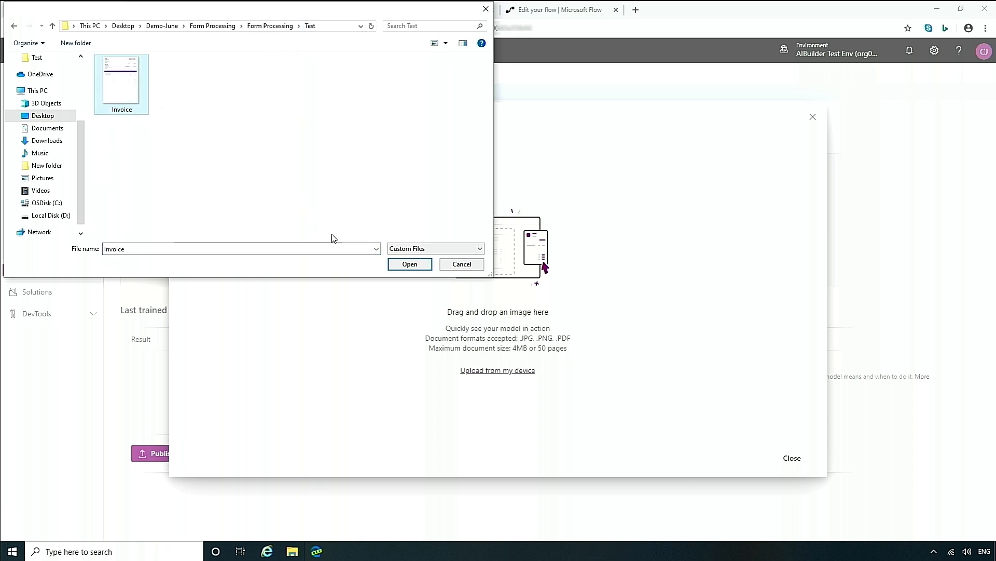
{"action": "left_click", "coordinate": [409, 263]}
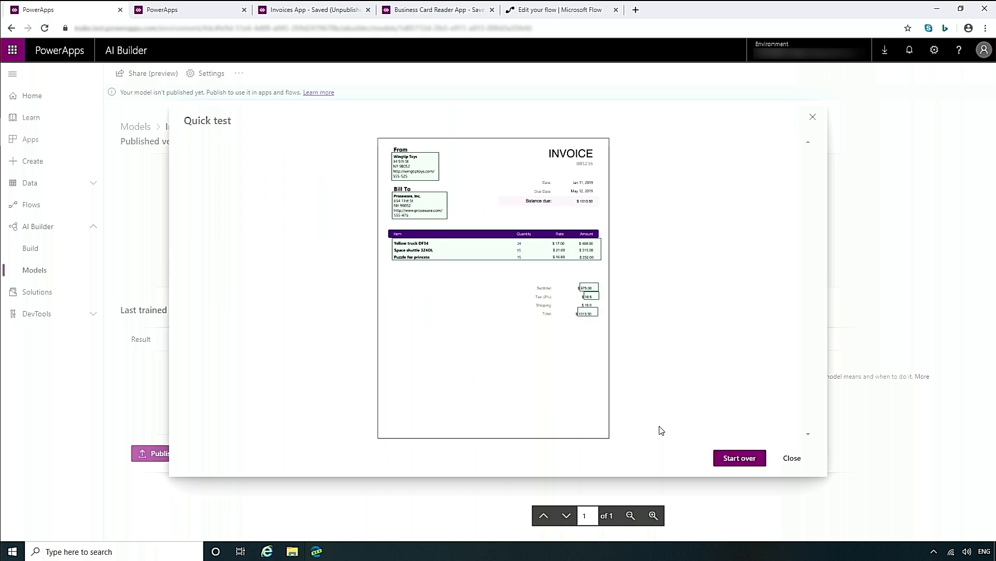
{"action": "mouse_move", "coordinate": [465, 255]}
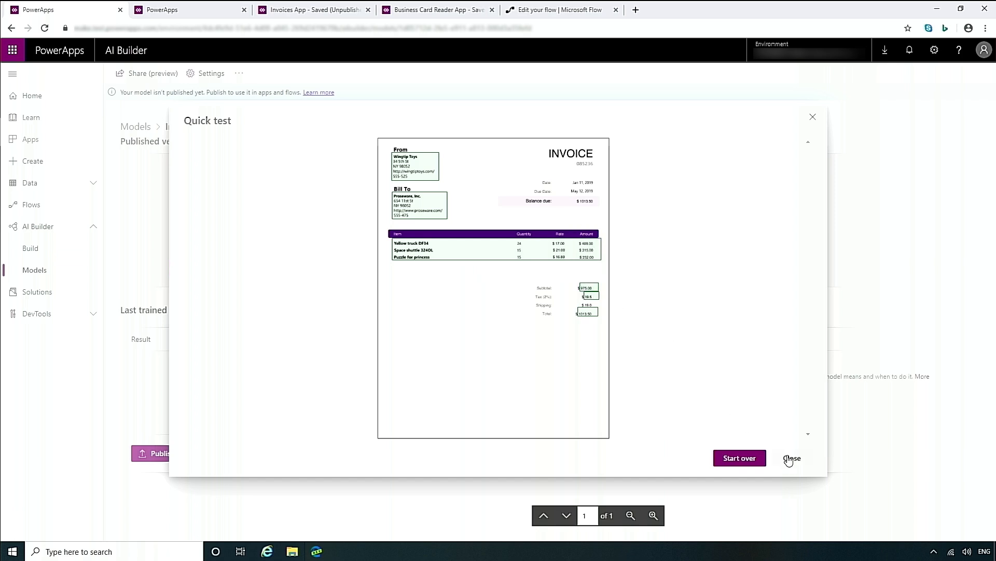
Close the quick test results and return to the Invoices App.
{"action": "left_click", "coordinate": [792, 458]}
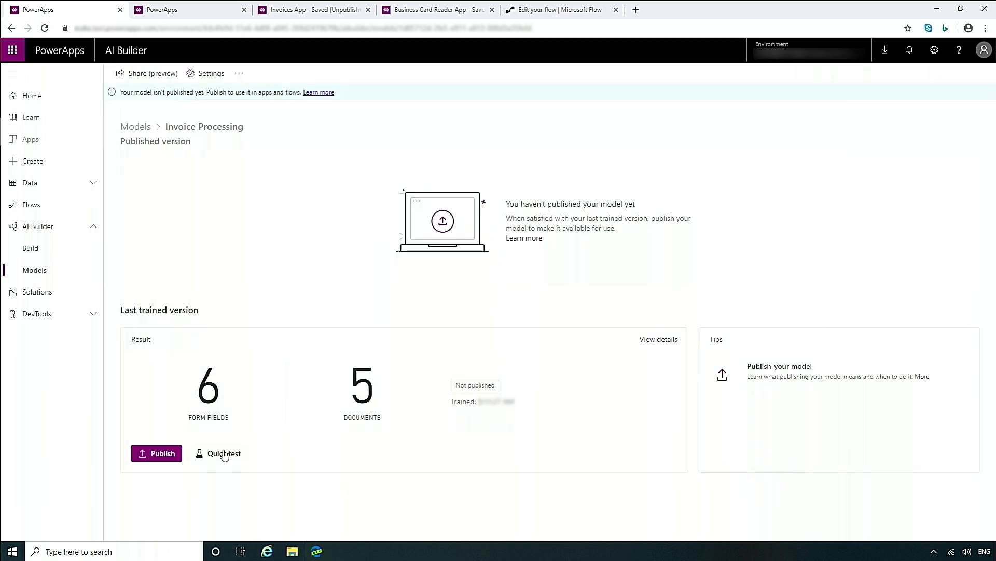
{"action": "left_click", "coordinate": [163, 452]}
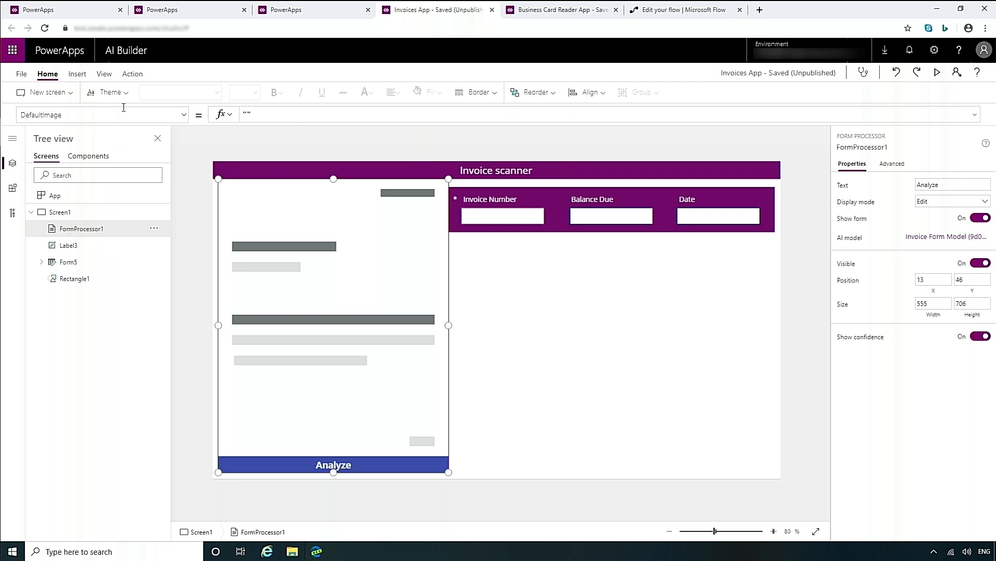
List the AI Builder components available to insert on the invoice scanner screen.
{"action": "left_click", "coordinate": [76, 73]}
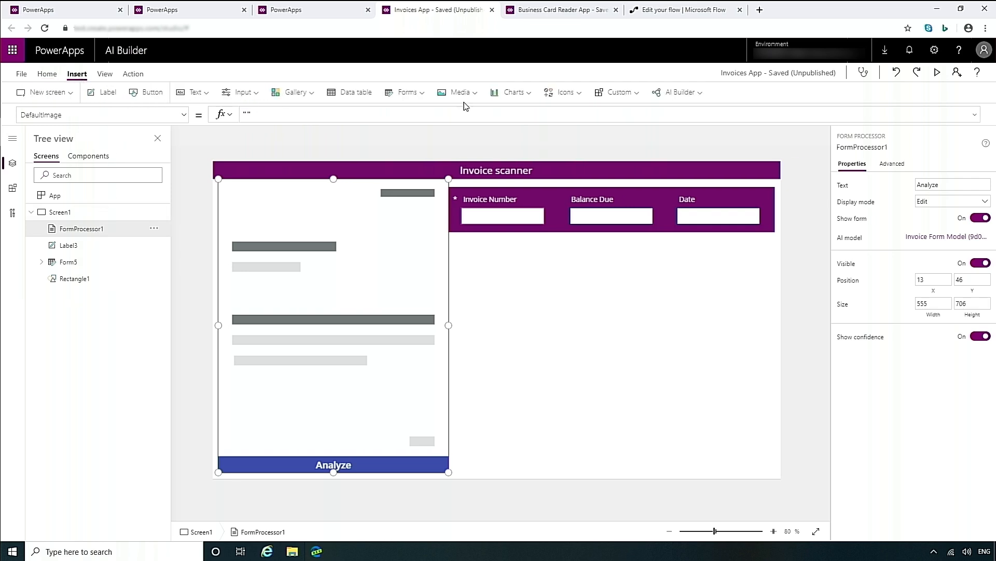
{"action": "left_click", "coordinate": [679, 92]}
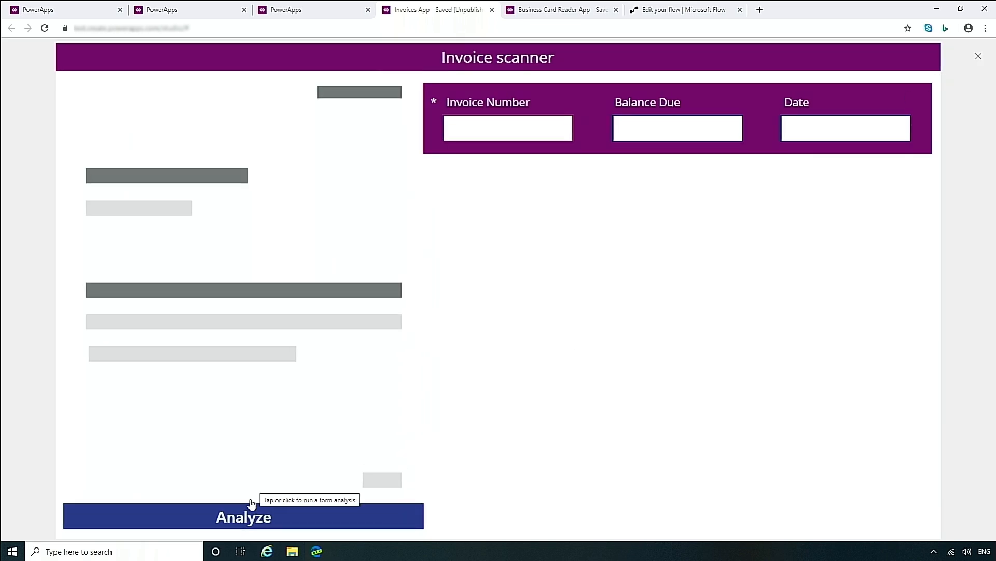
Analyze a sample invoice, filling invoice number 085236, balance $1013.50 and date May 12, 2019.
{"action": "left_click", "coordinate": [243, 516]}
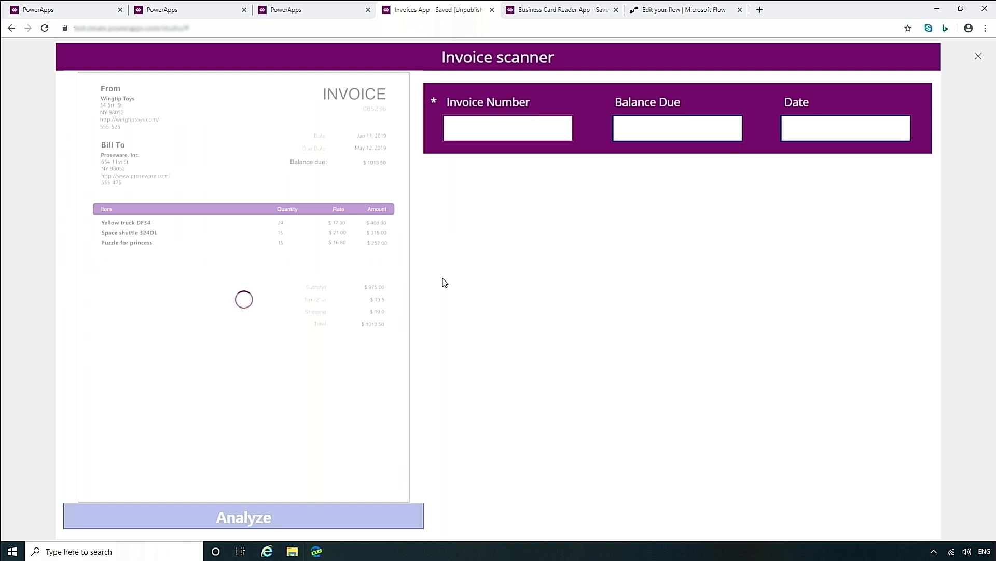
{"action": "left_click", "coordinate": [243, 516]}
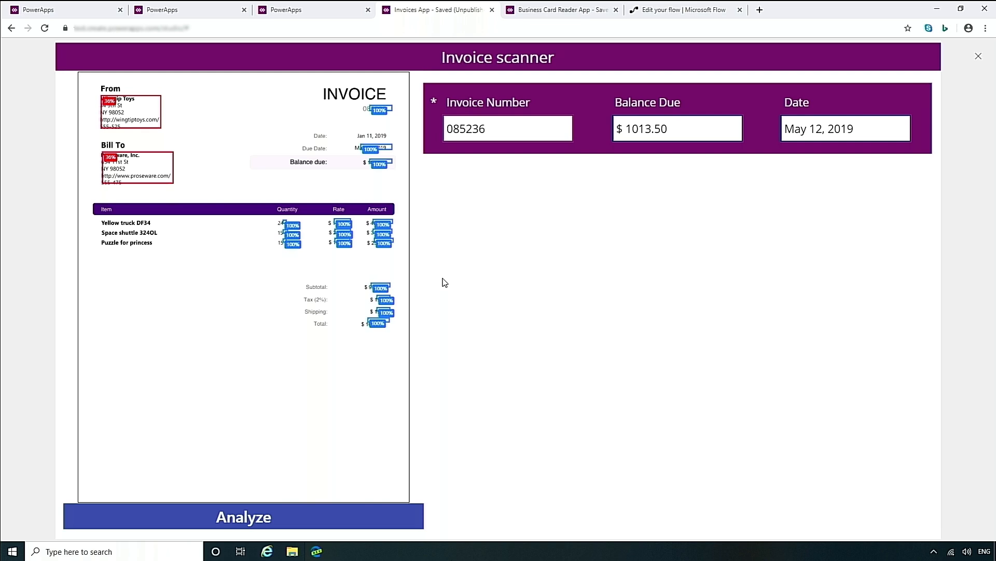
{"action": "mouse_move", "coordinate": [683, 9]}
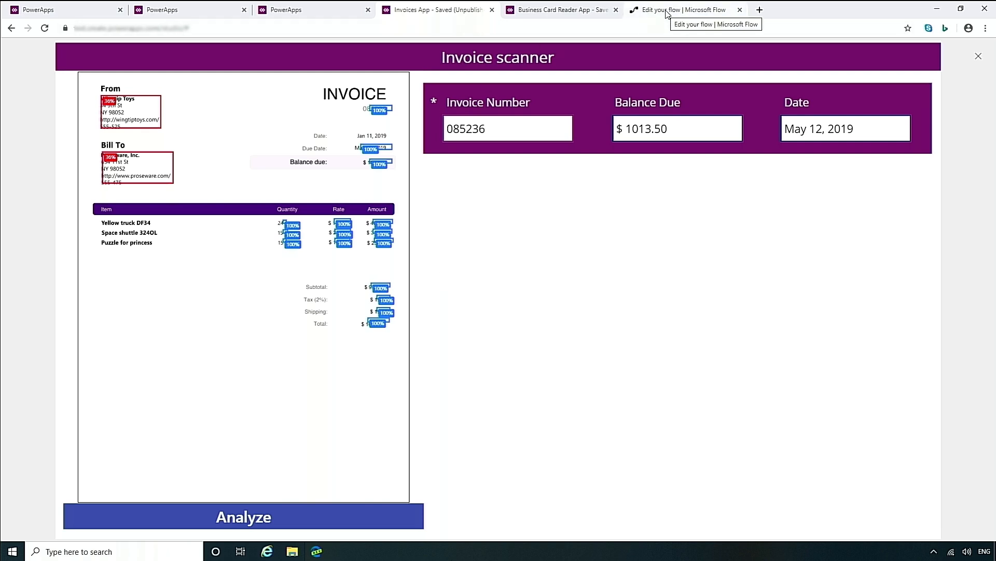
Review the Form Processing flow's steps that route invoices over $1000 for approval.
{"action": "left_click", "coordinate": [683, 10]}
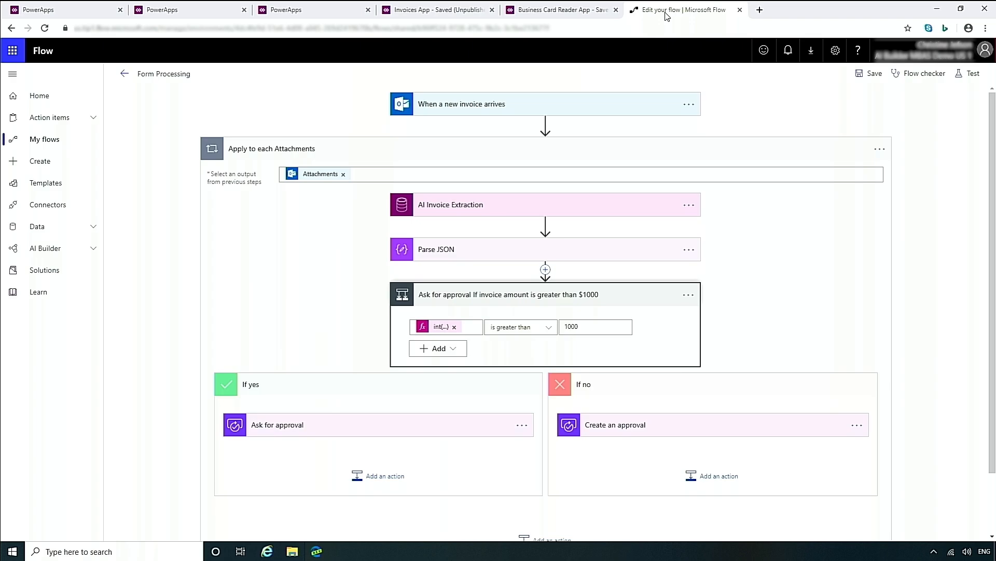
{"action": "mouse_move", "coordinate": [726, 213]}
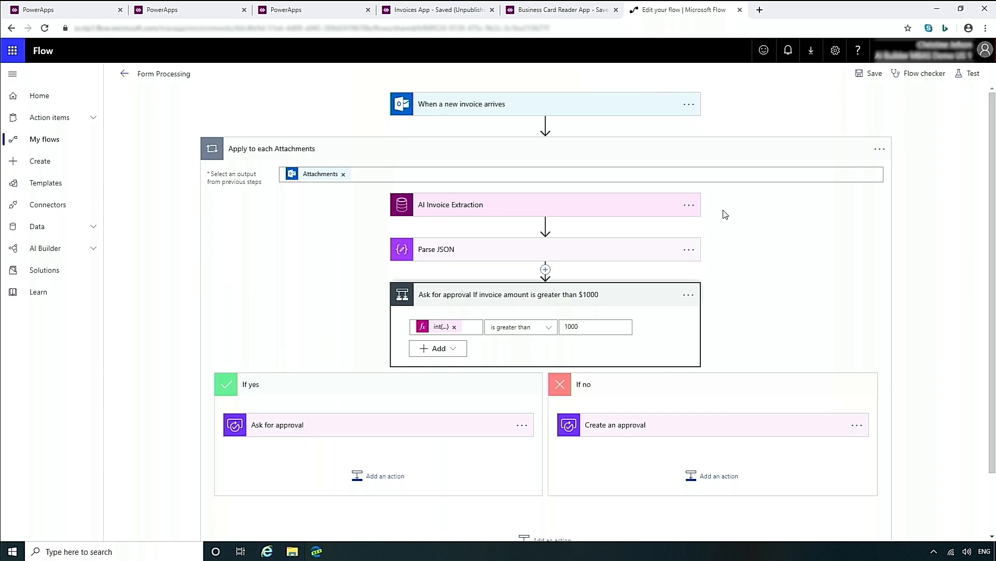
{"action": "mouse_move", "coordinate": [548, 212]}
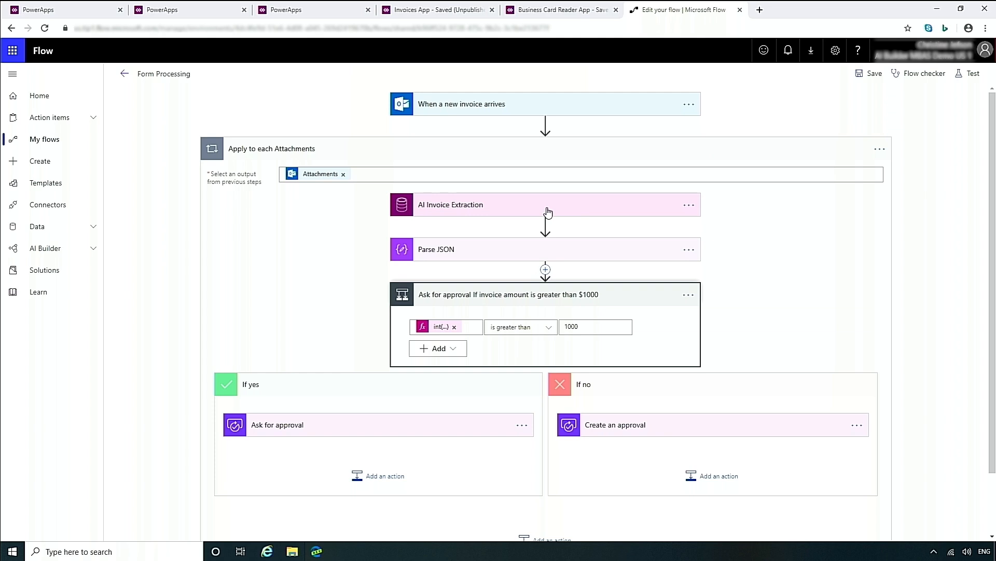
{"action": "mouse_move", "coordinate": [706, 318]}
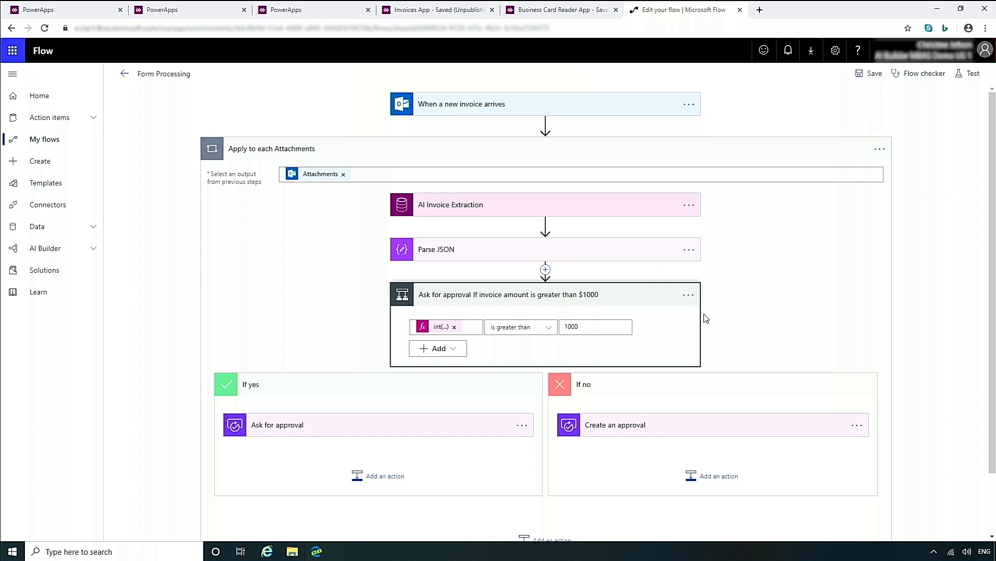
{"action": "scroll", "scroll_direction": "down", "scroll_amount": 3}
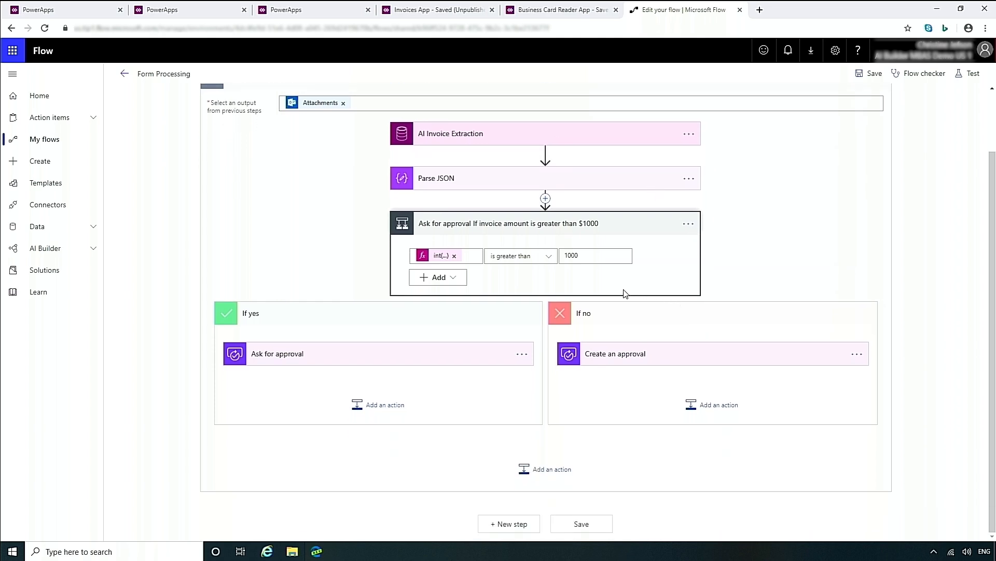
{"action": "mouse_move", "coordinate": [776, 258]}
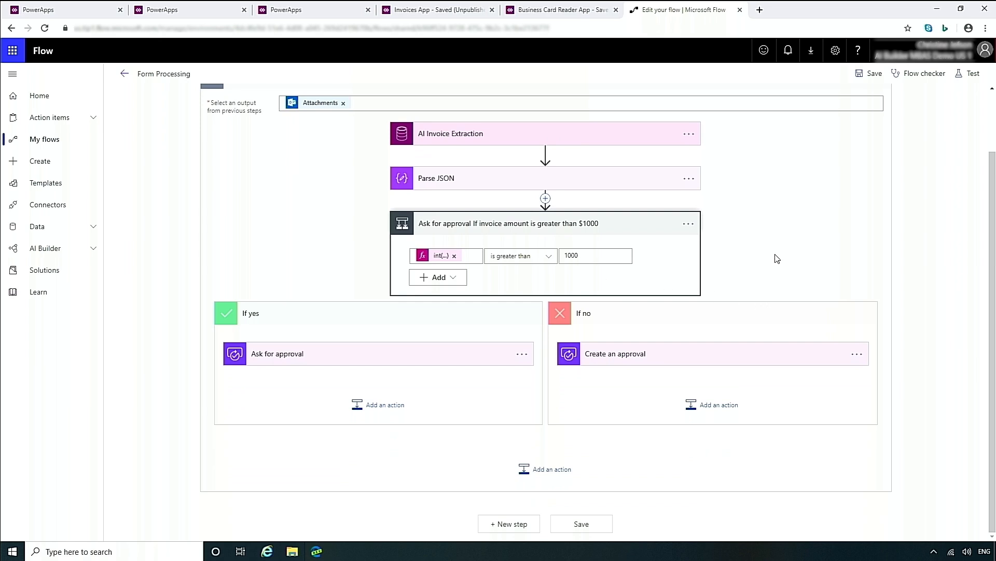
{"action": "scroll", "scroll_direction": "up", "scroll_amount": 3}
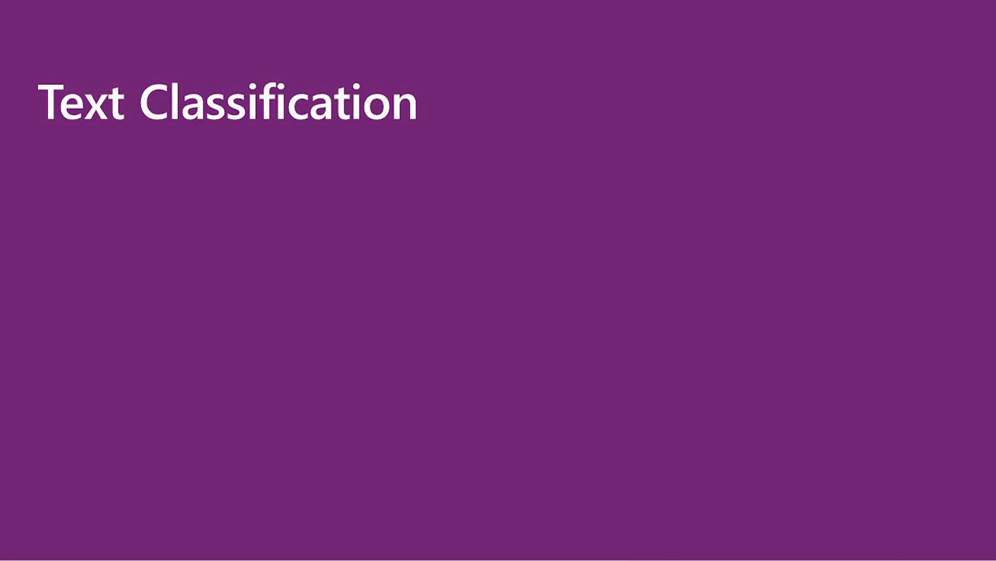
Advance the slideshow to the Text Classification section.
{"action": "key", "text": "Right"}
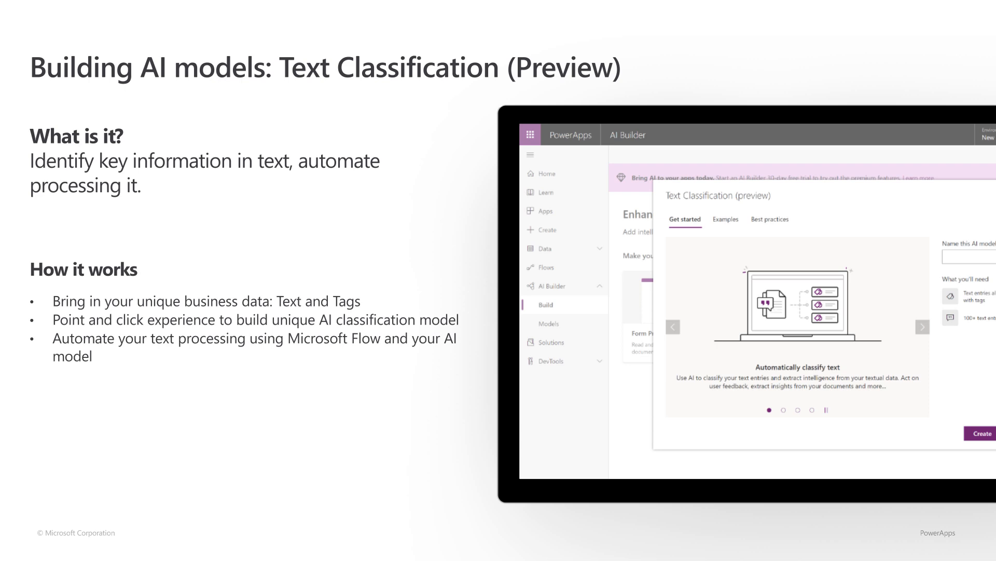
Name the new text classification model Customer Feedback and create it.
{"action": "type", "text": "Cusst"}
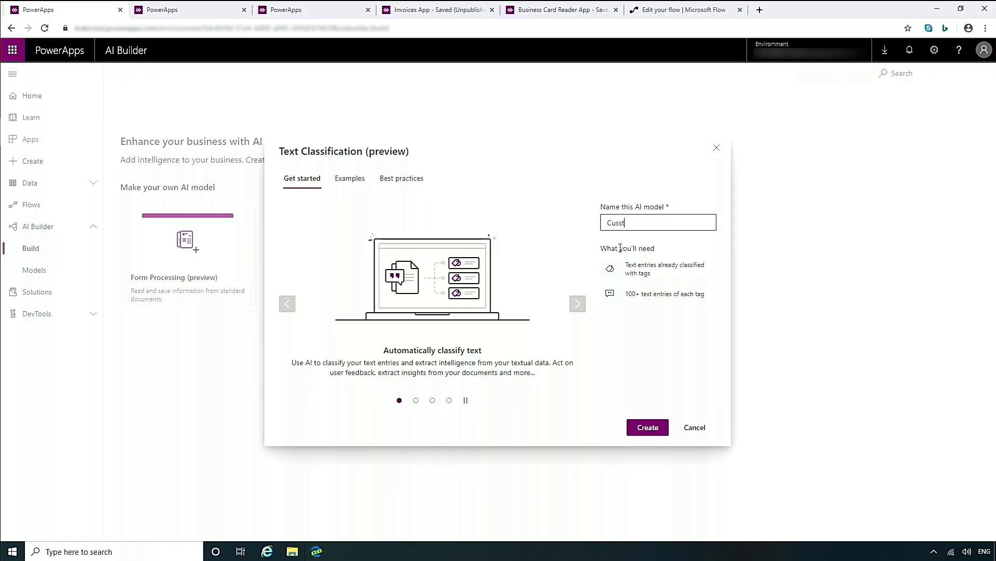
{"action": "type", "text": "Customer Feedback"}
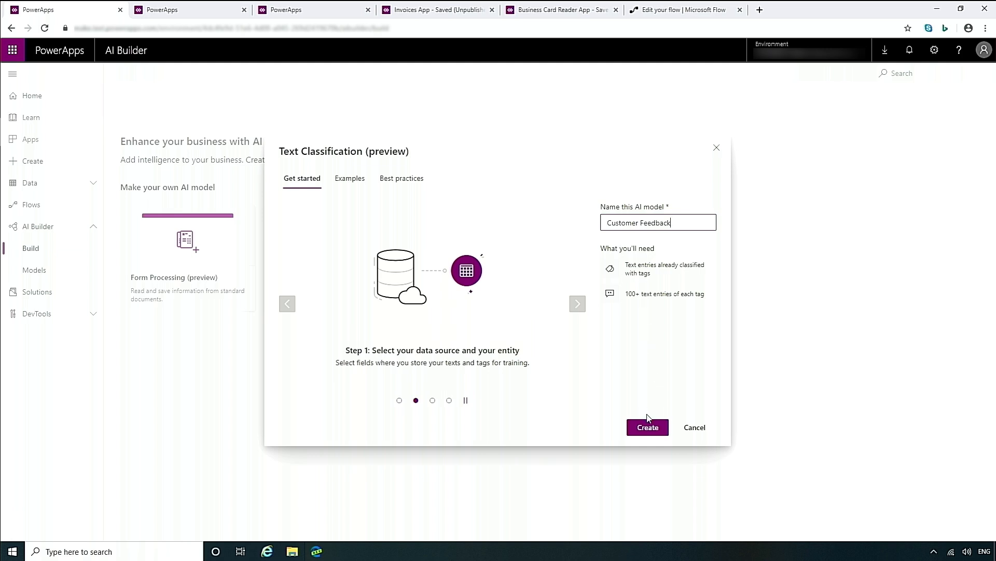
{"action": "left_click", "coordinate": [647, 426]}
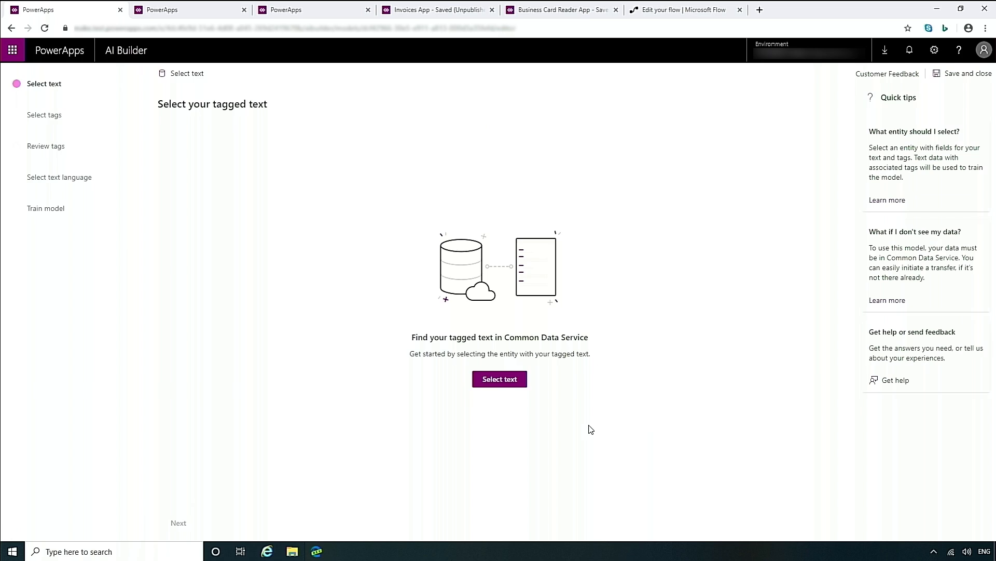
Use Health Care Feedback's Comment field as the tagged text and continue to tag selection.
{"action": "left_click", "coordinate": [499, 379]}
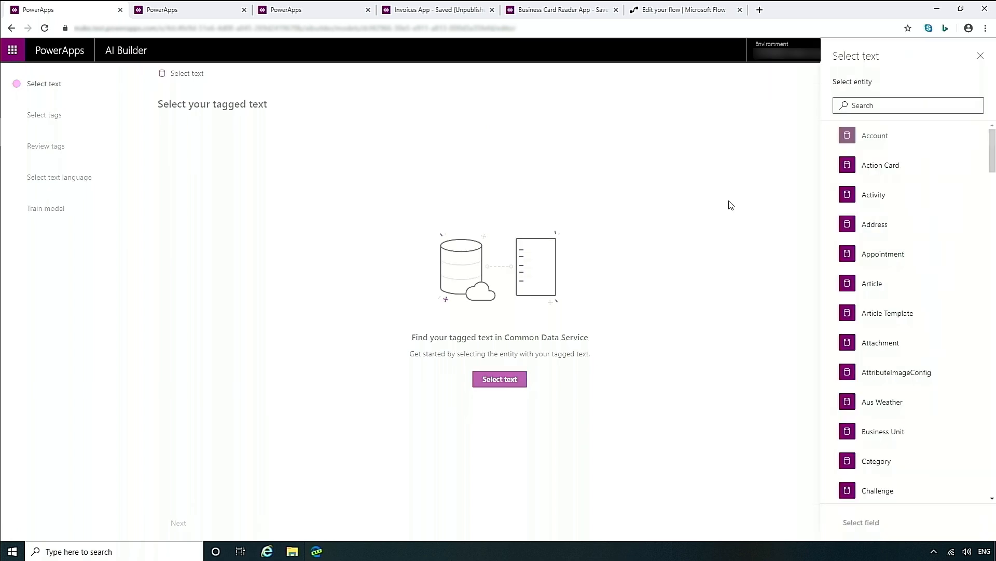
{"action": "type", "text": "healt"}
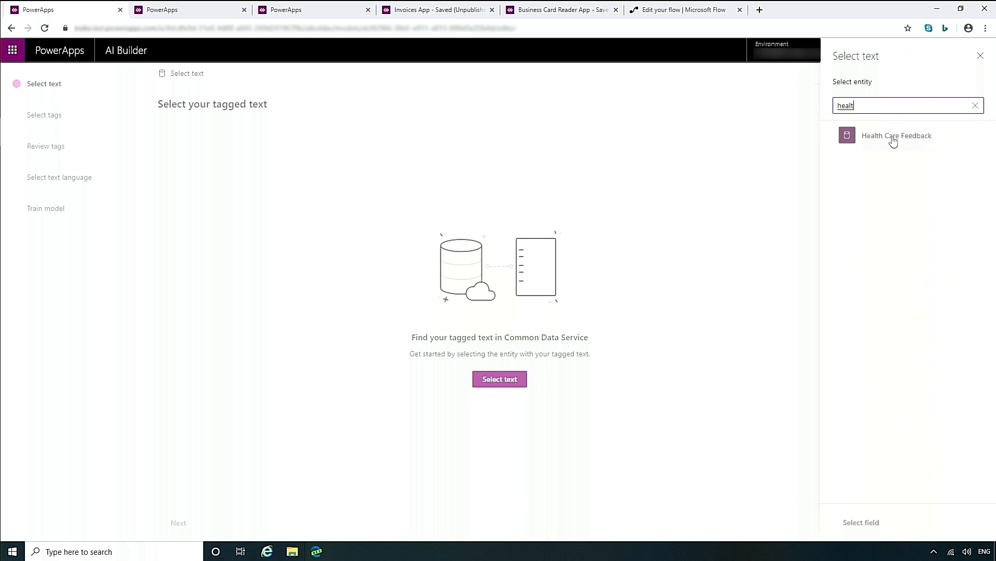
{"action": "left_click", "coordinate": [896, 135]}
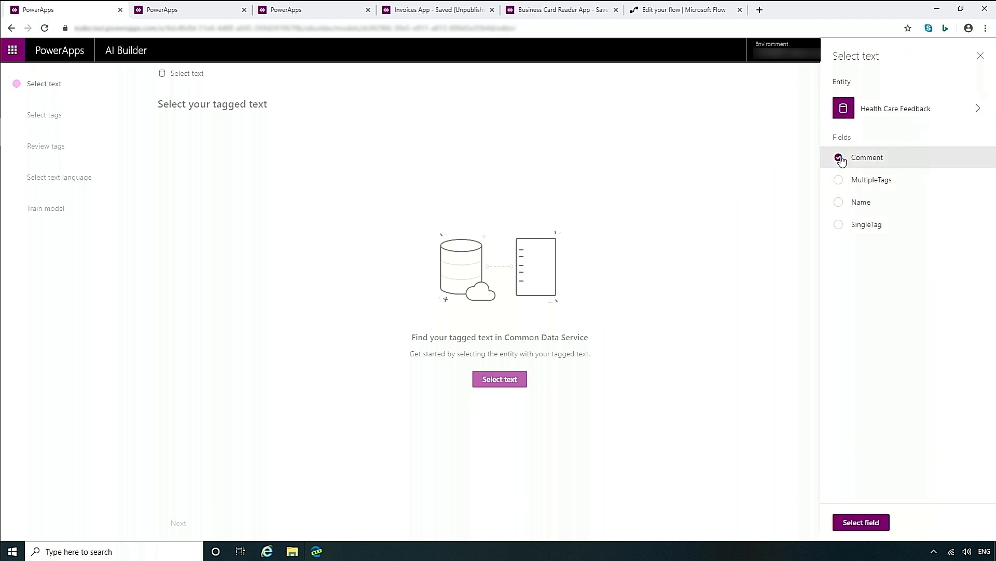
{"action": "left_click", "coordinate": [860, 522]}
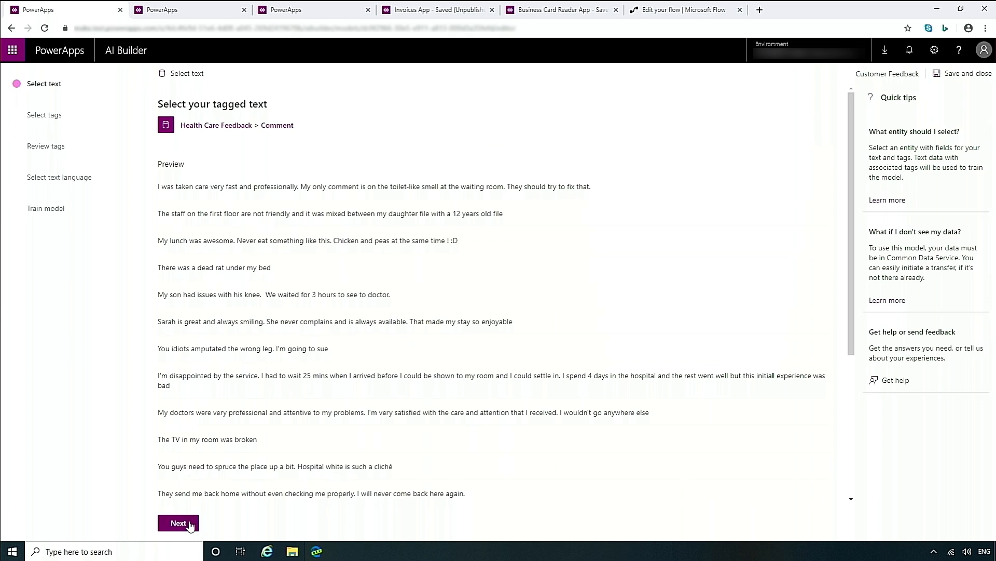
{"action": "left_click", "coordinate": [179, 522]}
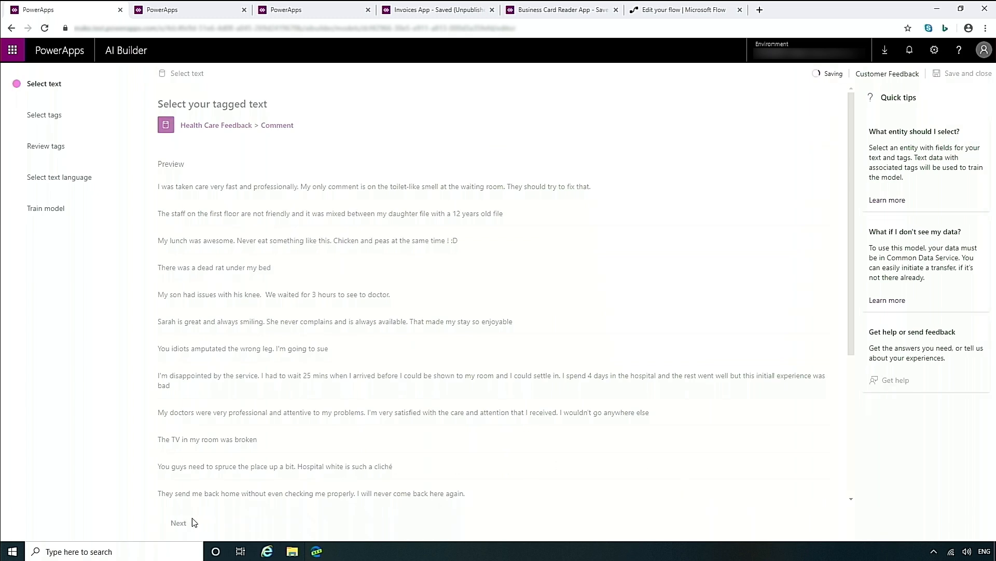
{"action": "left_click", "coordinate": [177, 522]}
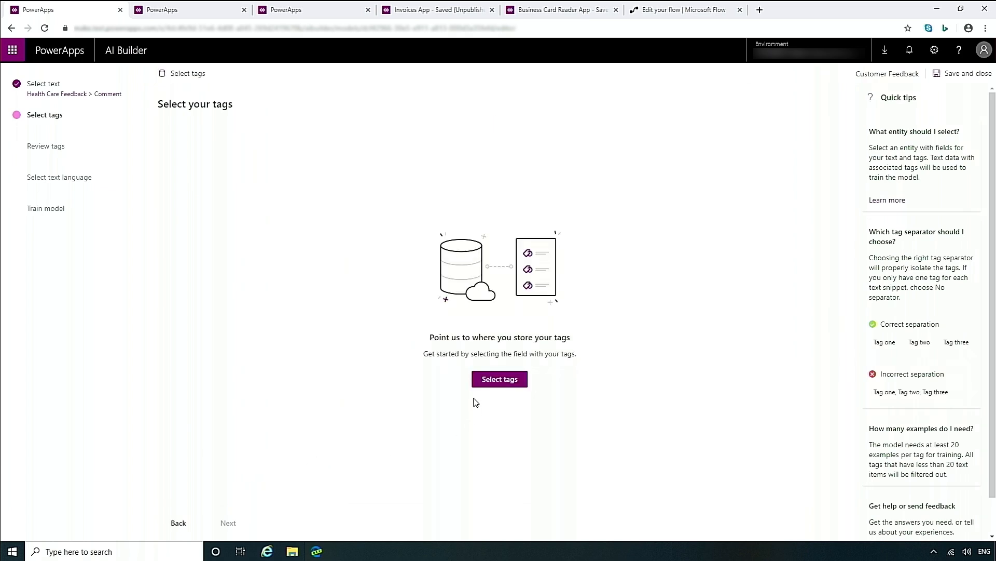
Use MultipleTags as the tag field with comma as the separator.
{"action": "left_click", "coordinate": [500, 379]}
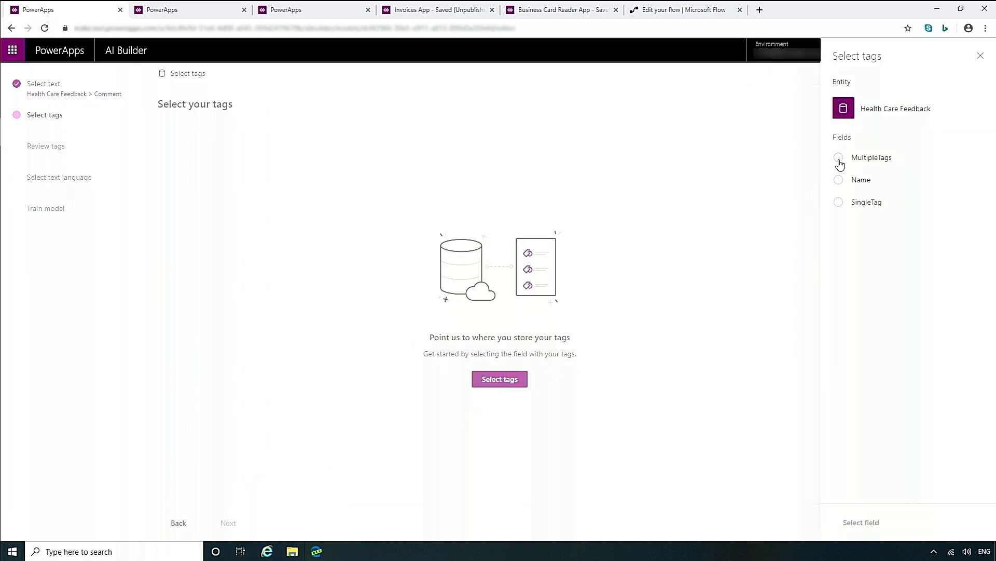
{"action": "left_click", "coordinate": [838, 157]}
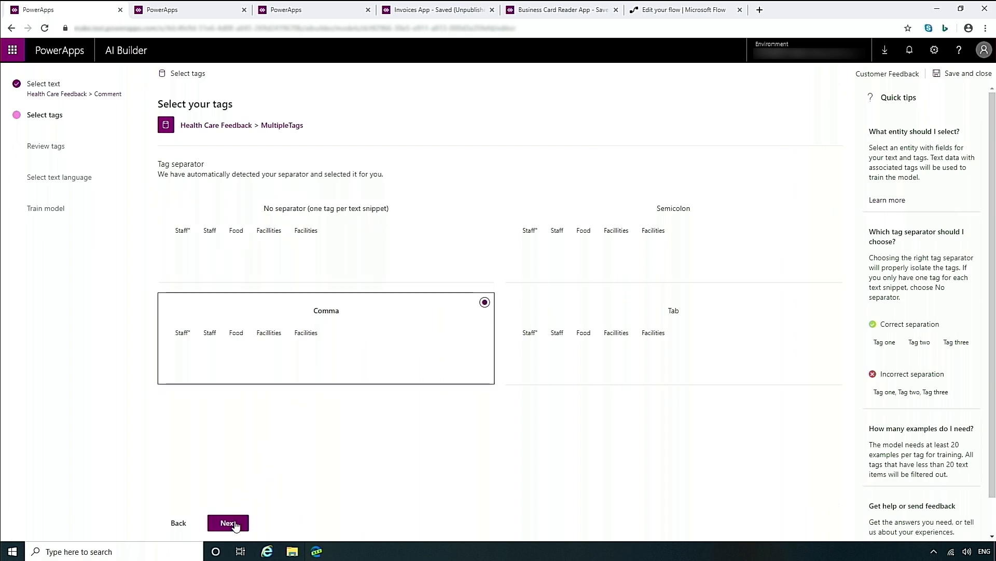
{"action": "left_click", "coordinate": [227, 522]}
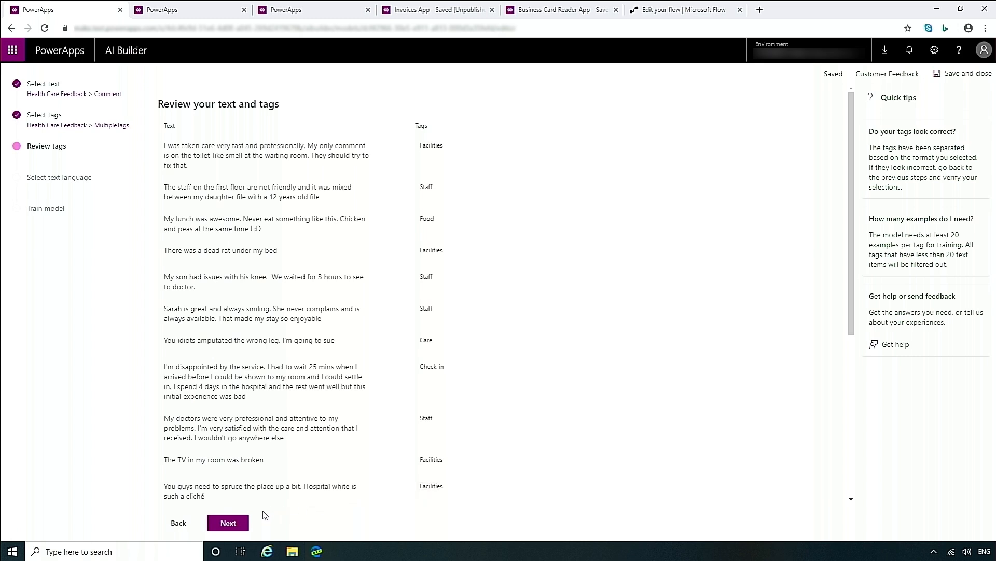
Accept the reviewed texts and tags and keep English, reaching the training summary.
{"action": "left_click", "coordinate": [227, 522]}
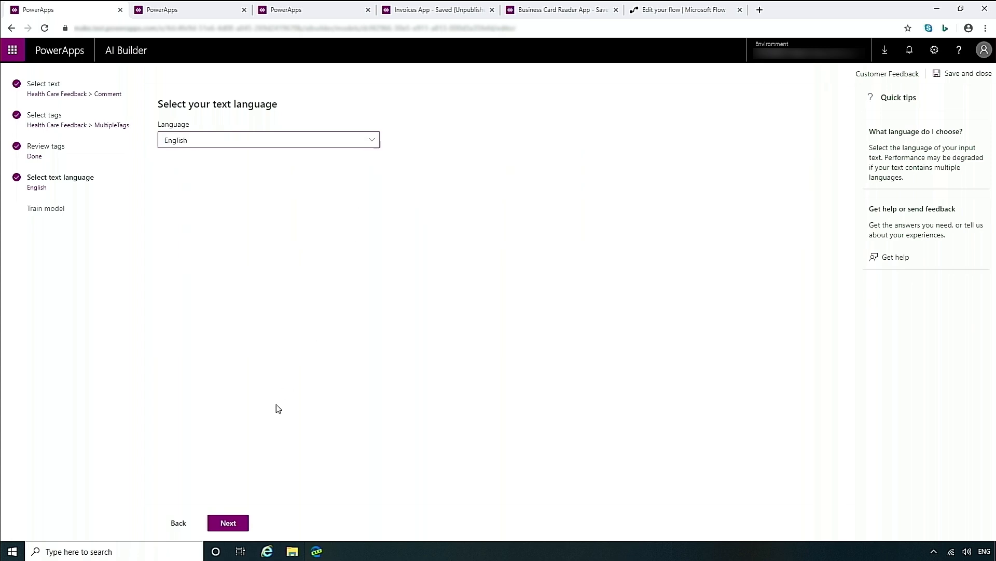
{"action": "left_click", "coordinate": [228, 522]}
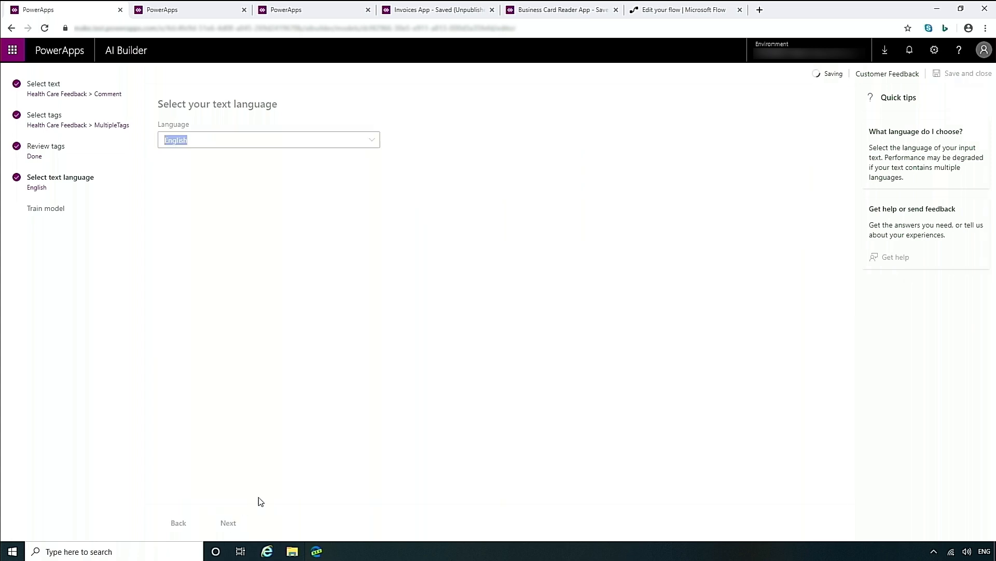
{"action": "left_click", "coordinate": [228, 522]}
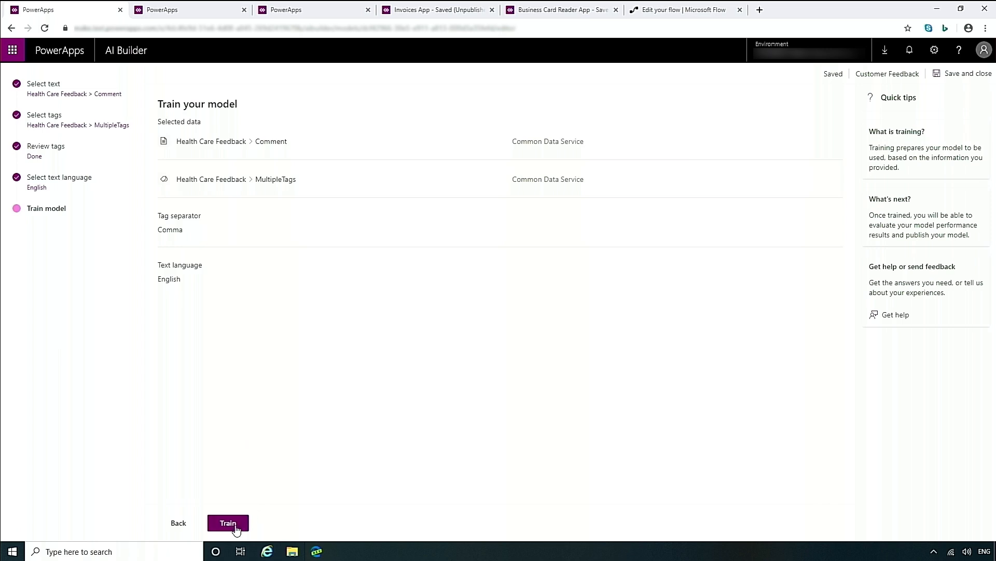
Train the model and quick-test 'My doctor has greatly helped to improve my health and life.'.
{"action": "left_click", "coordinate": [227, 522]}
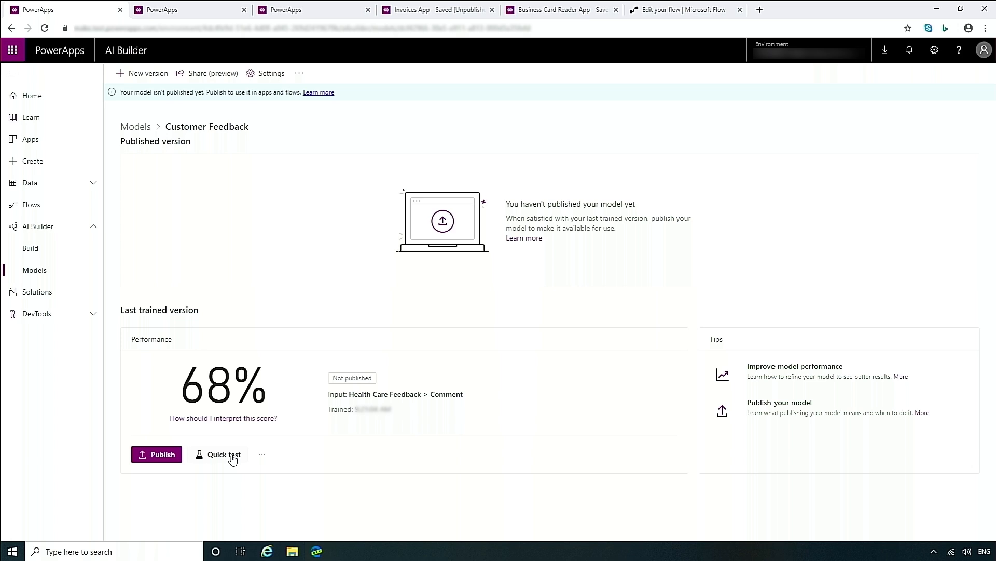
{"action": "left_click", "coordinate": [222, 454]}
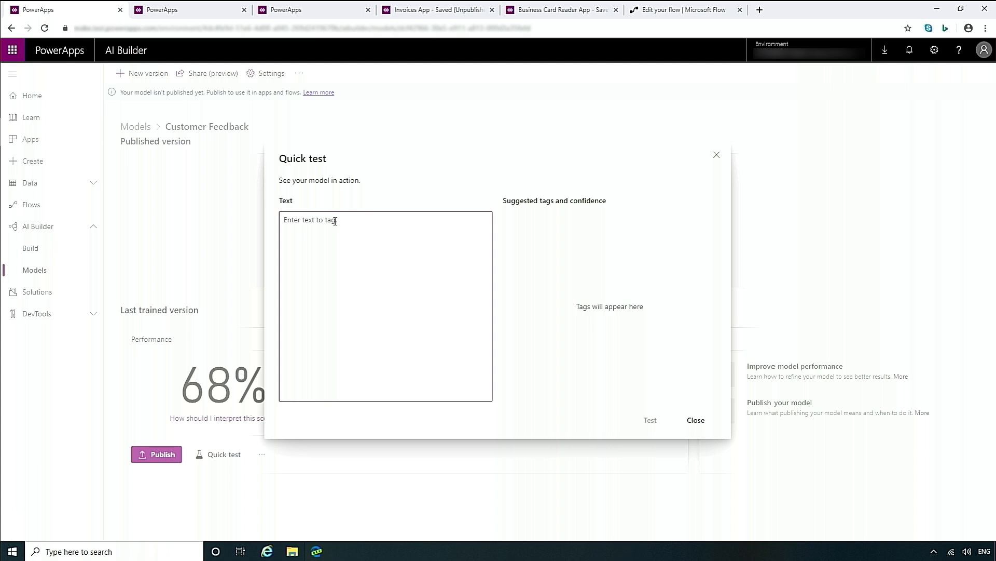
{"action": "type", "text": "My doctor has greatly helped"}
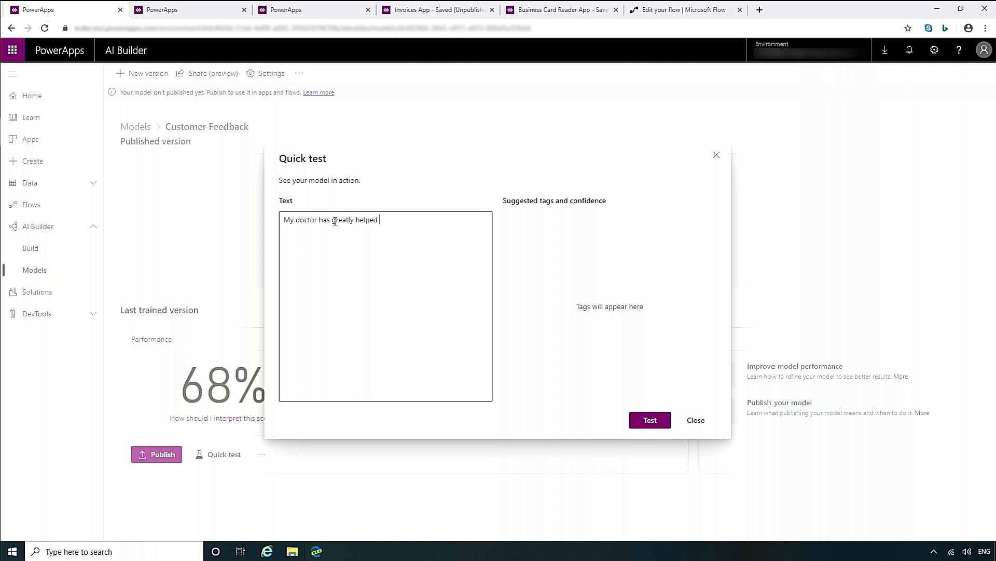
{"action": "type", "text": "to improve my health and life."}
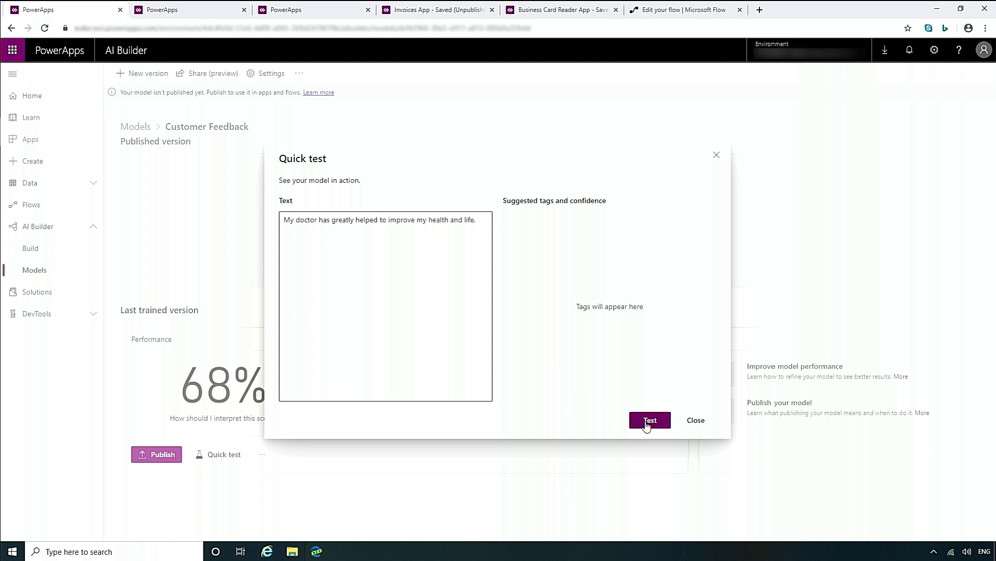
{"action": "left_click", "coordinate": [650, 419]}
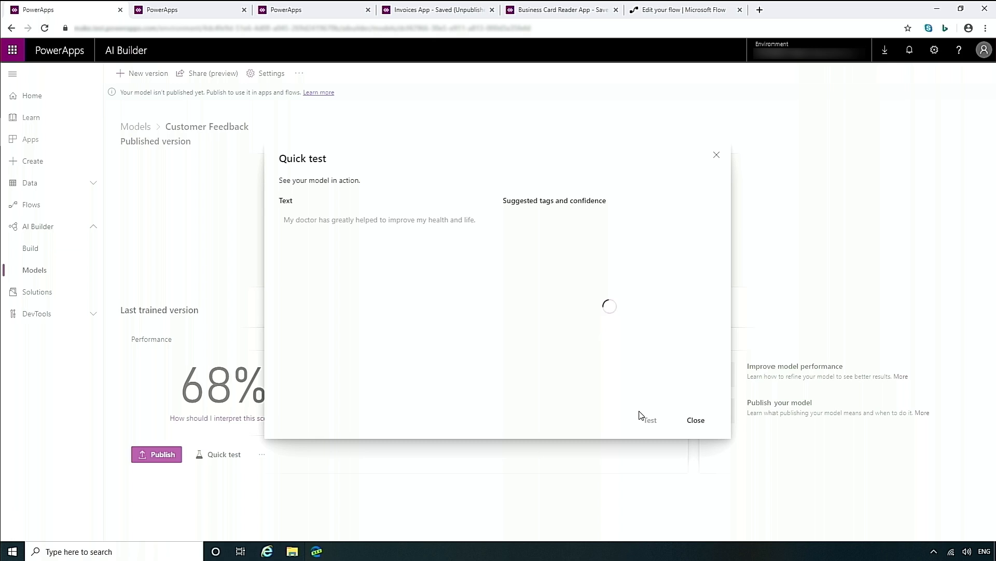
{"action": "left_click", "coordinate": [649, 420]}
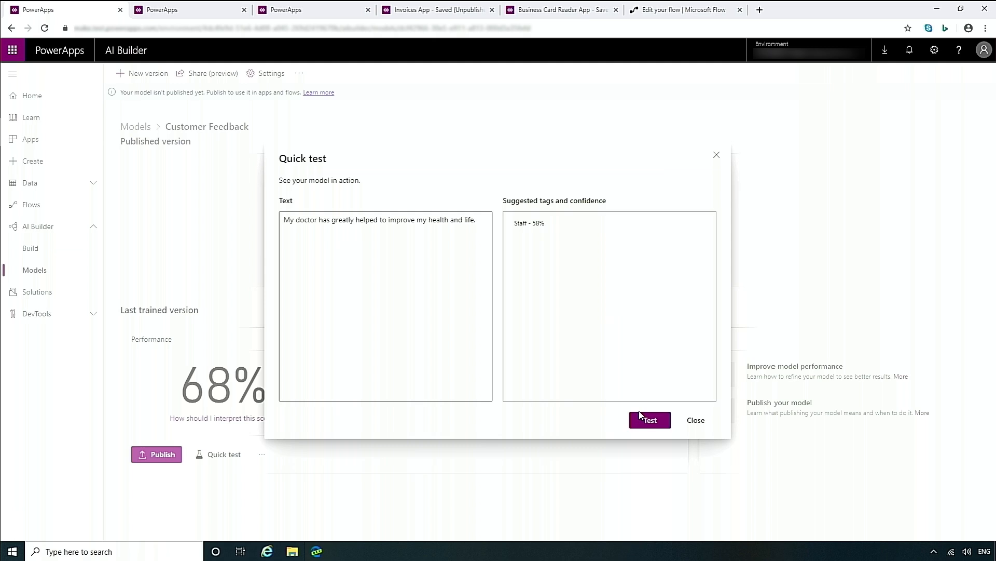
{"action": "mouse_move", "coordinate": [710, 425]}
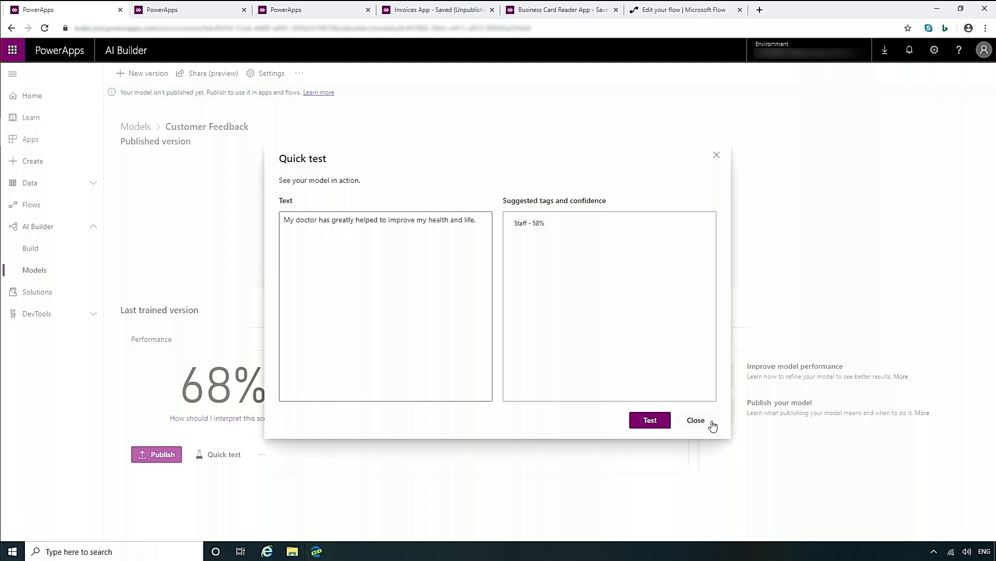
Close the quick test and publish the Customer Feedback model.
{"action": "left_click", "coordinate": [696, 420]}
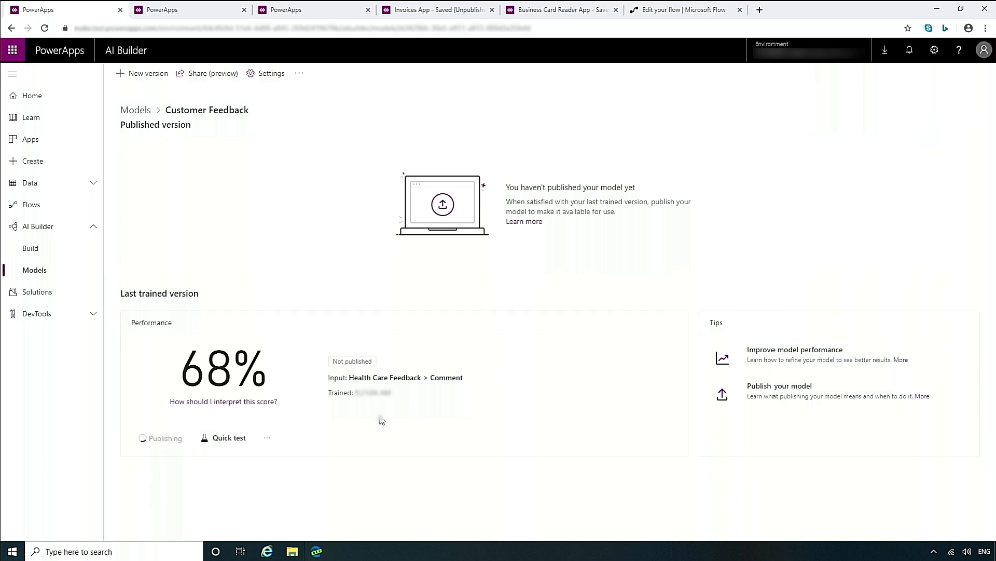
{"action": "left_click", "coordinate": [808, 9]}
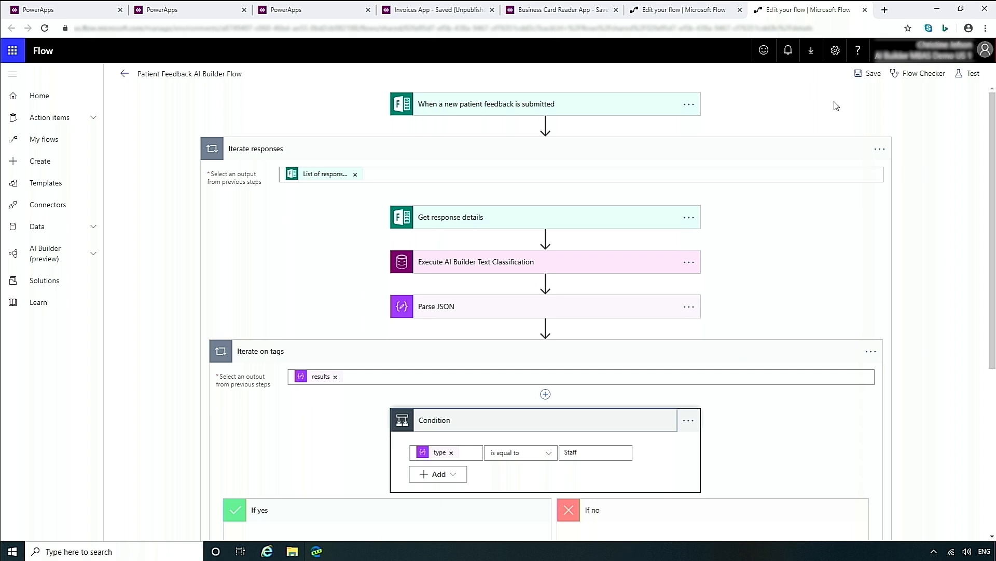
{"action": "mouse_move", "coordinate": [713, 144]}
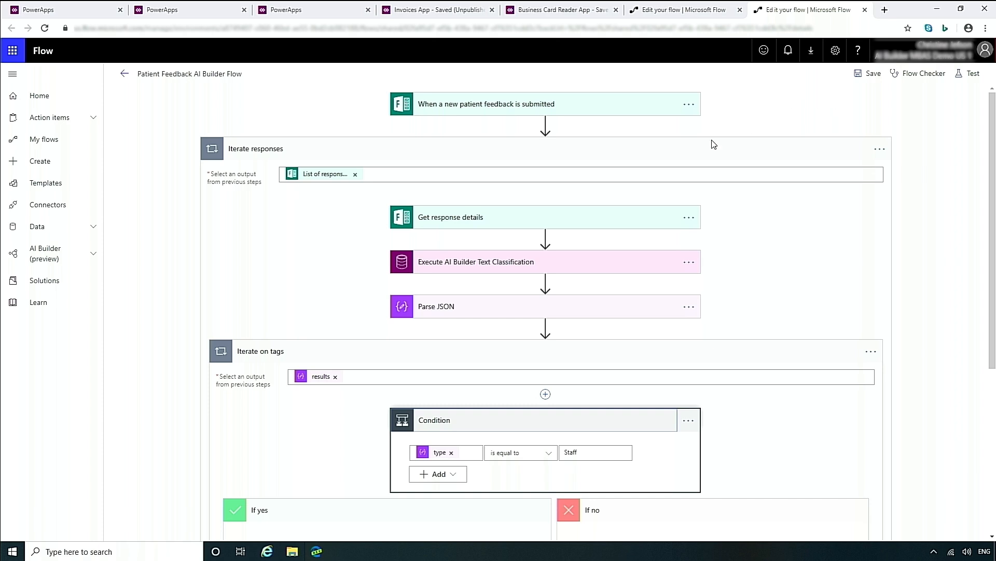
{"action": "mouse_move", "coordinate": [548, 268]}
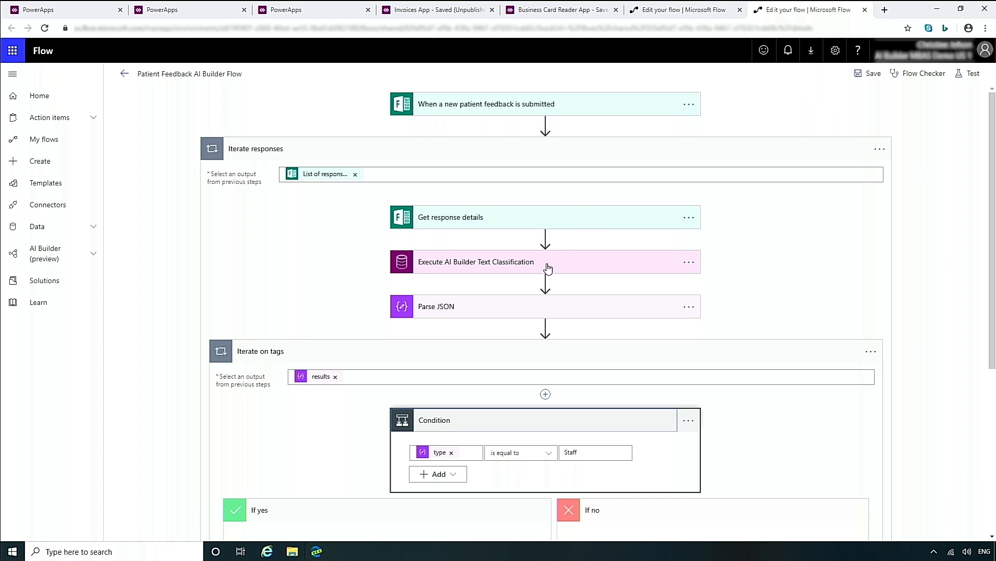
{"action": "mouse_move", "coordinate": [548, 268]}
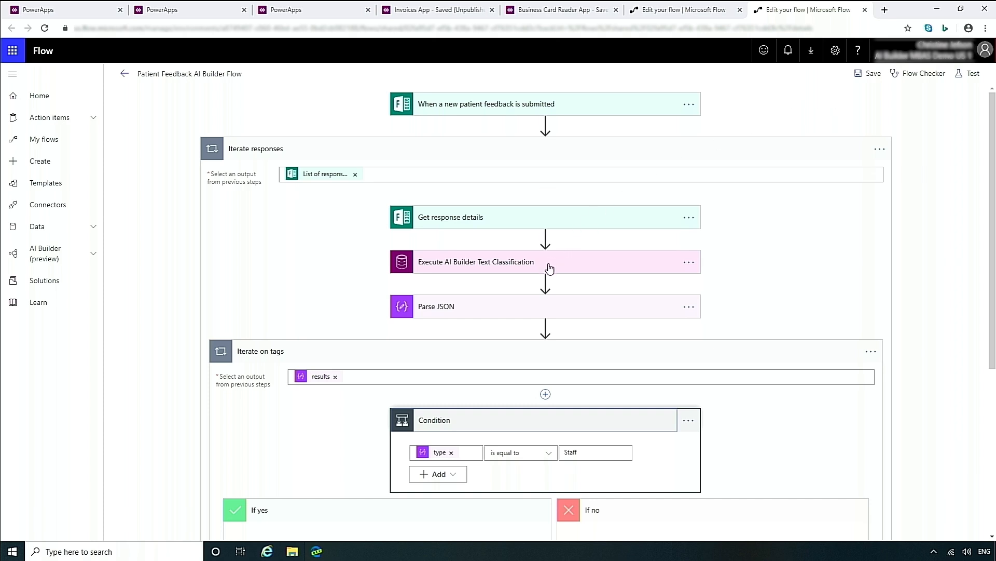
{"action": "mouse_move", "coordinate": [970, 319]}
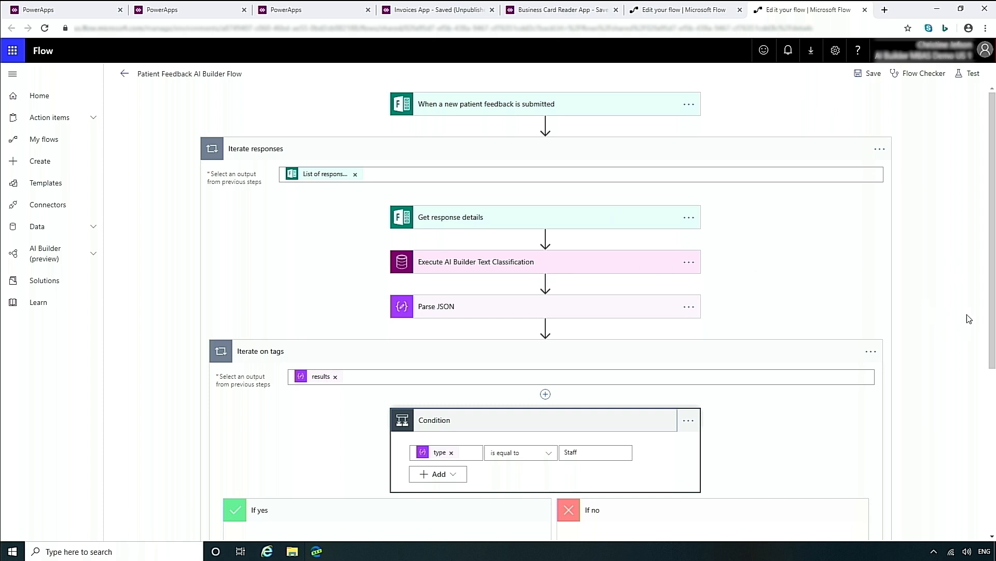
{"action": "scroll", "scroll_direction": "down", "scroll_amount": 3}
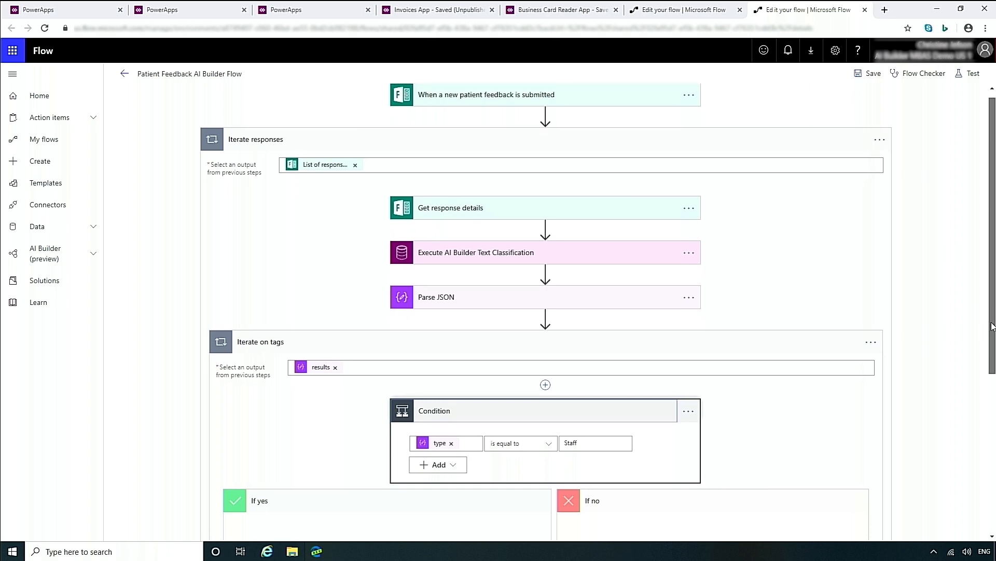
{"action": "scroll", "scroll_direction": "down", "scroll_amount": 3}
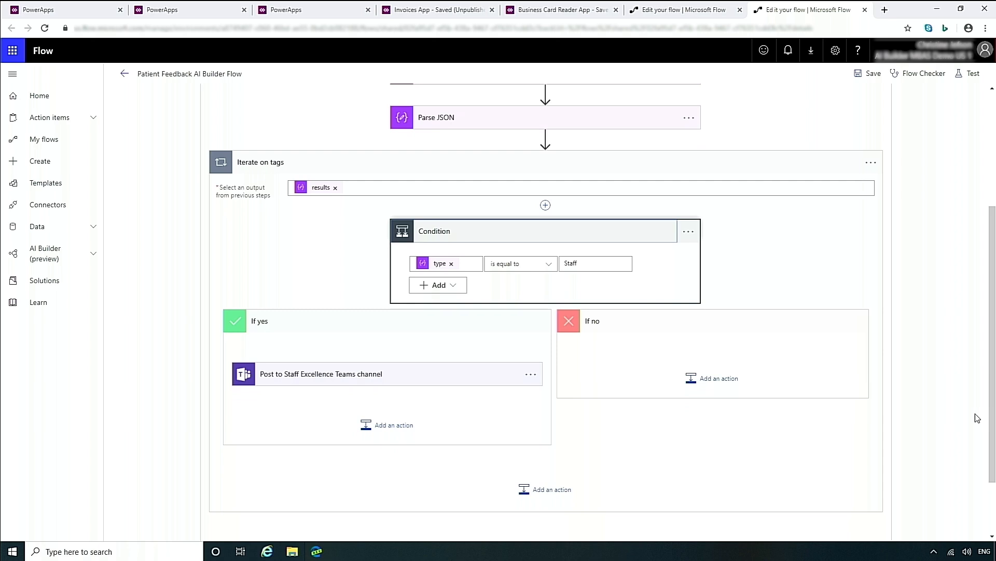
{"action": "mouse_move", "coordinate": [941, 253]}
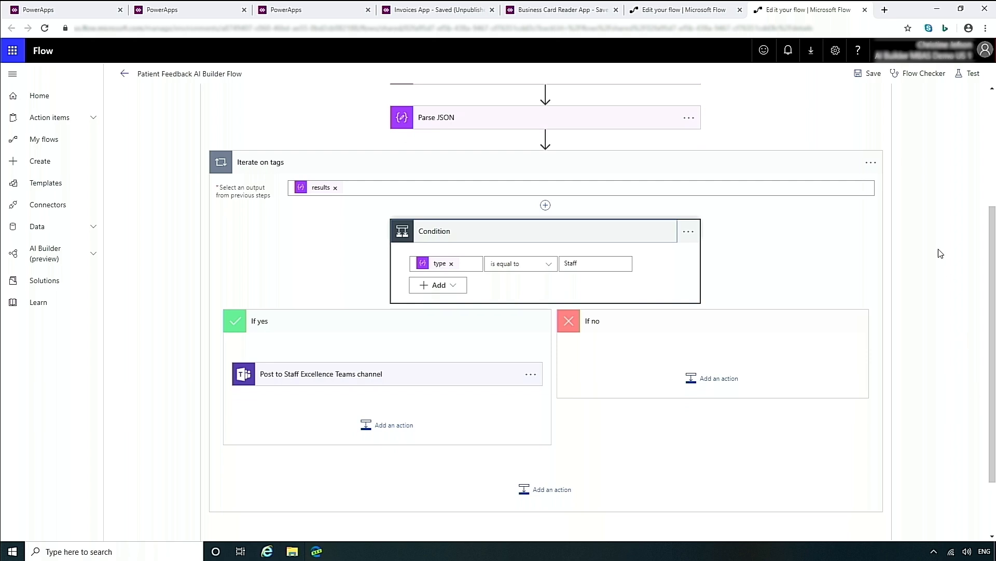
{"action": "mouse_move", "coordinate": [930, 232]}
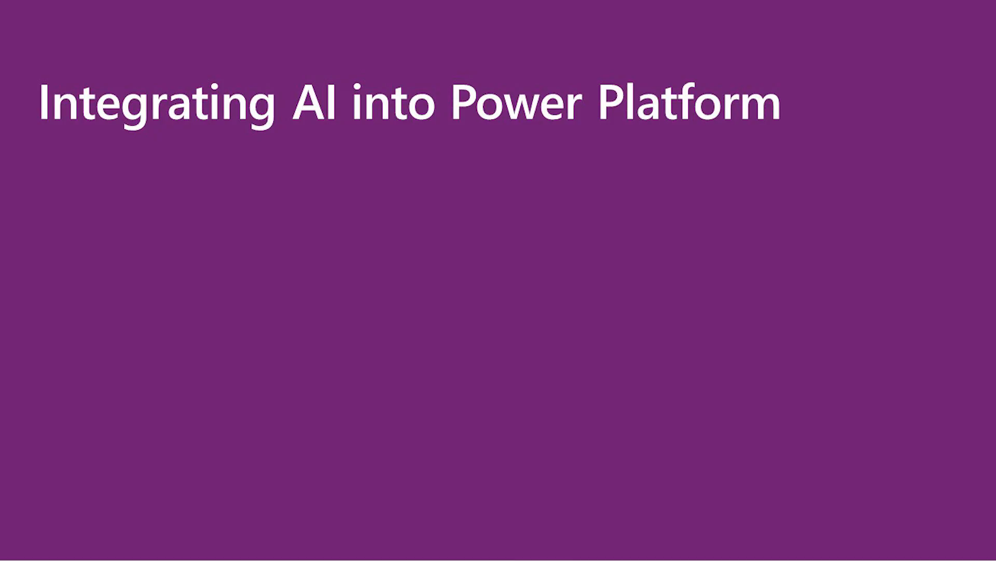
End the slideshow to return to the Business Card Reader App.
{"action": "key", "text": "Right"}
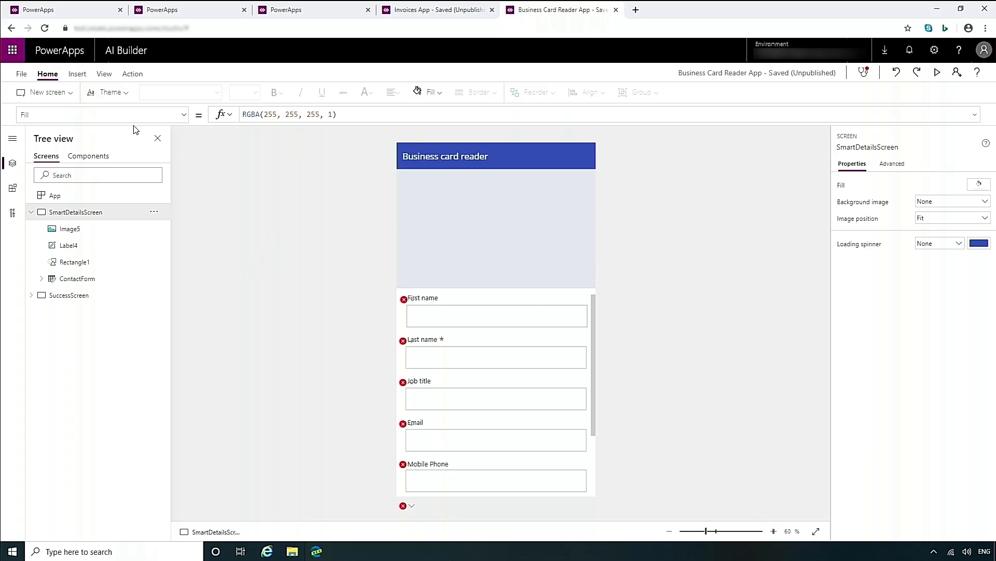
Insert a Business card reader AI Builder component onto the SmartDetailsScreen.
{"action": "left_click", "coordinate": [75, 73]}
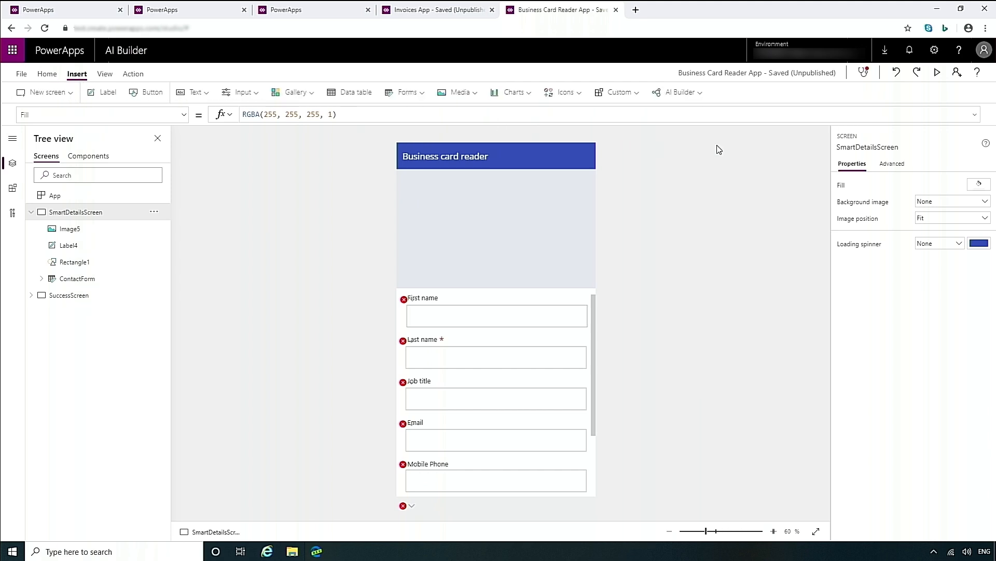
{"action": "left_click", "coordinate": [679, 93]}
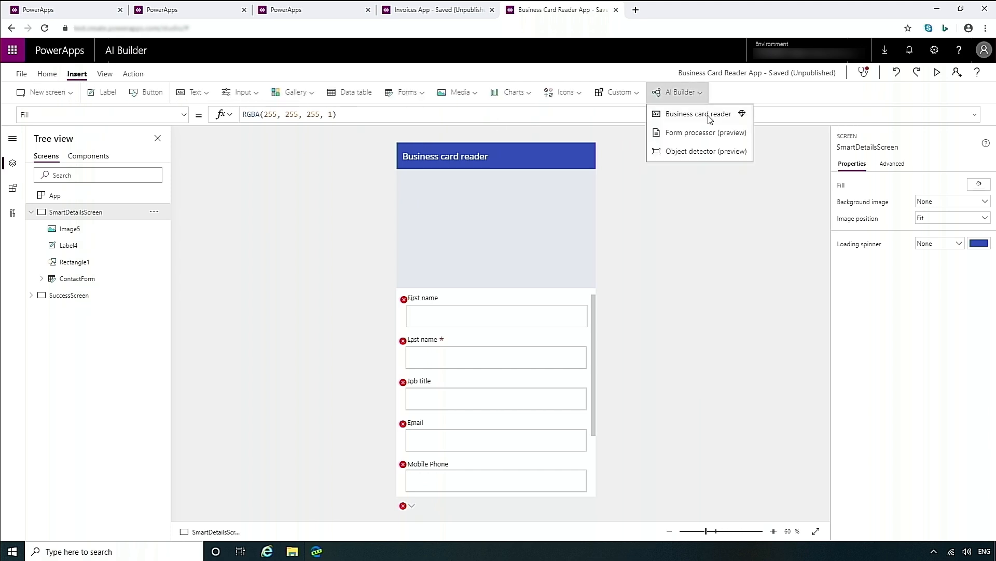
{"action": "left_click", "coordinate": [697, 114]}
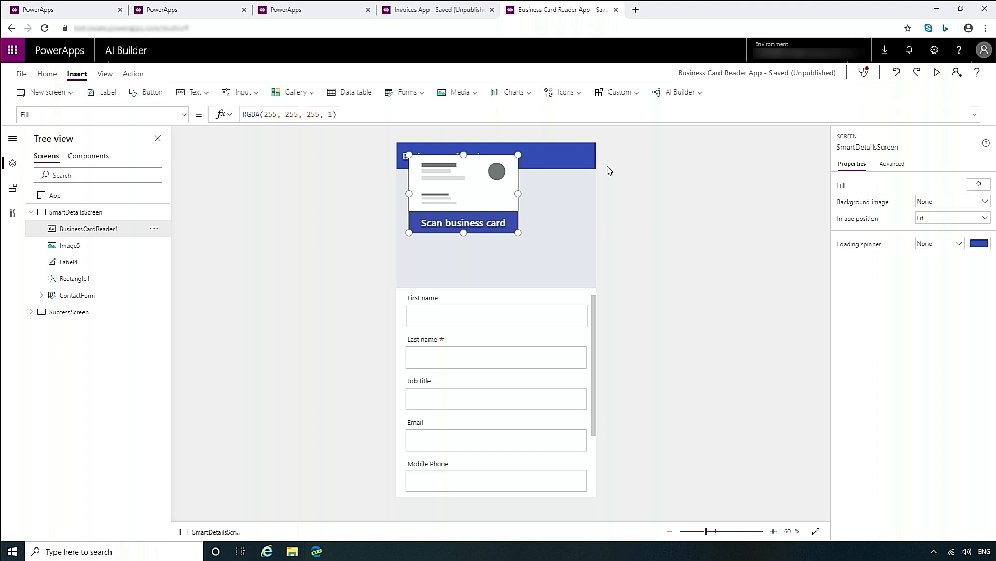
Position the card reader at the left edge below the header and resize it.
{"action": "left_click", "coordinate": [459, 218]}
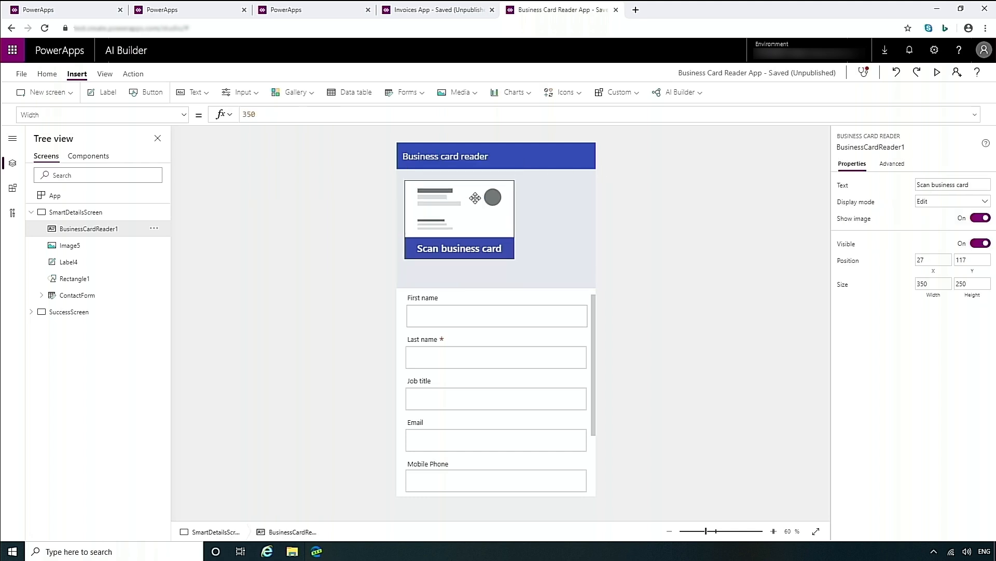
{"action": "left_click_drag", "start_coordinate": [474, 198], "coordinate": [452, 185]}
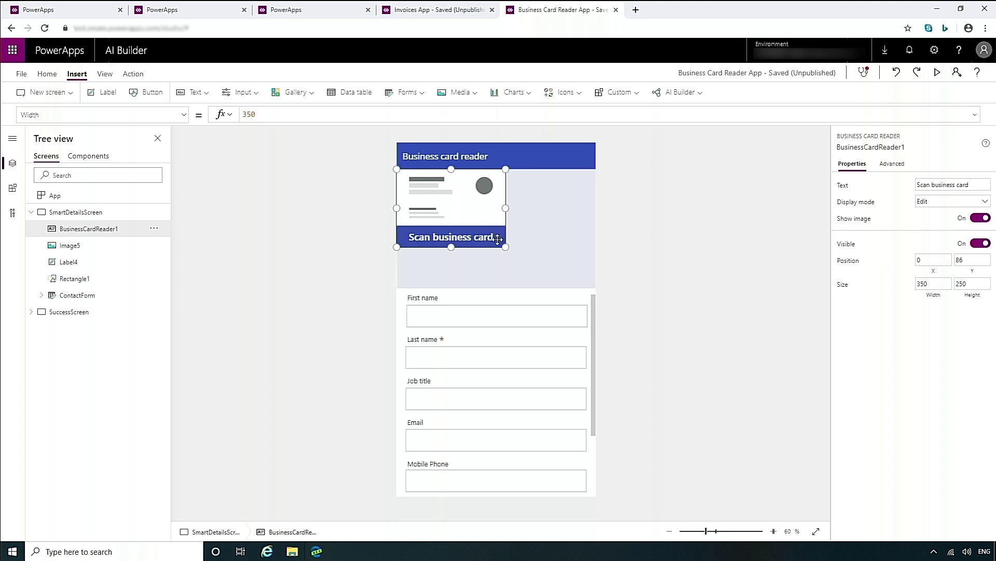
{"action": "left_click_drag", "start_coordinate": [506, 244], "coordinate": [596, 287]}
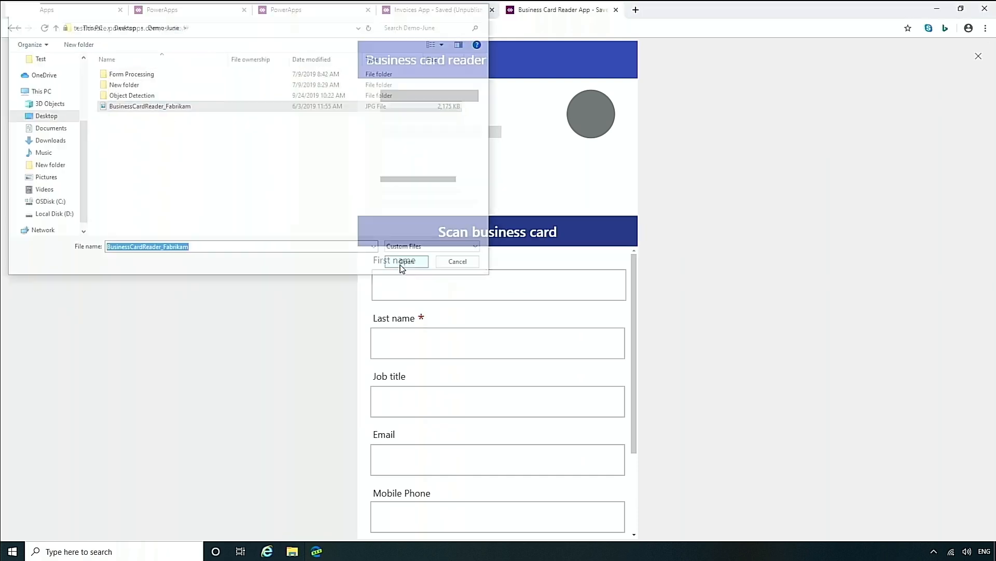
Scan BusinessCardReader_Fabrikam so the form fills with Helana Forman, Account Director, email and phone.
{"action": "left_click", "coordinate": [399, 261]}
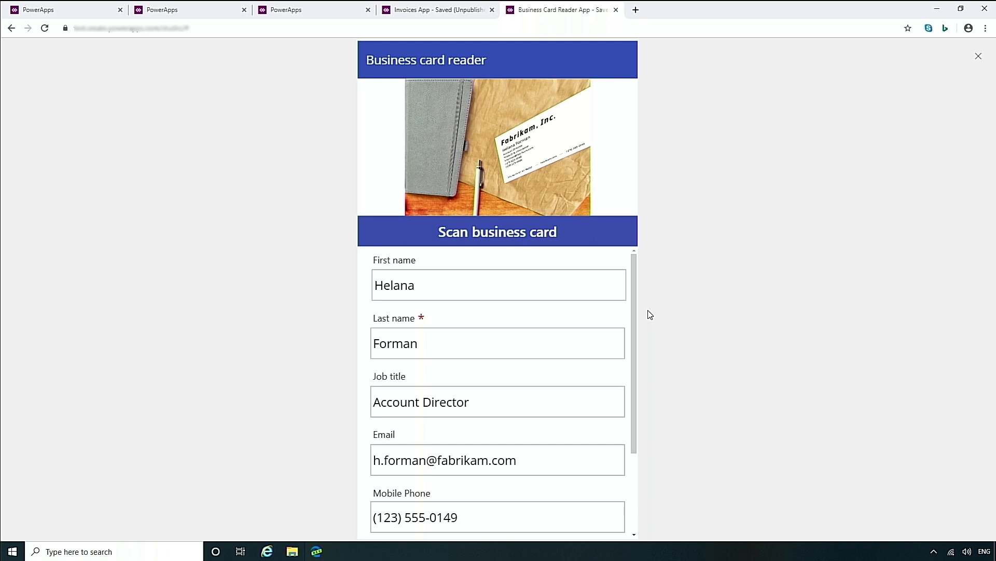